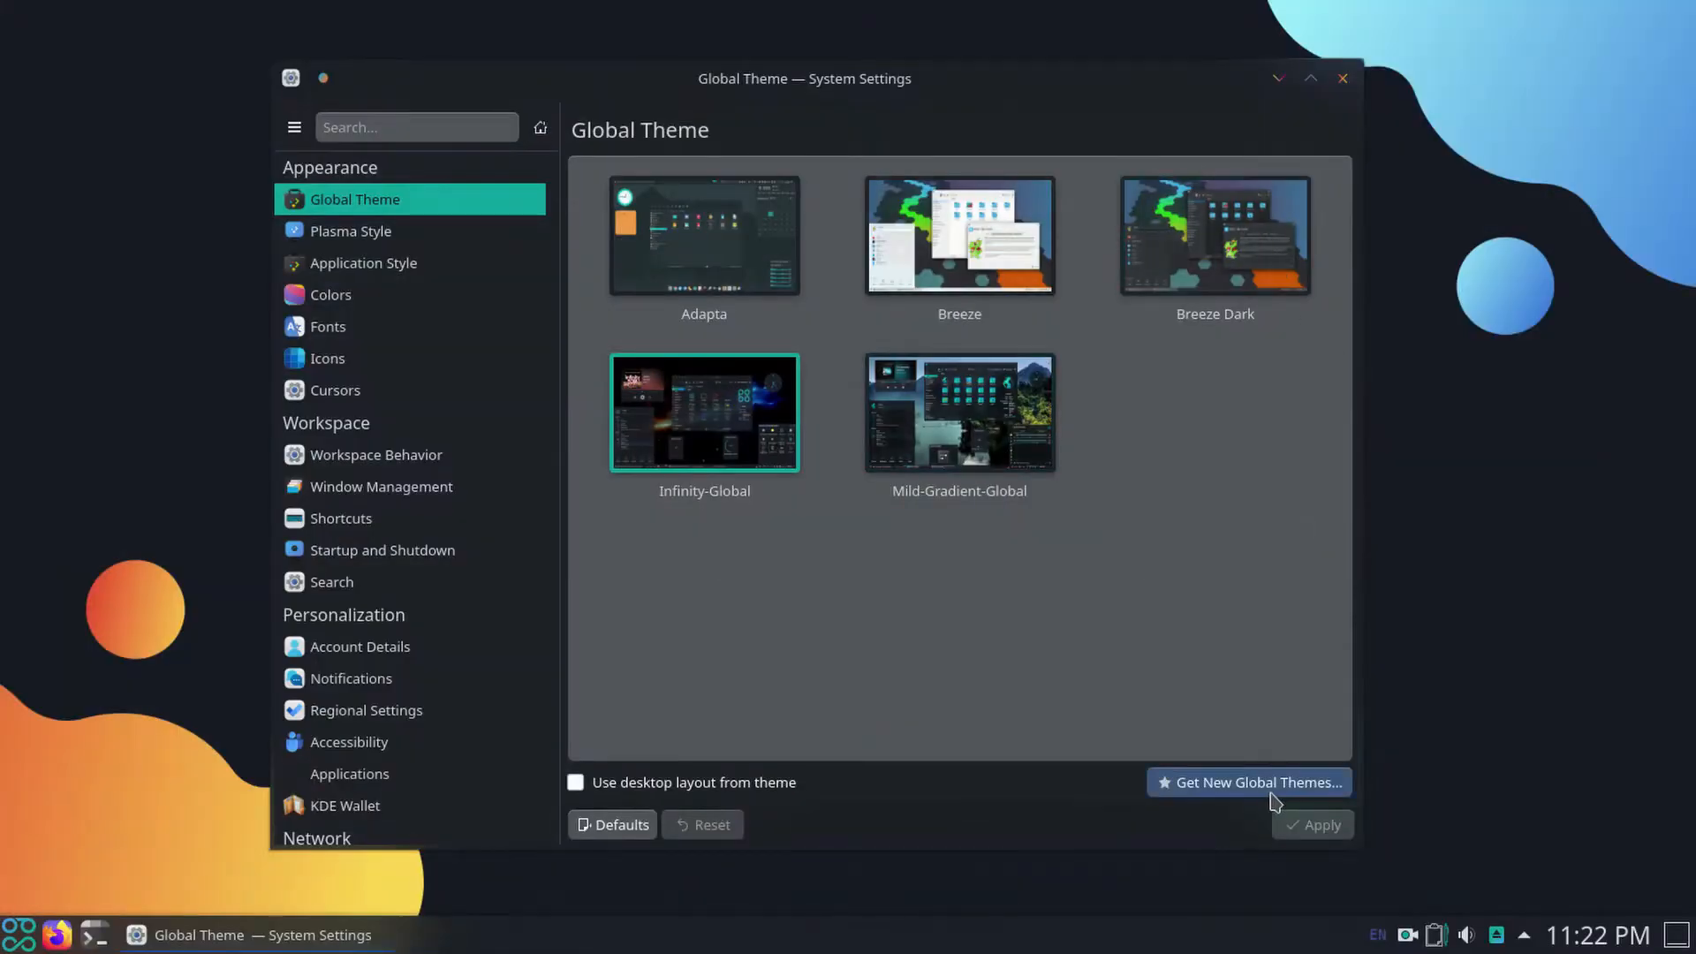
- Search Google for 'gnome to kde plasma' and open the It's FOSS KDE-on-Ubuntu guide
left_click(1249, 783)
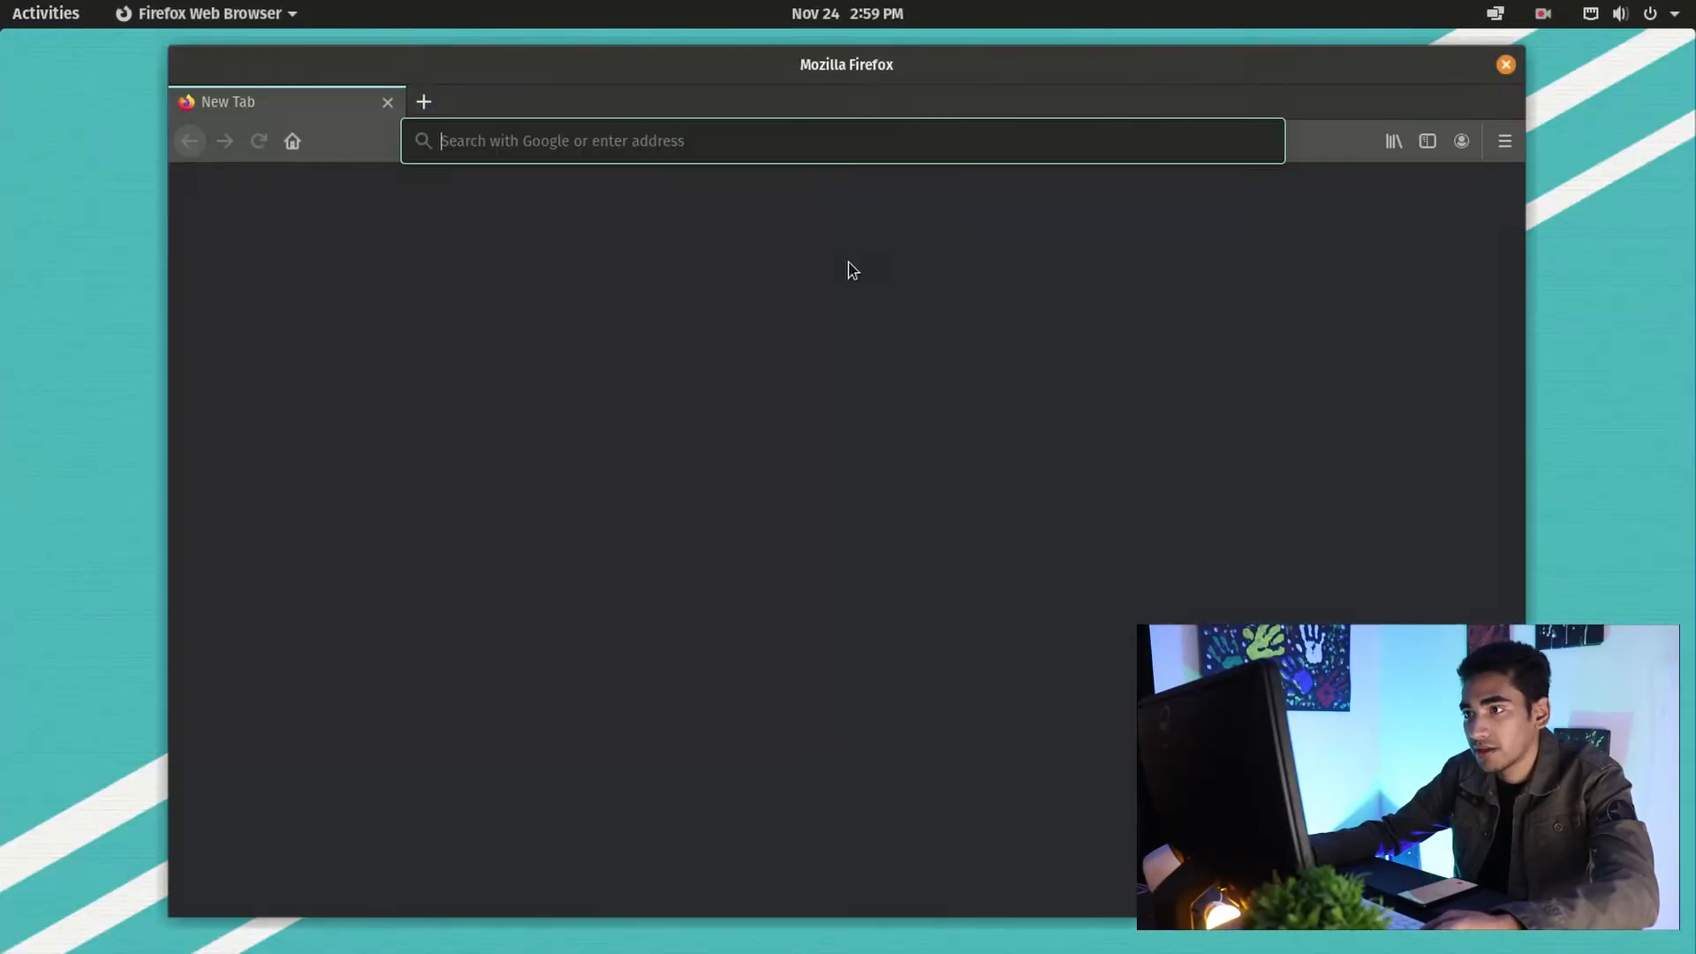
left_click(841, 139)
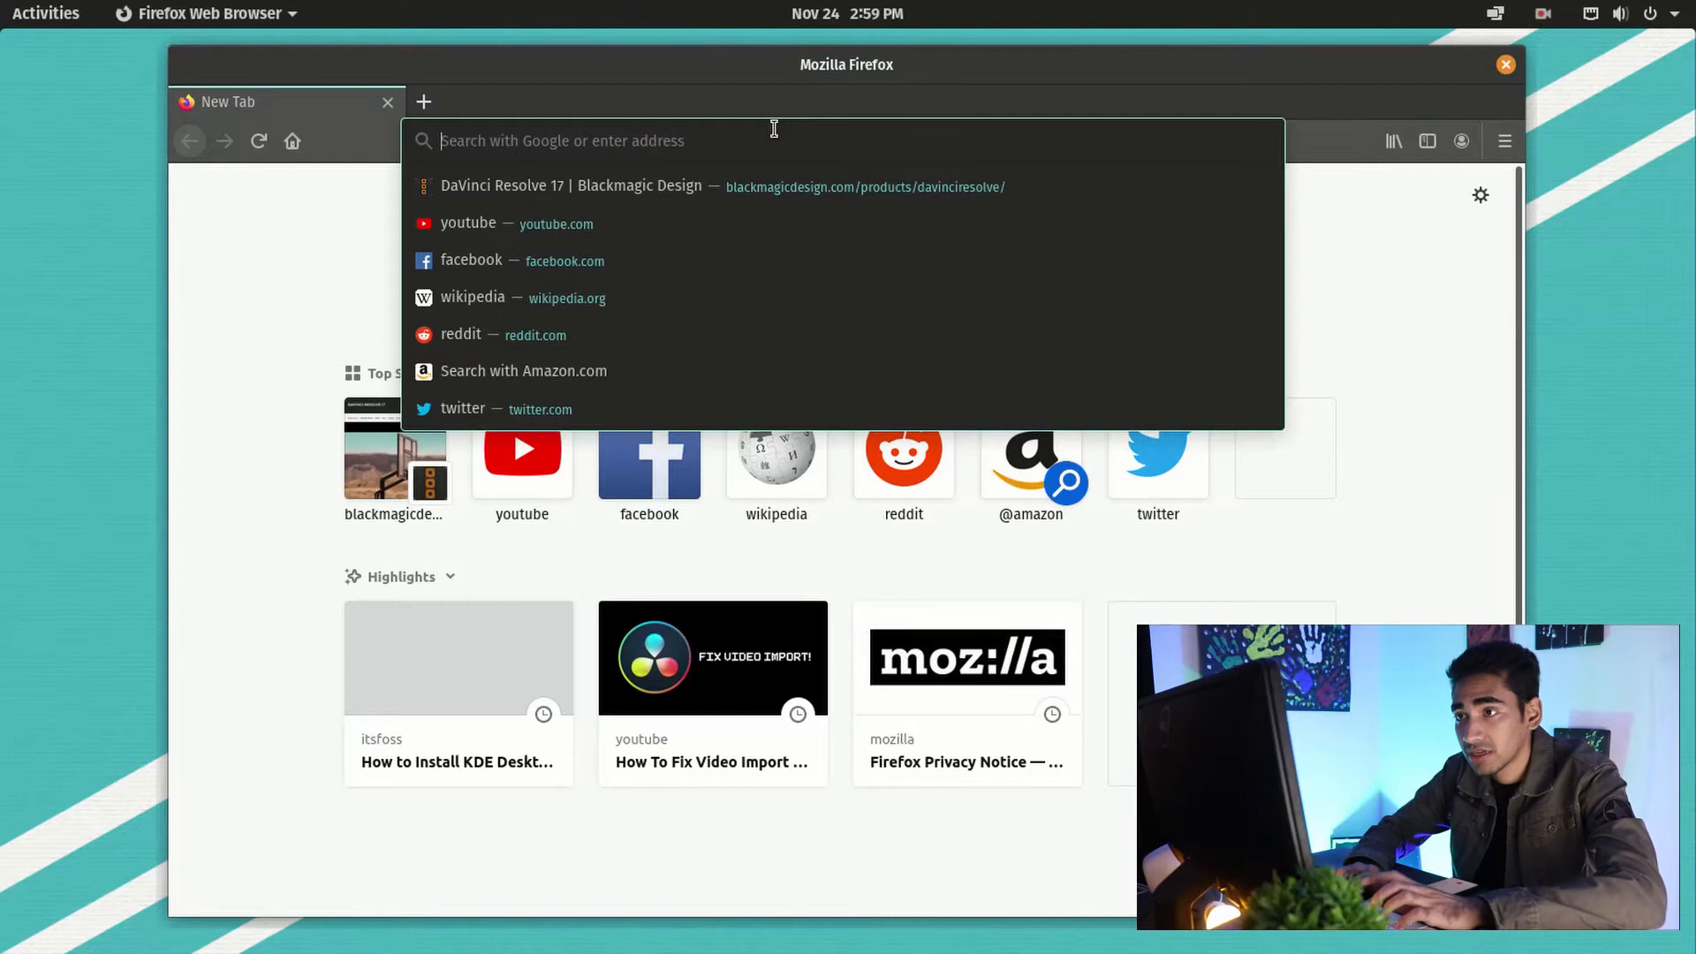
type("gnome to")
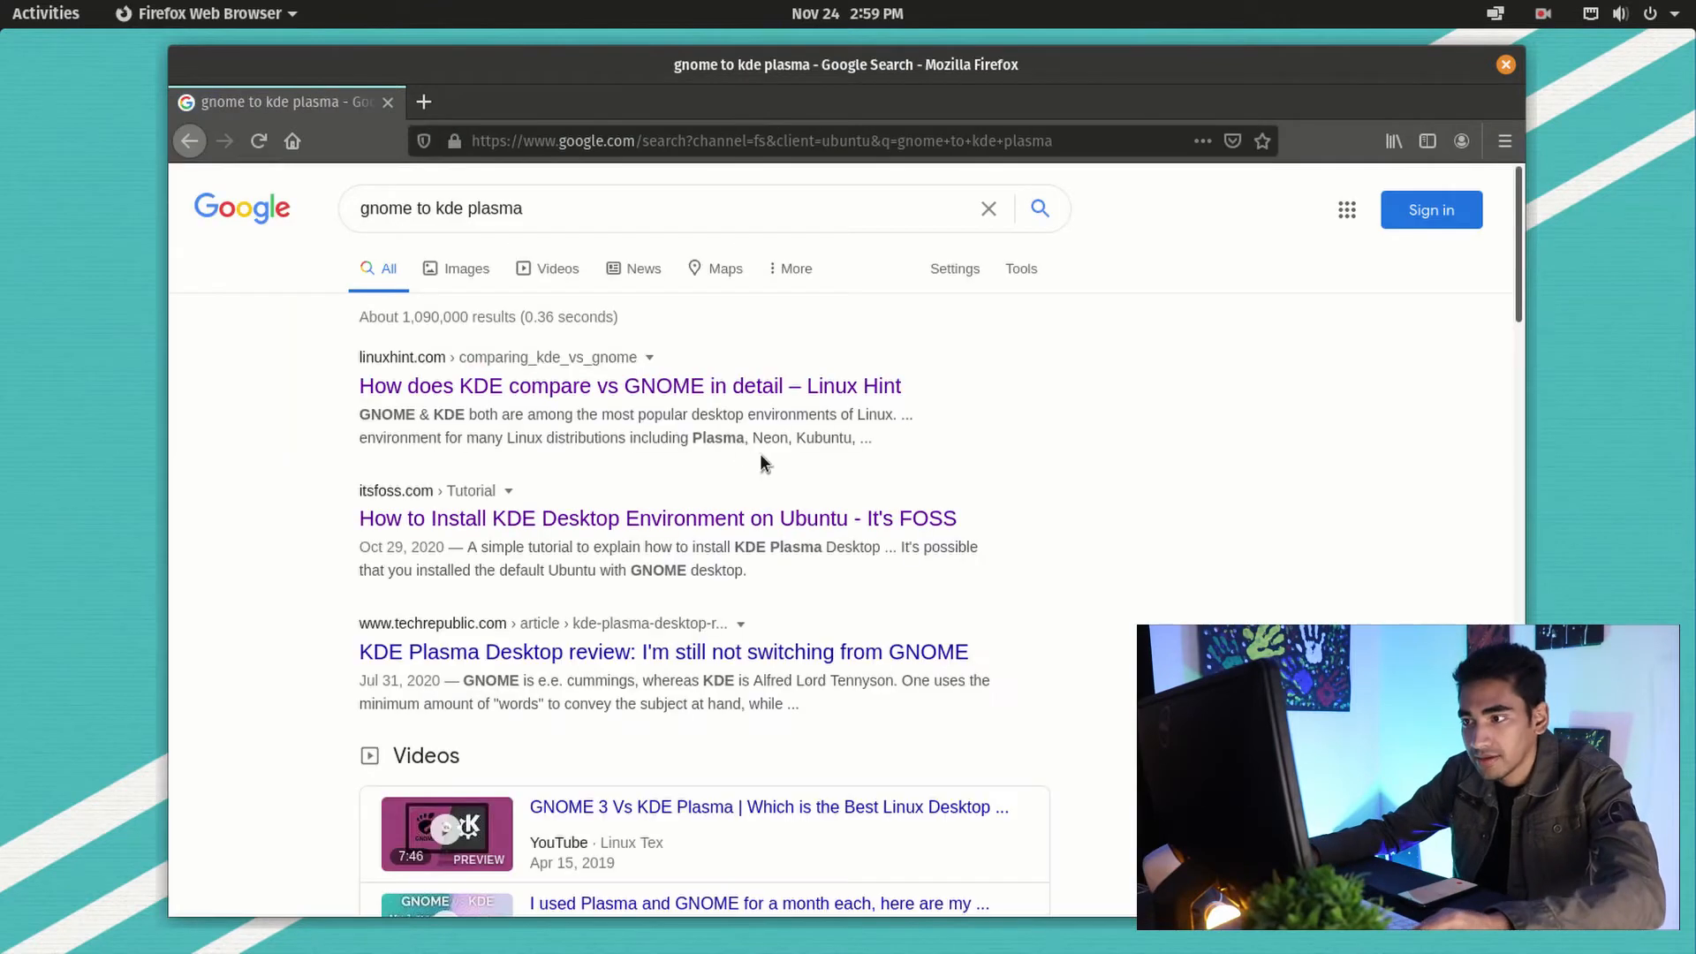
left_click(657, 517)
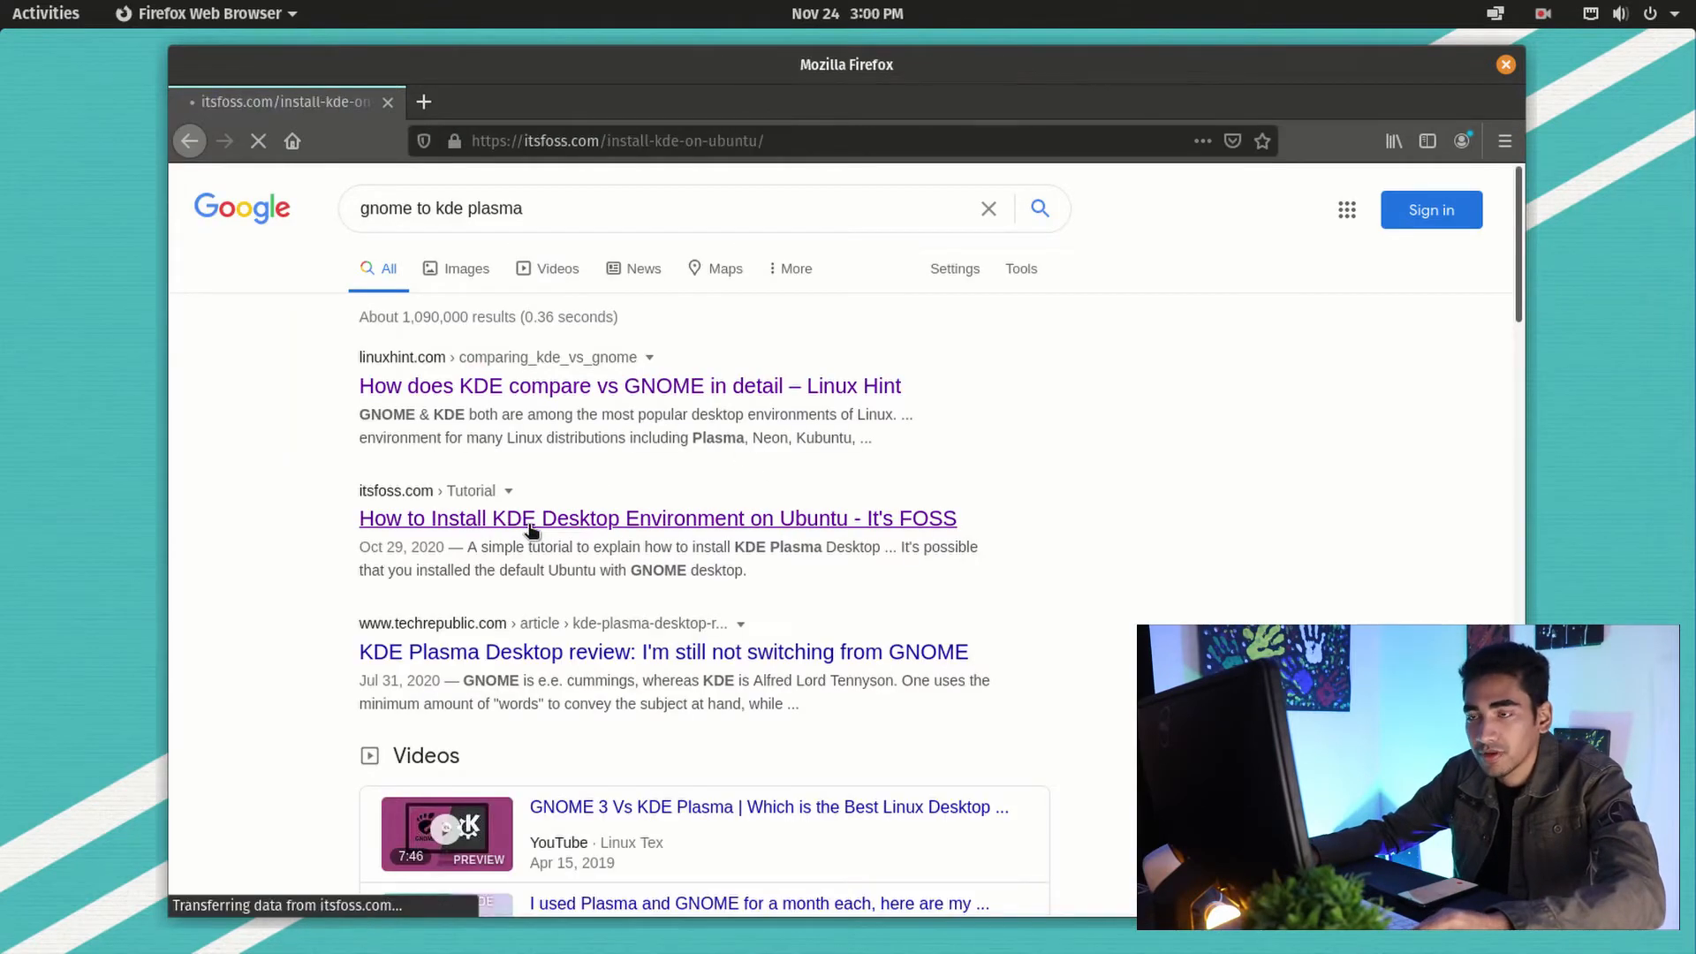
- Scroll the It's FOSS article down to the apt install commands for the KDE package options
left_click(657, 518)
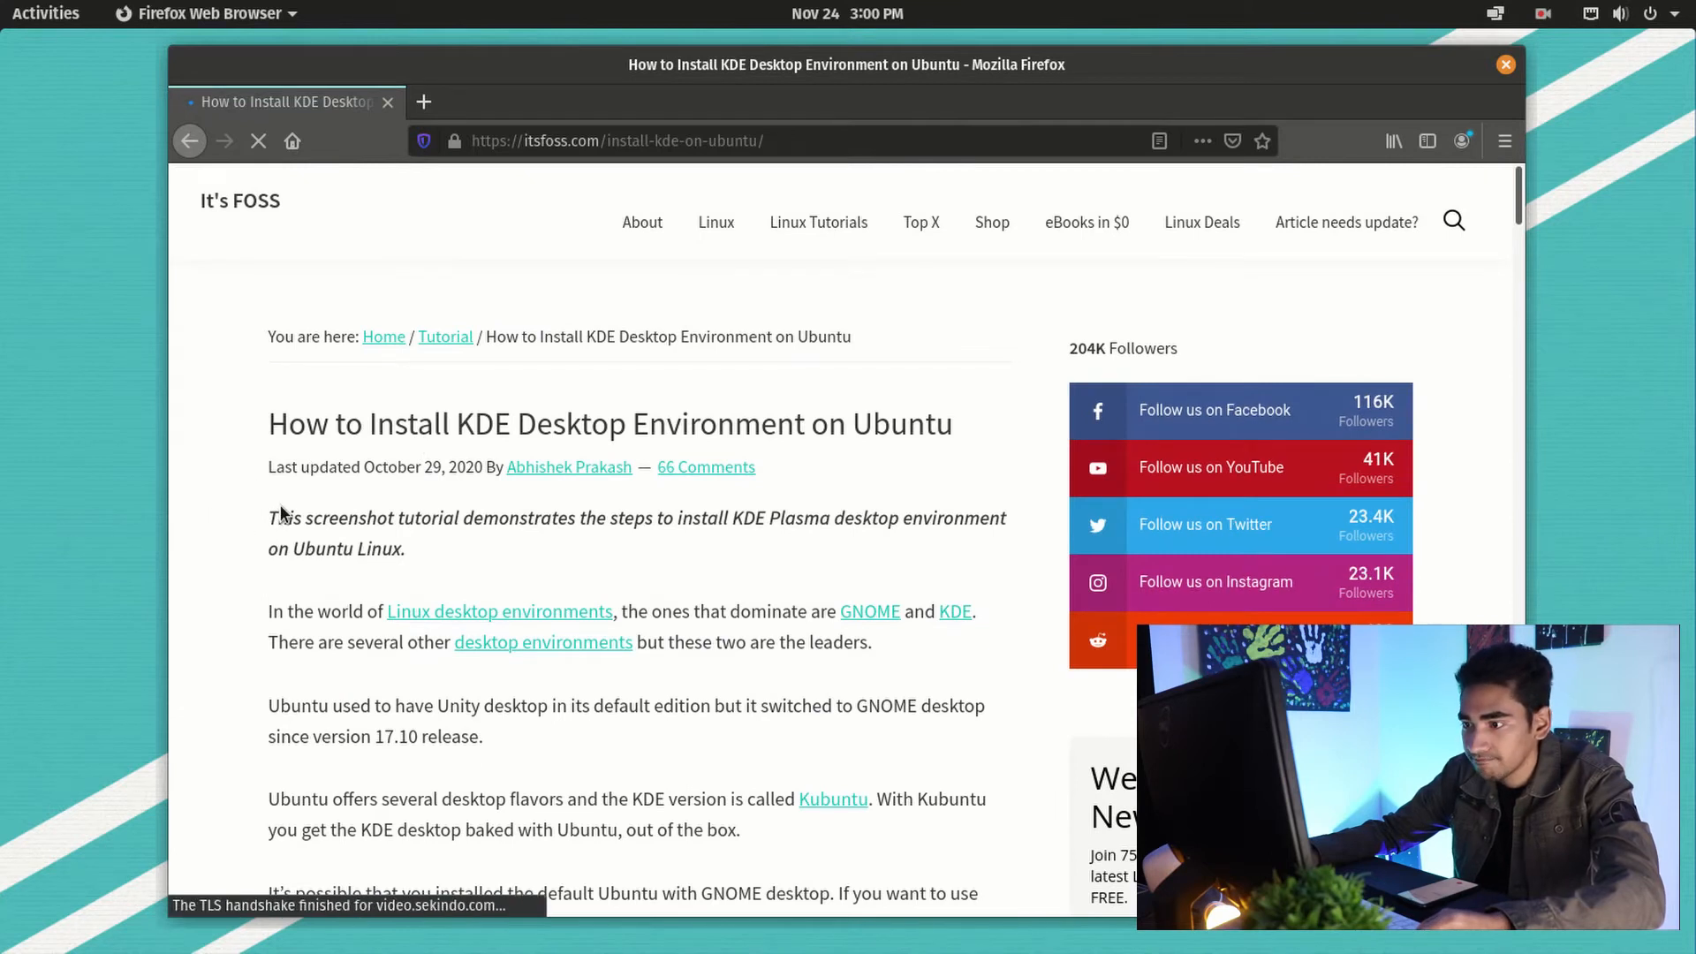
scroll("down", 3)
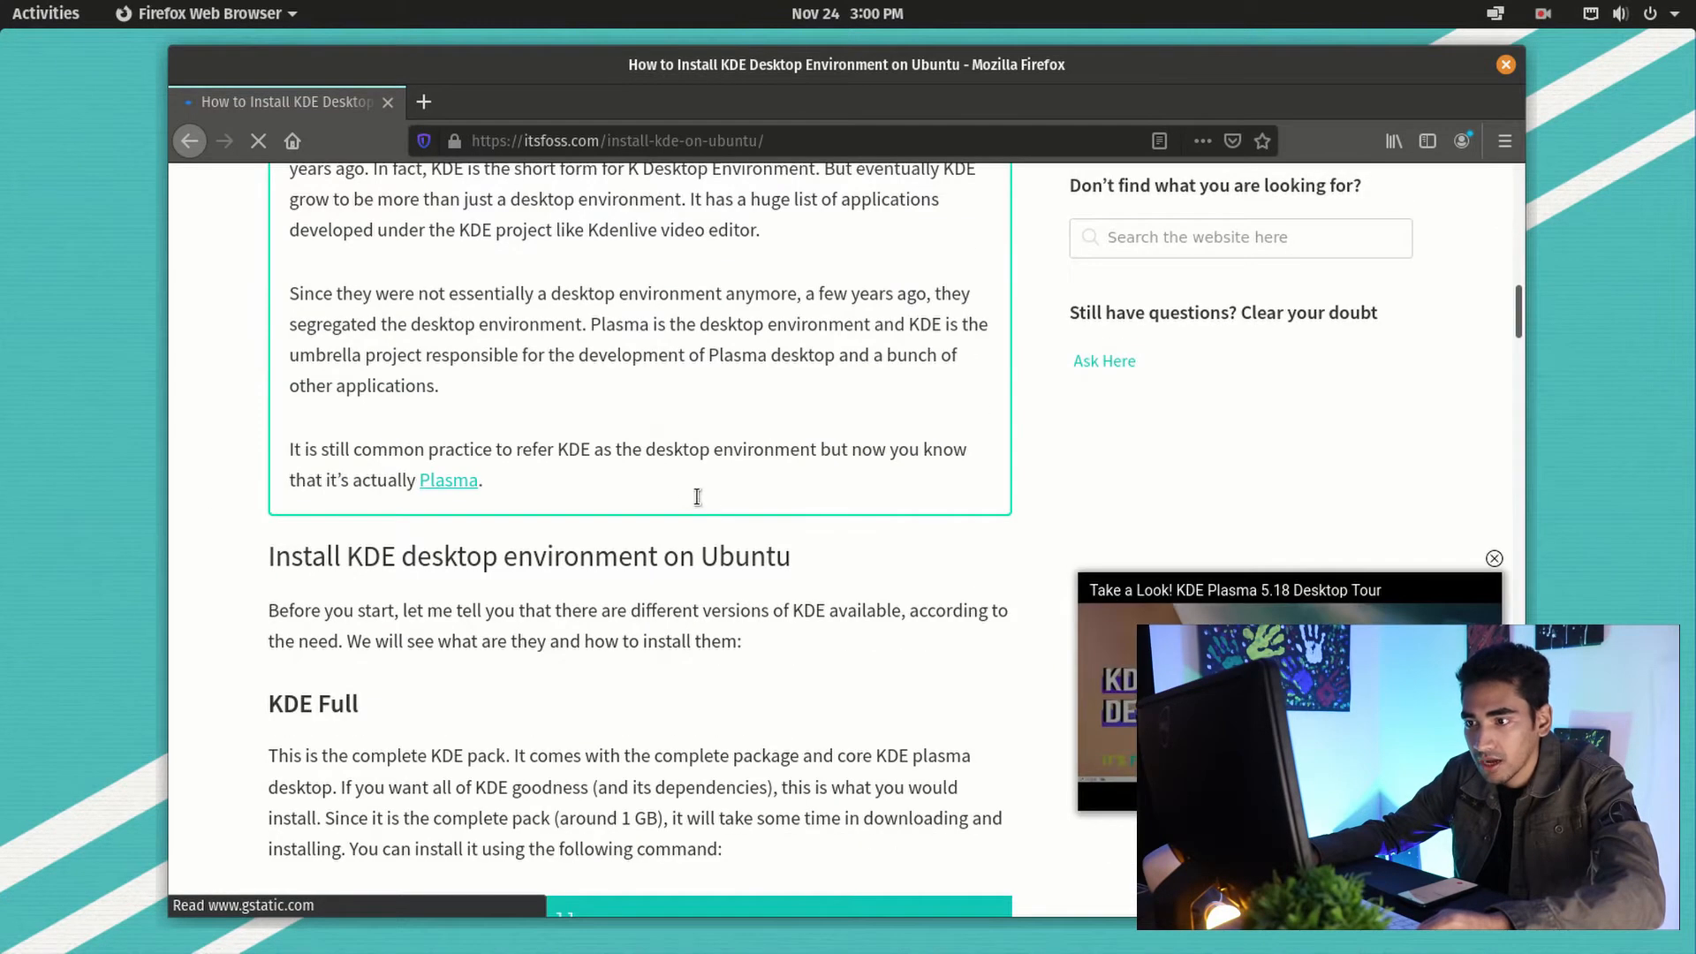
scroll("down", 3)
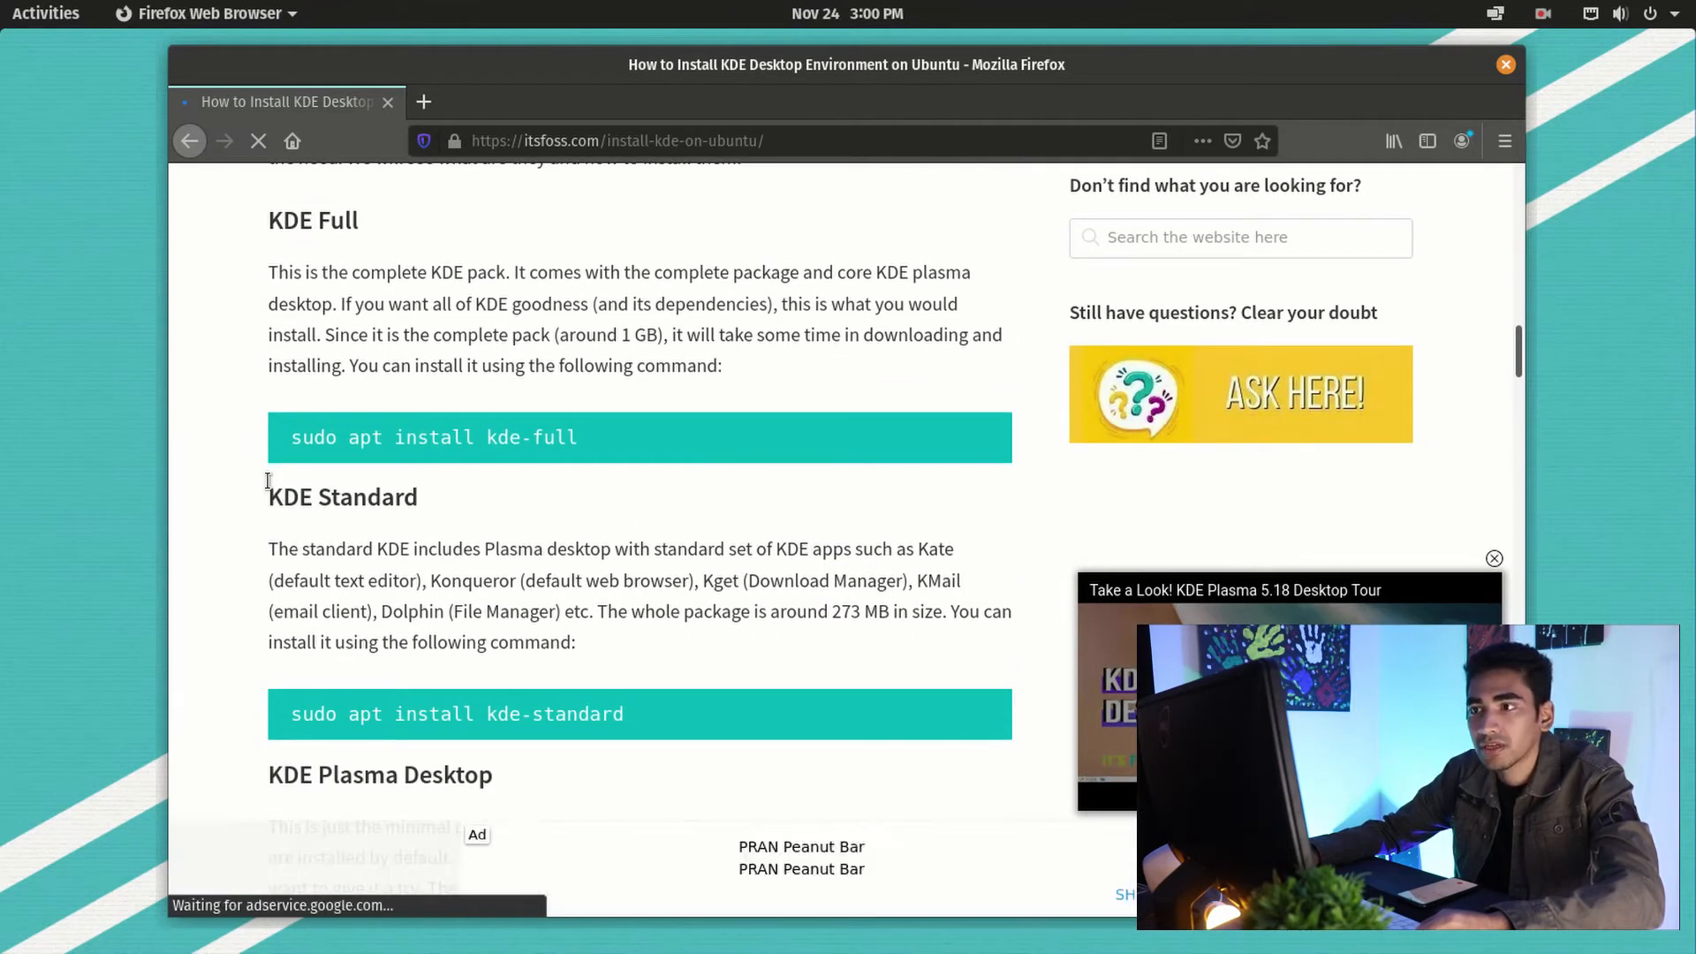
scroll("up", 3)
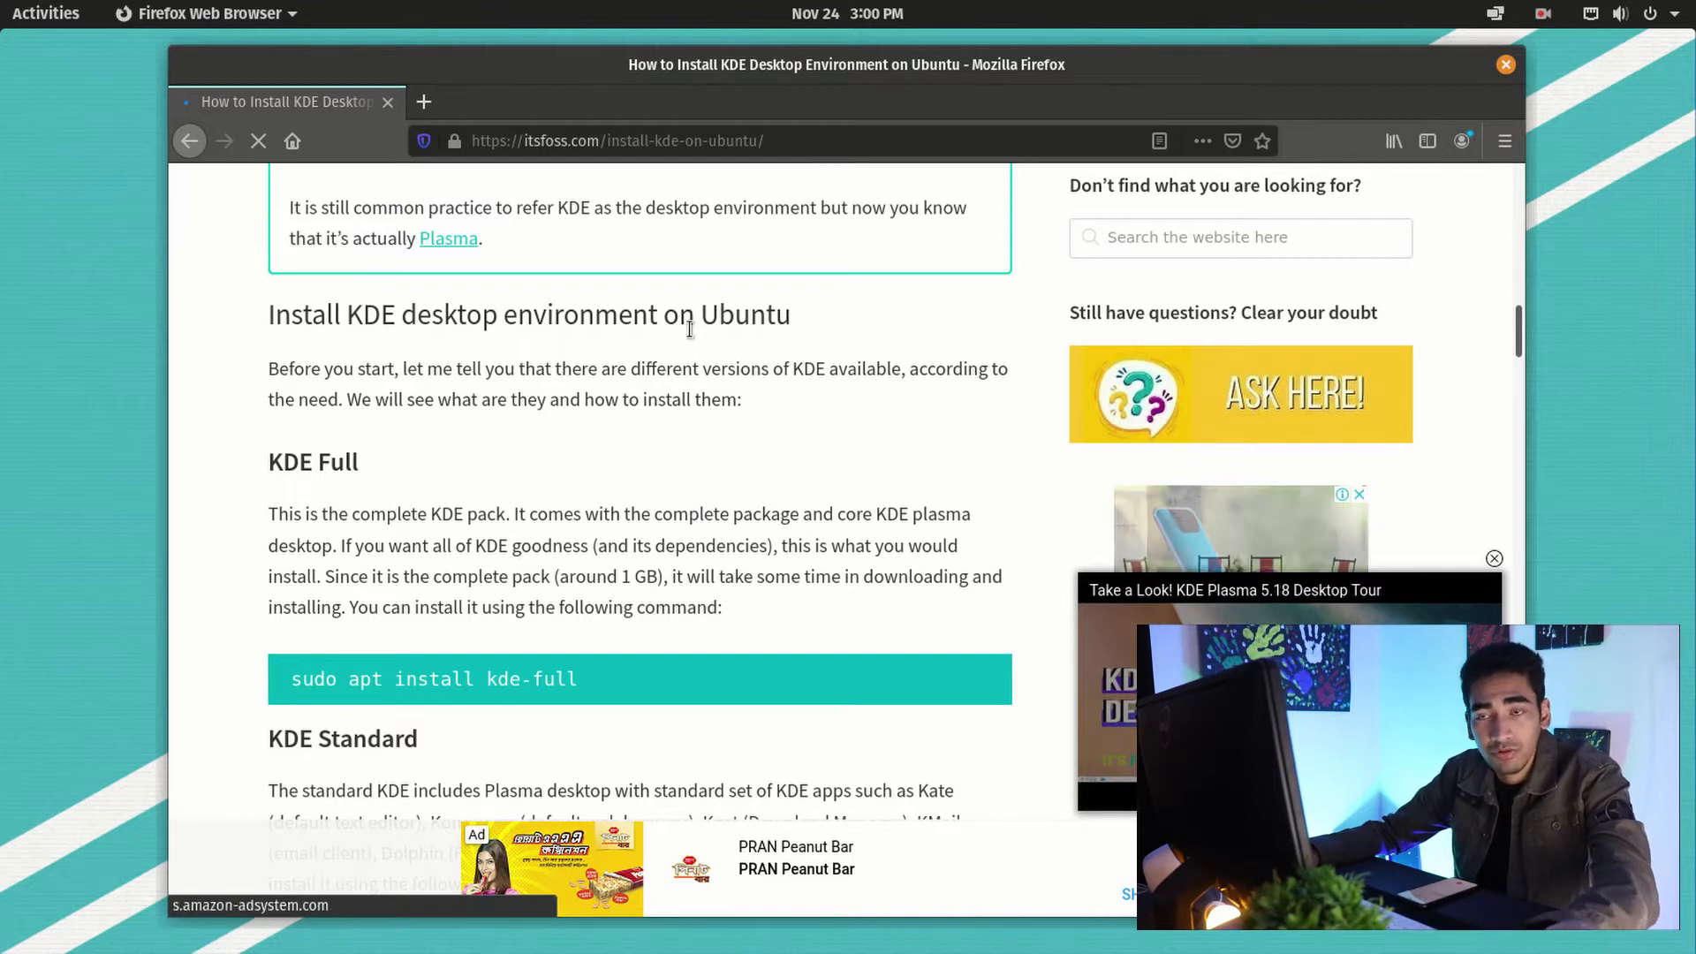
scroll("down", 3)
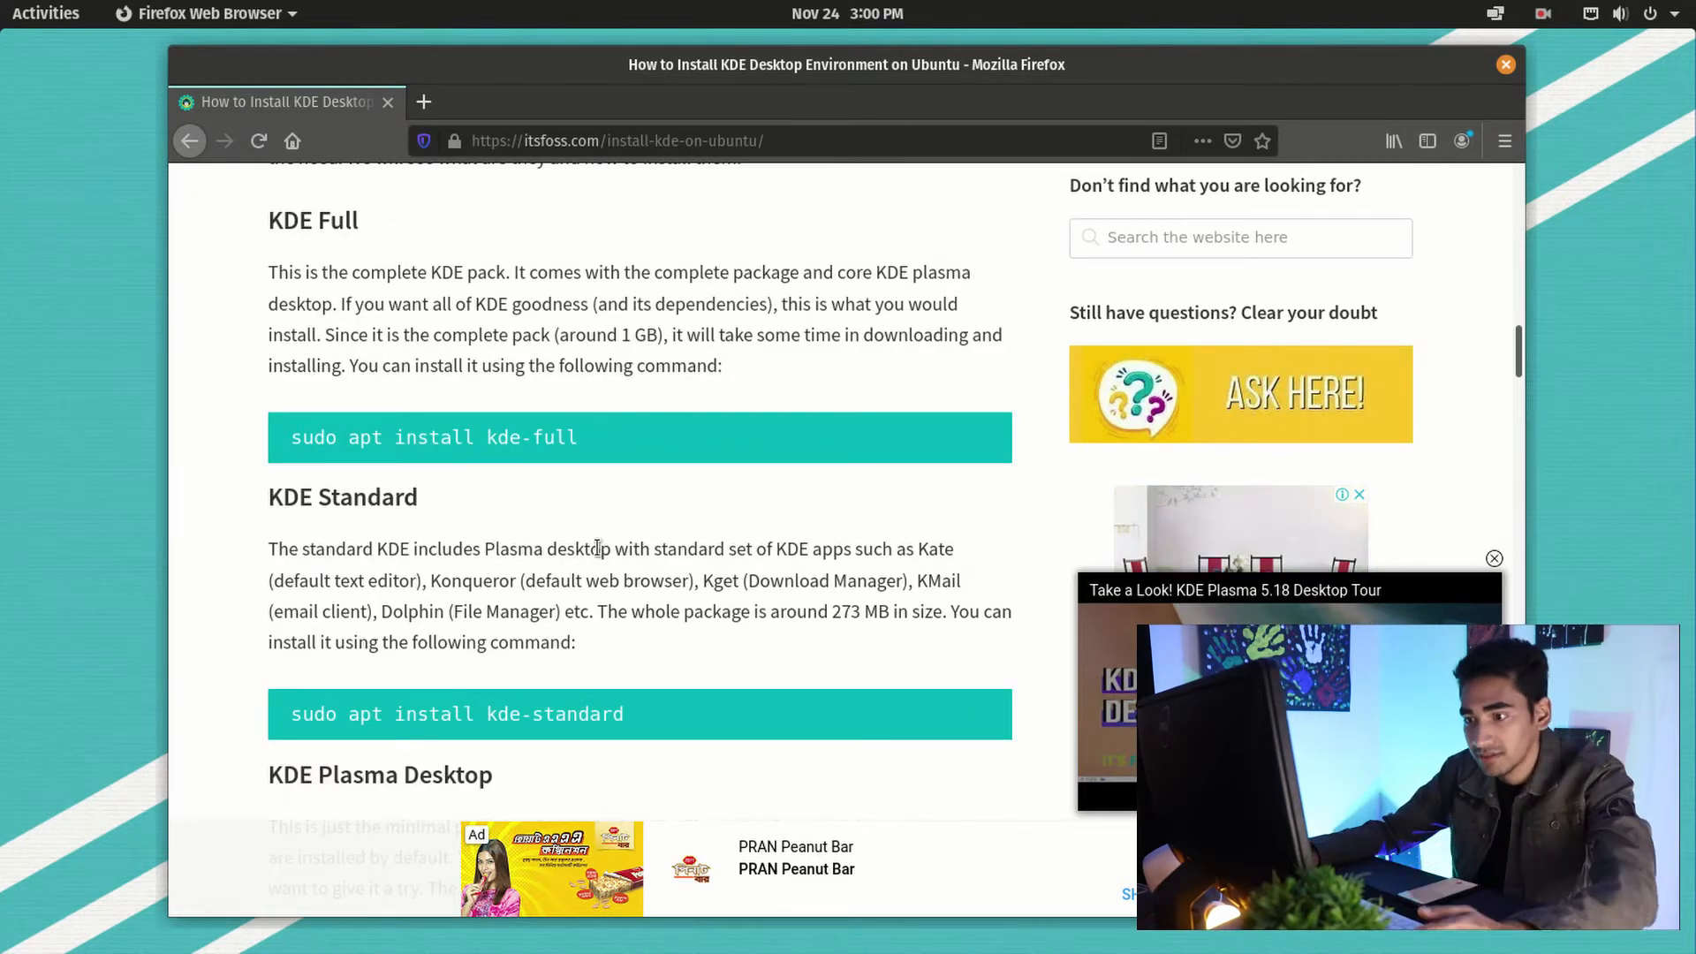
scroll("down", 3)
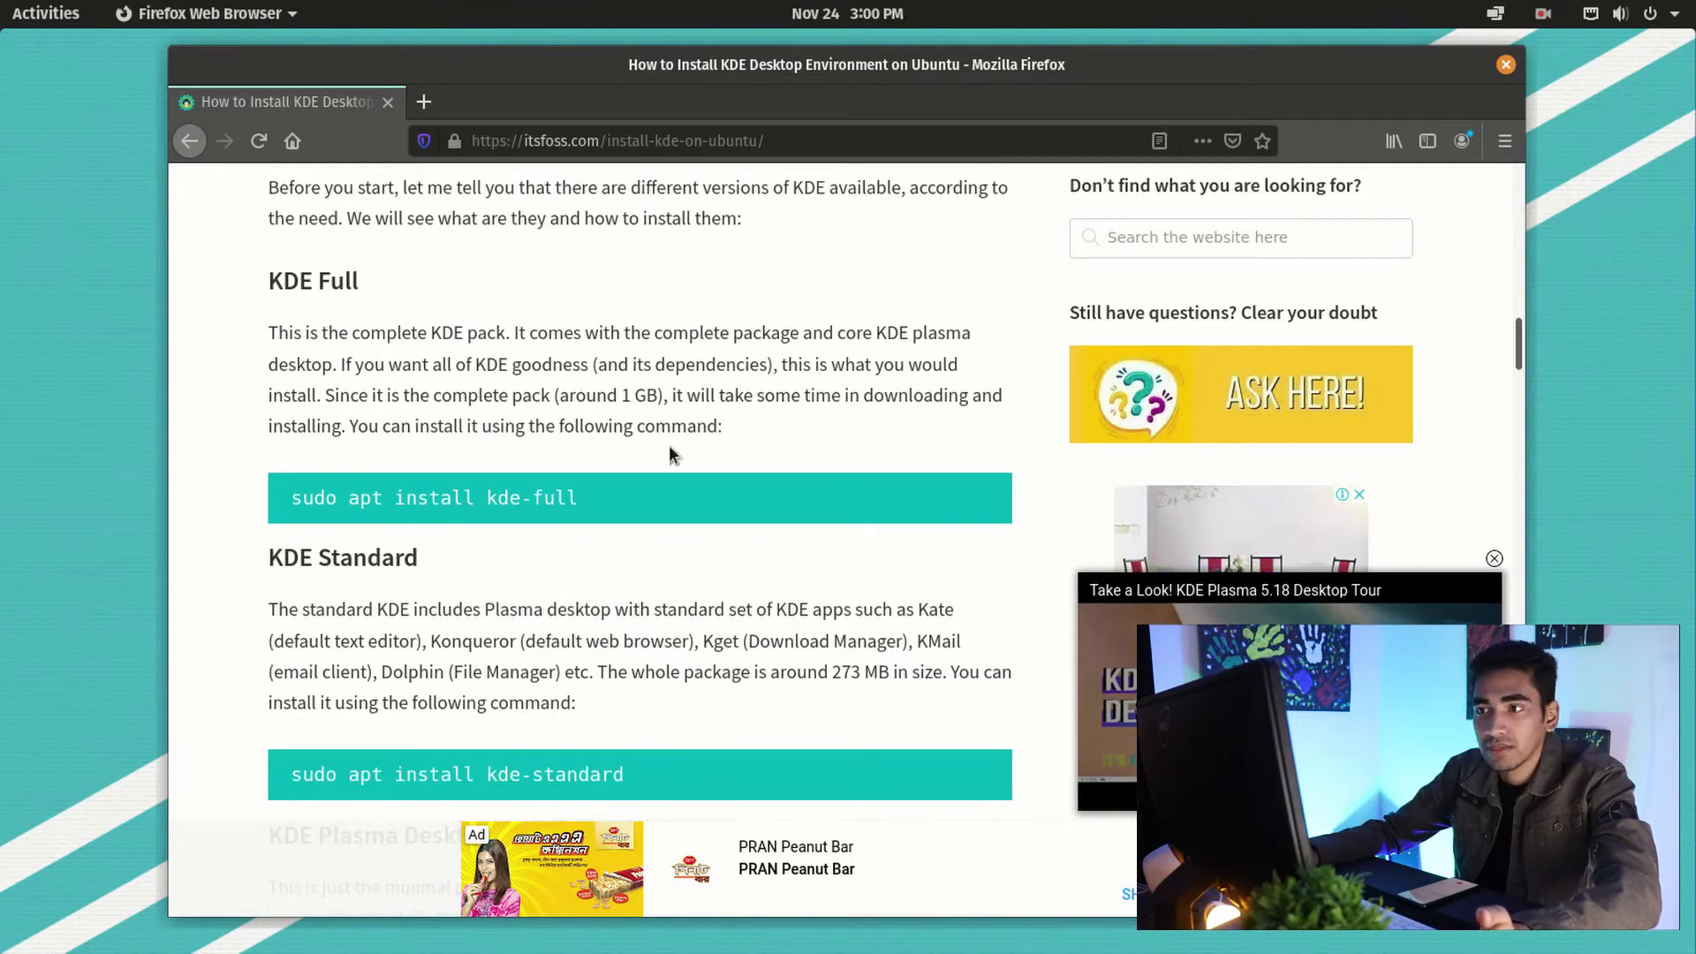
scroll("down", 3)
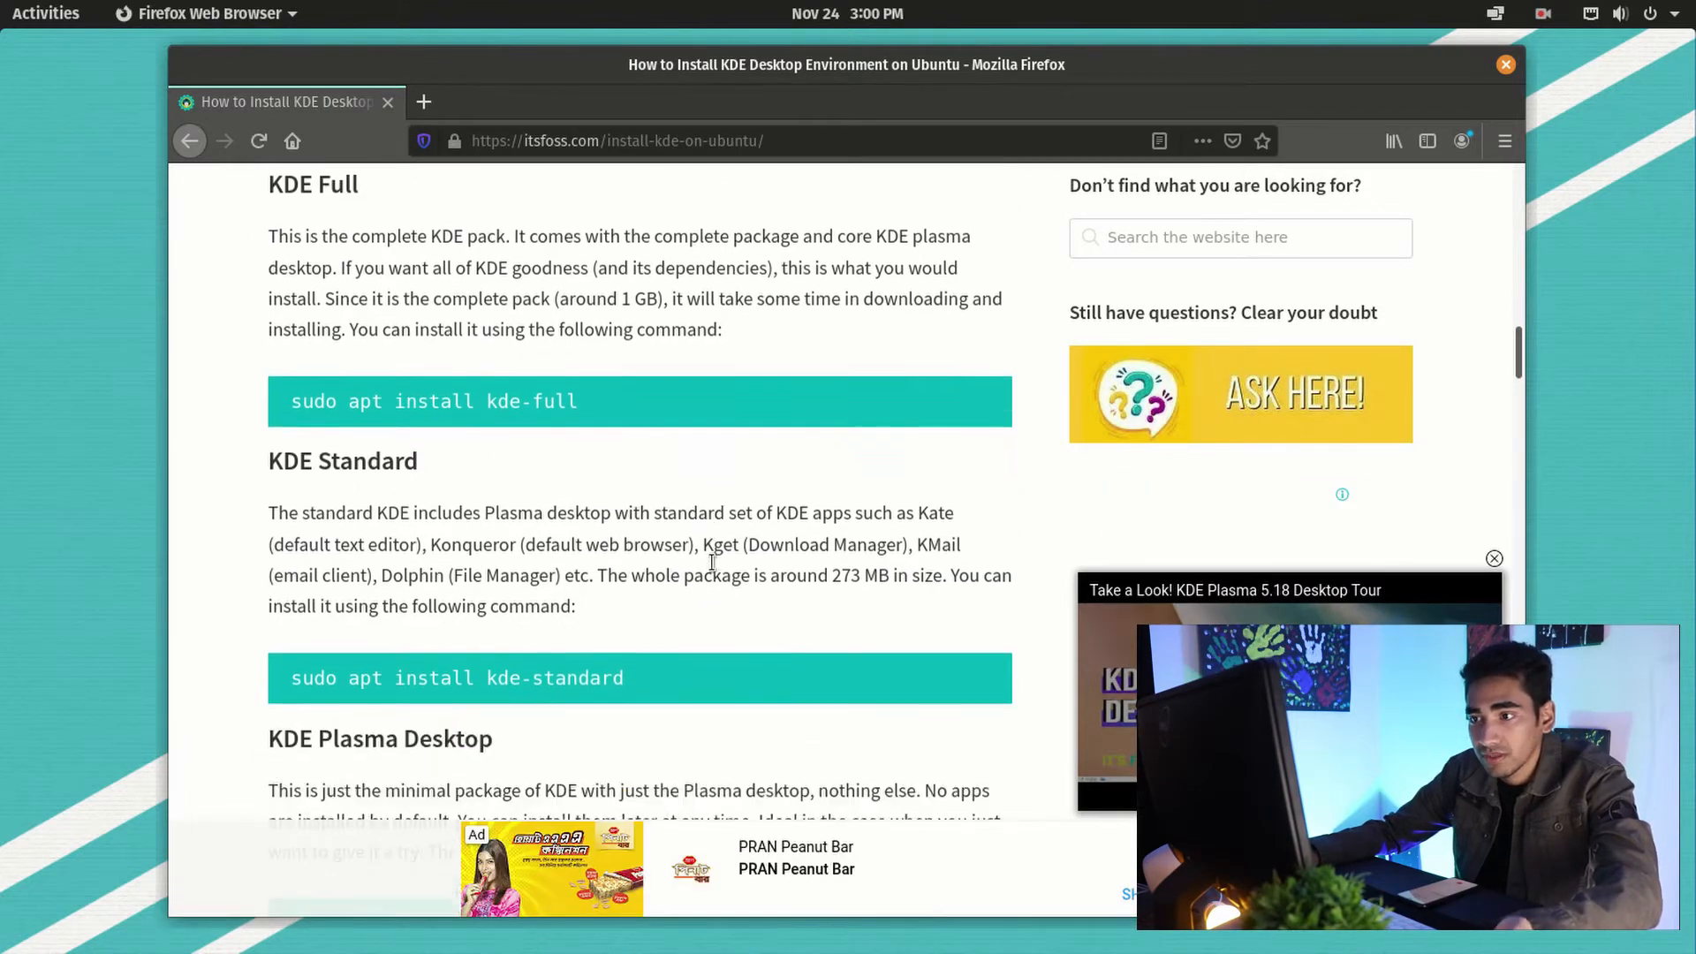
scroll("down", 3)
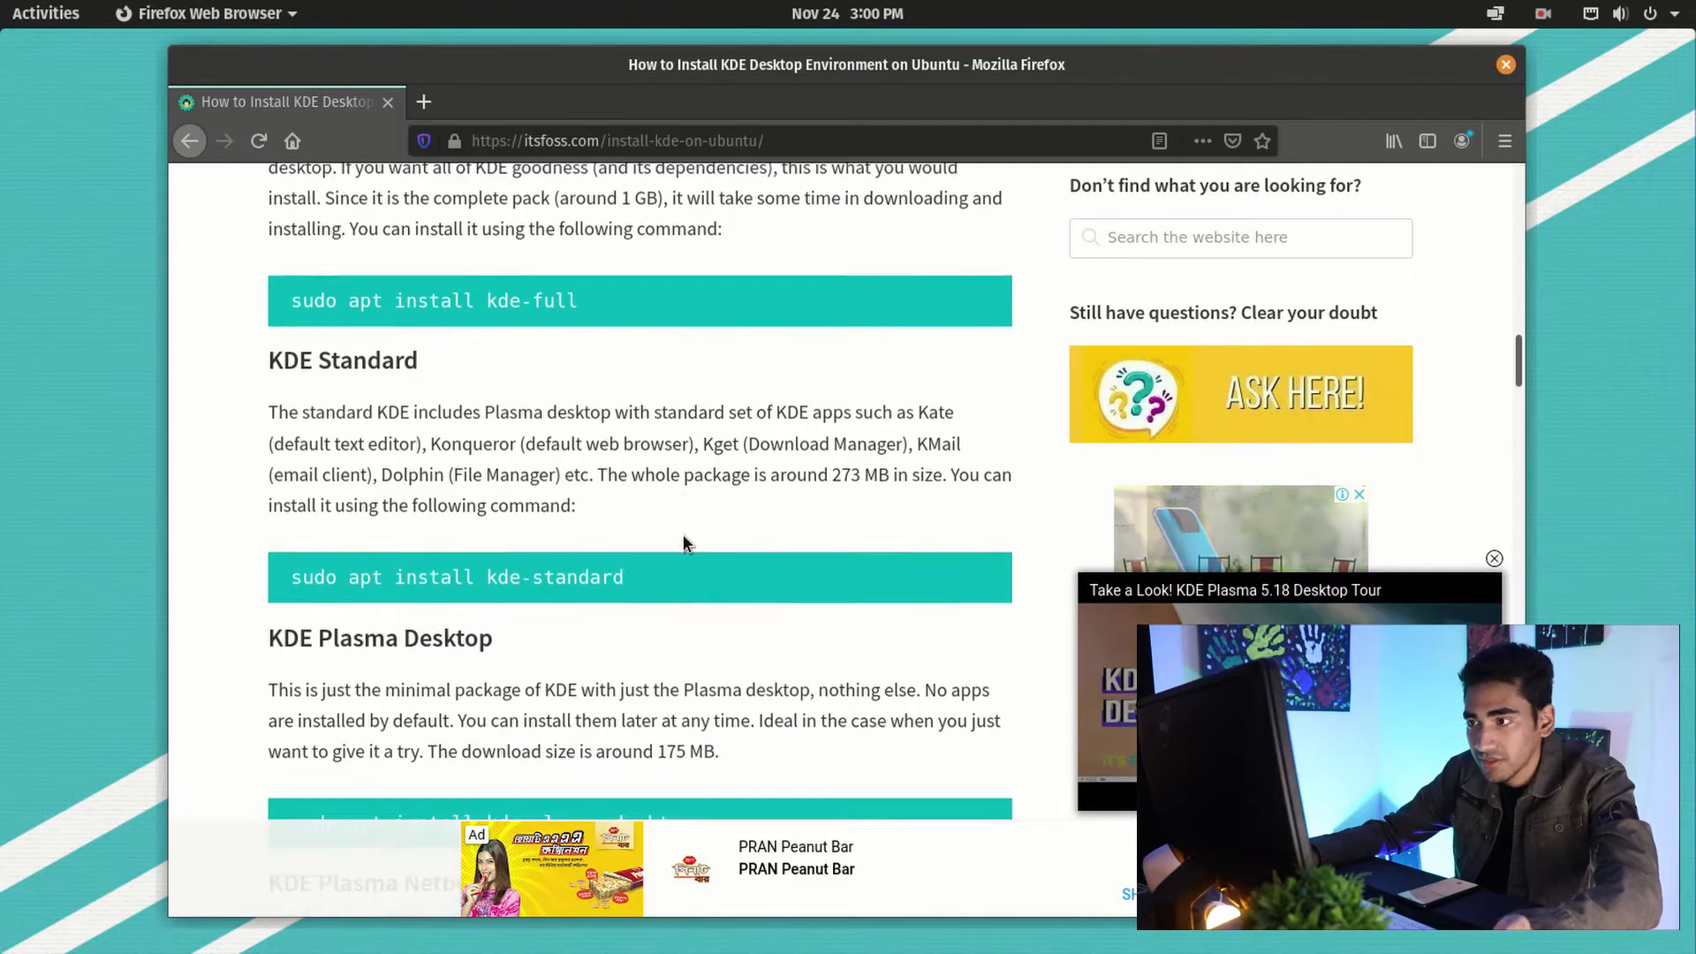
scroll("down", 3)
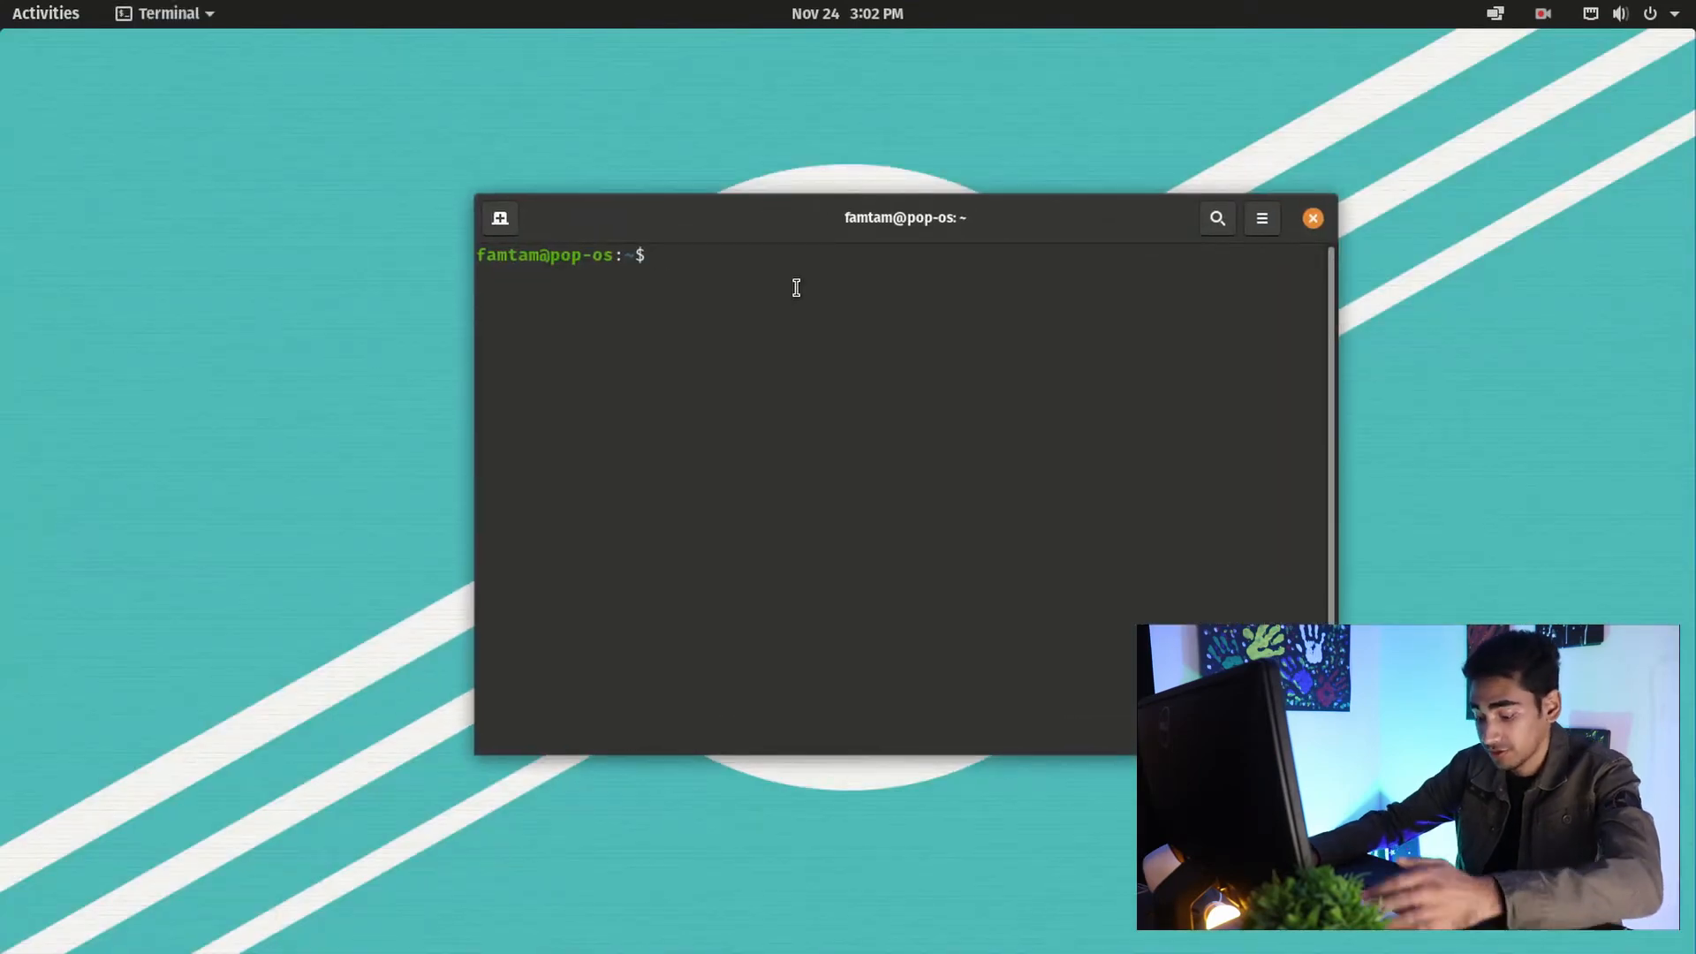
- Run sudo apt update to refresh the package lists, then clear the terminal
type("sudo a")
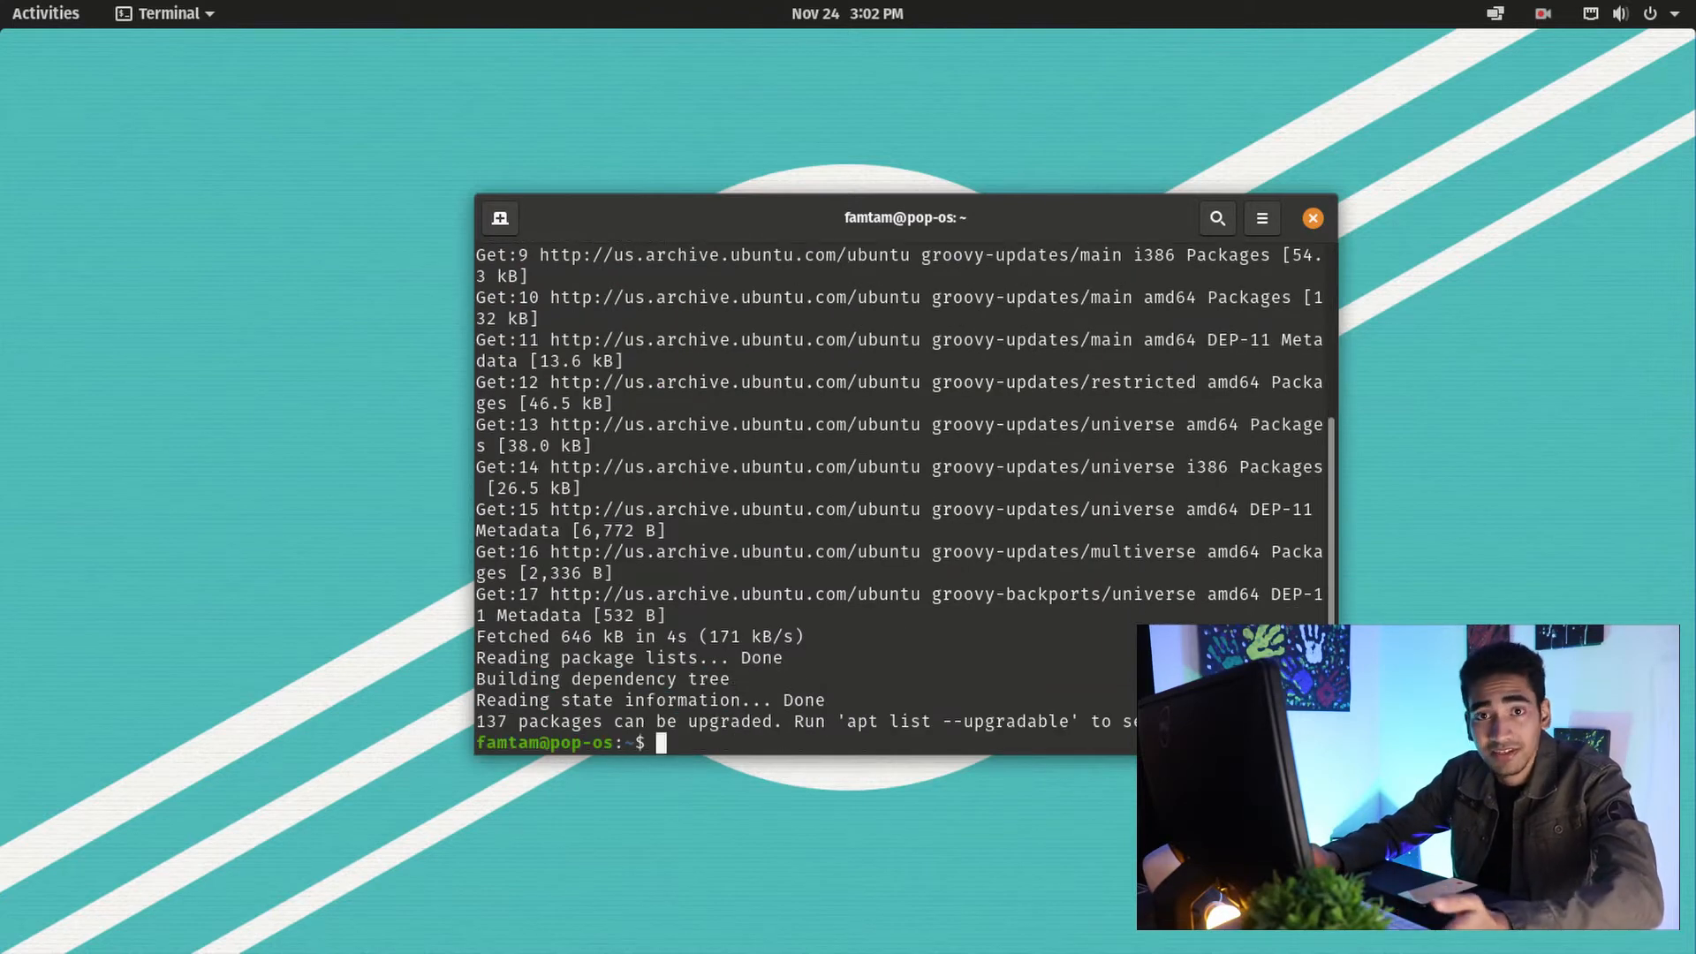
type("clea")
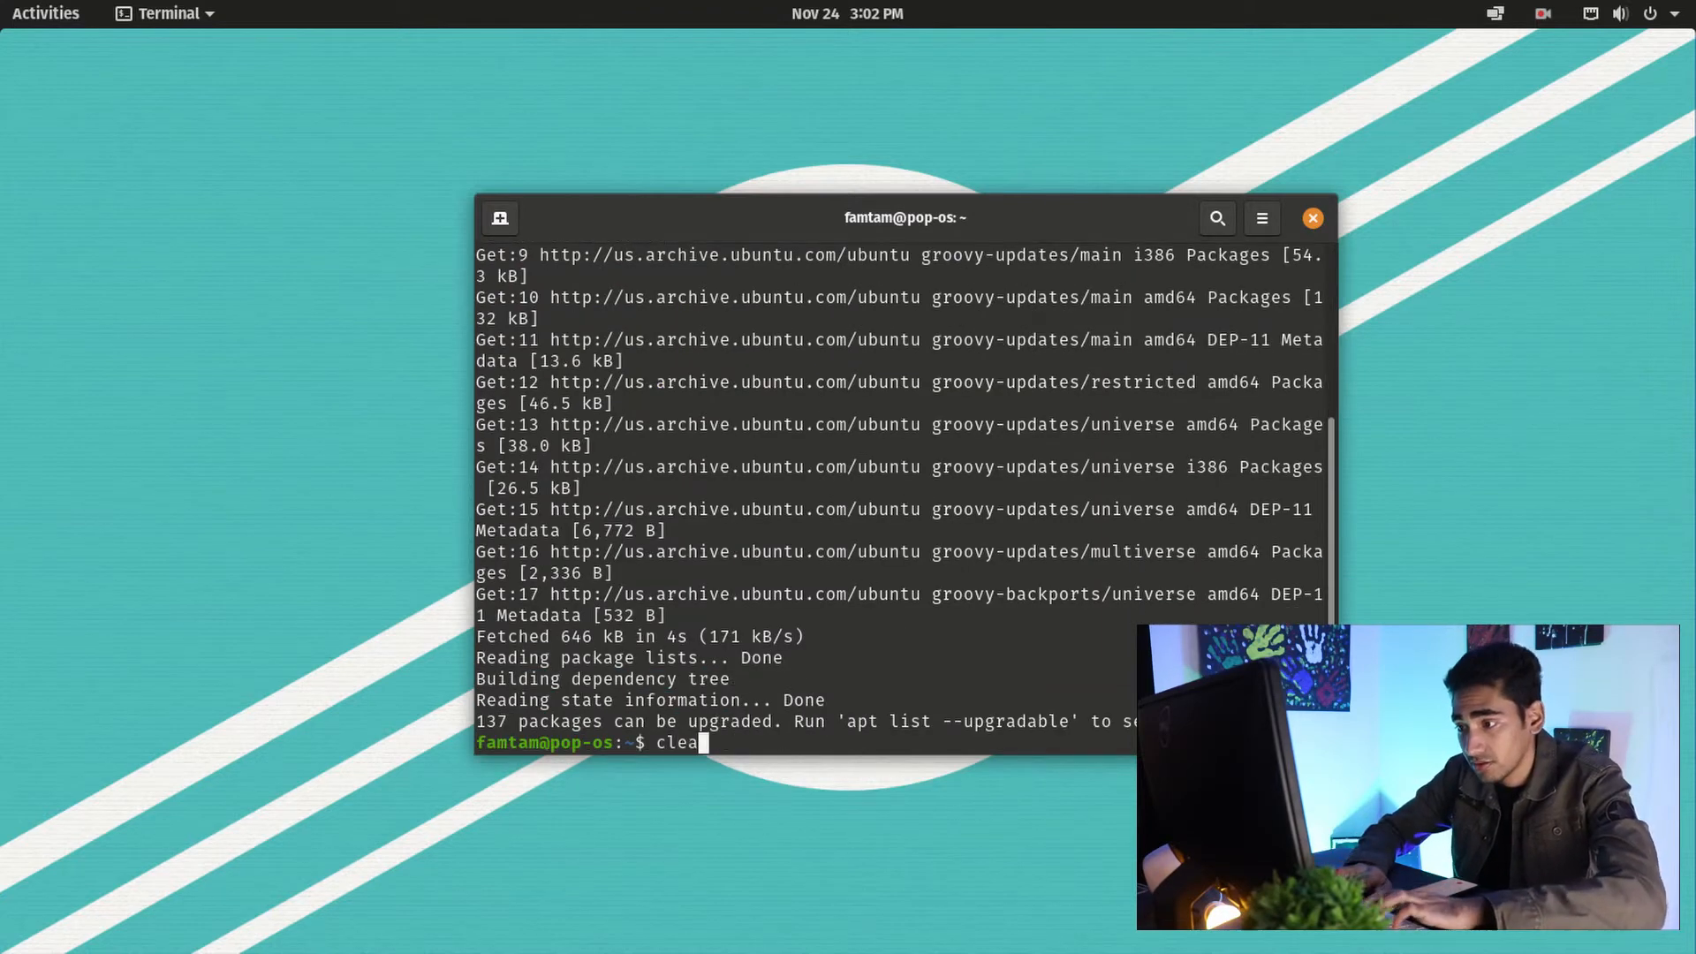
key("Return")
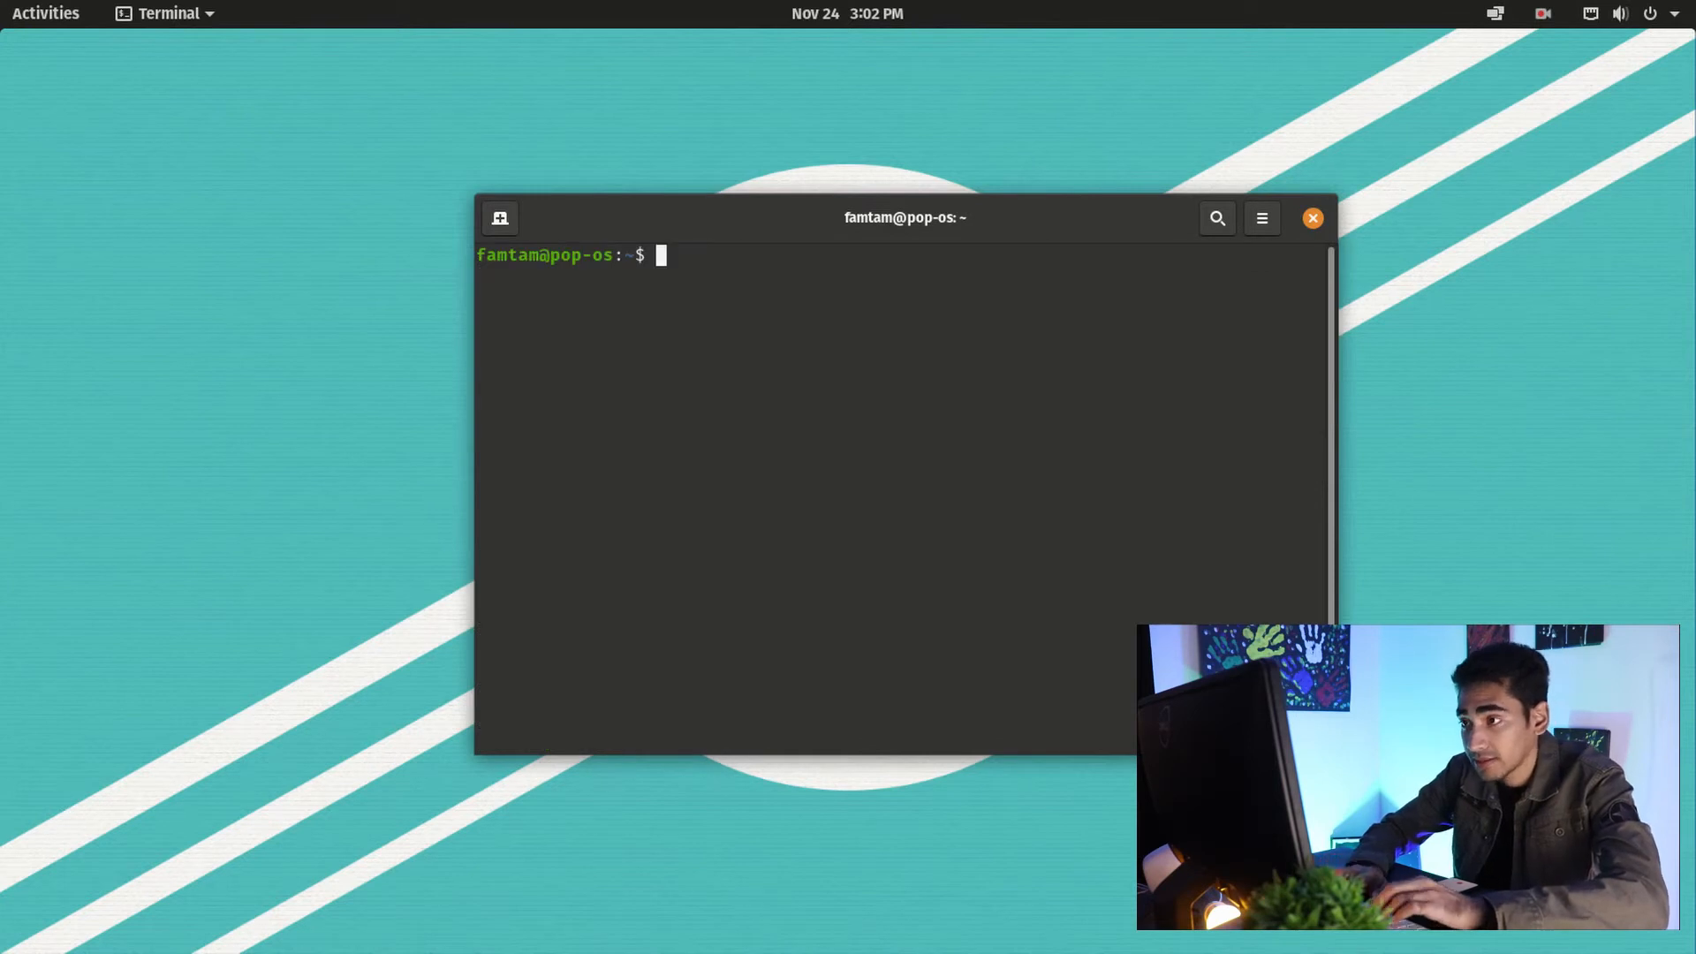
- Run sudo apt upgrade, reaching the prompt to confirm 137 package upgrades
type("sudo apt")
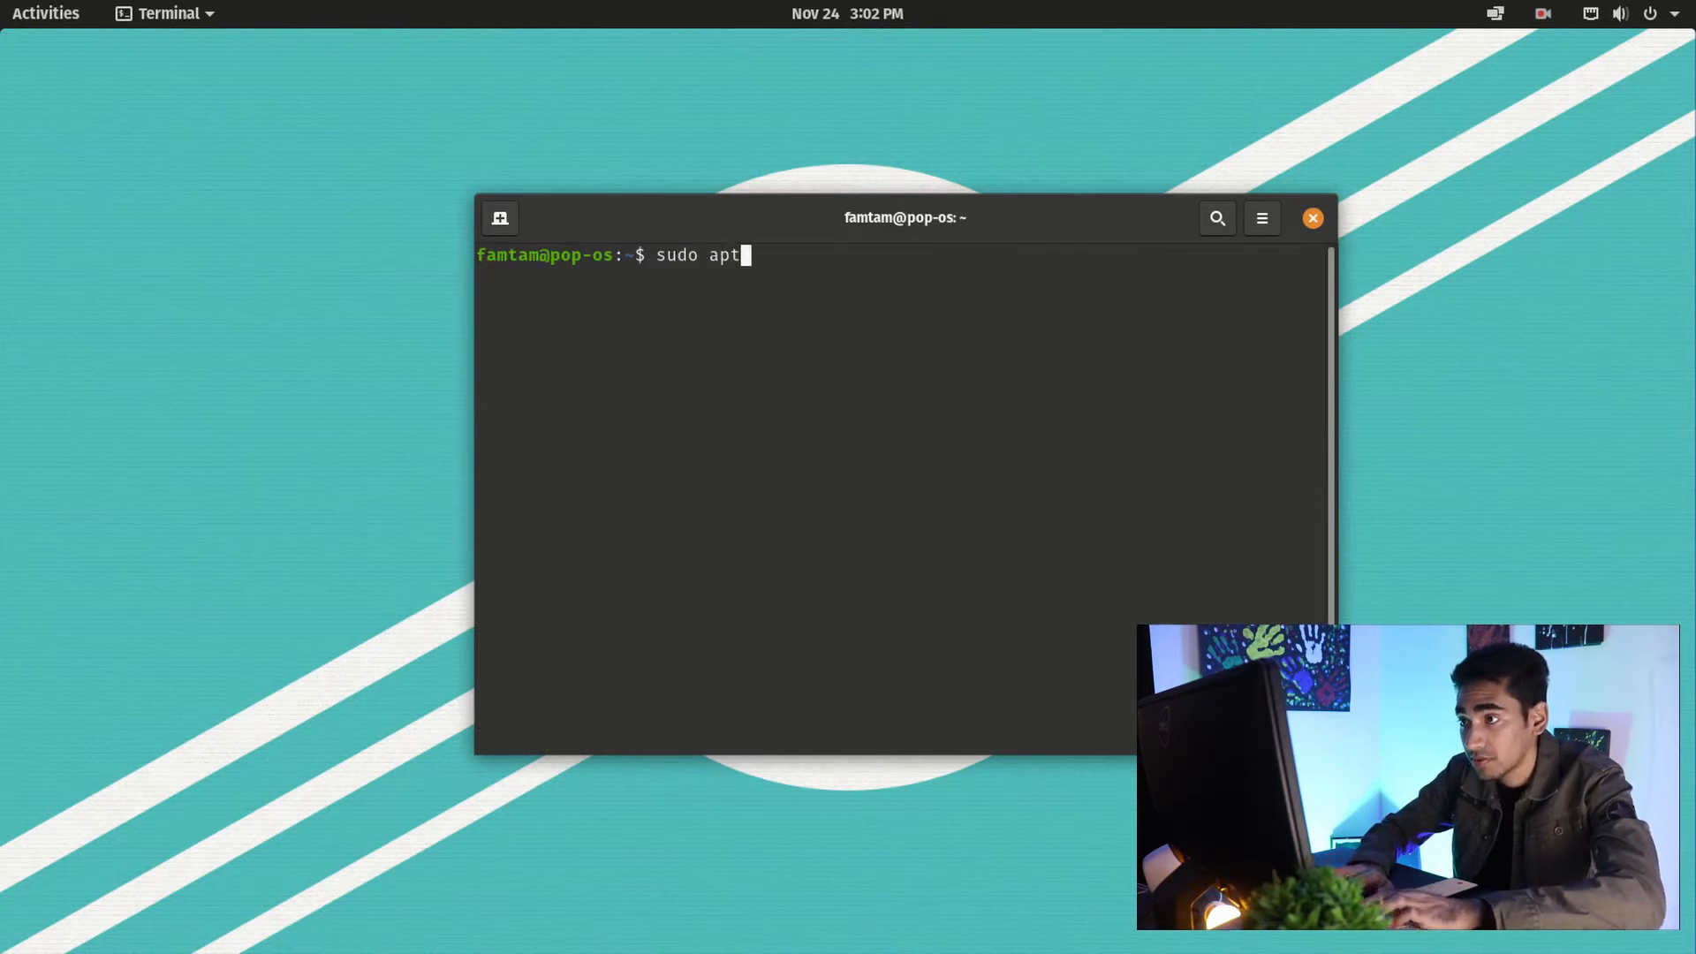
type("insta")
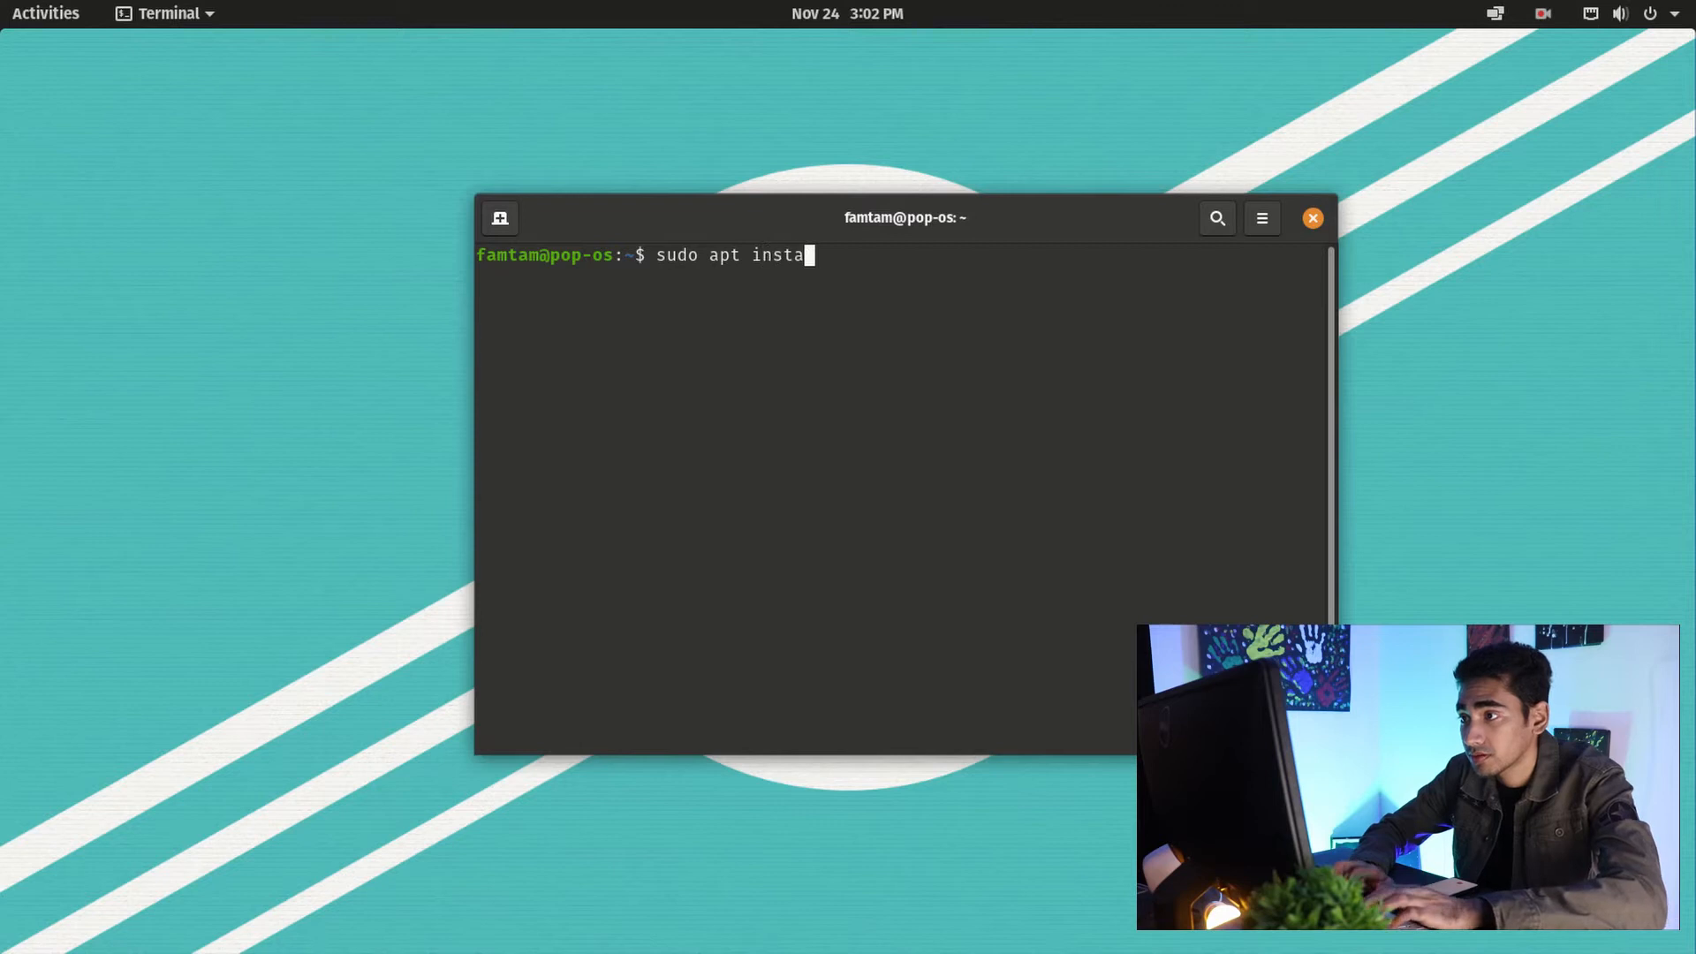
type("l")
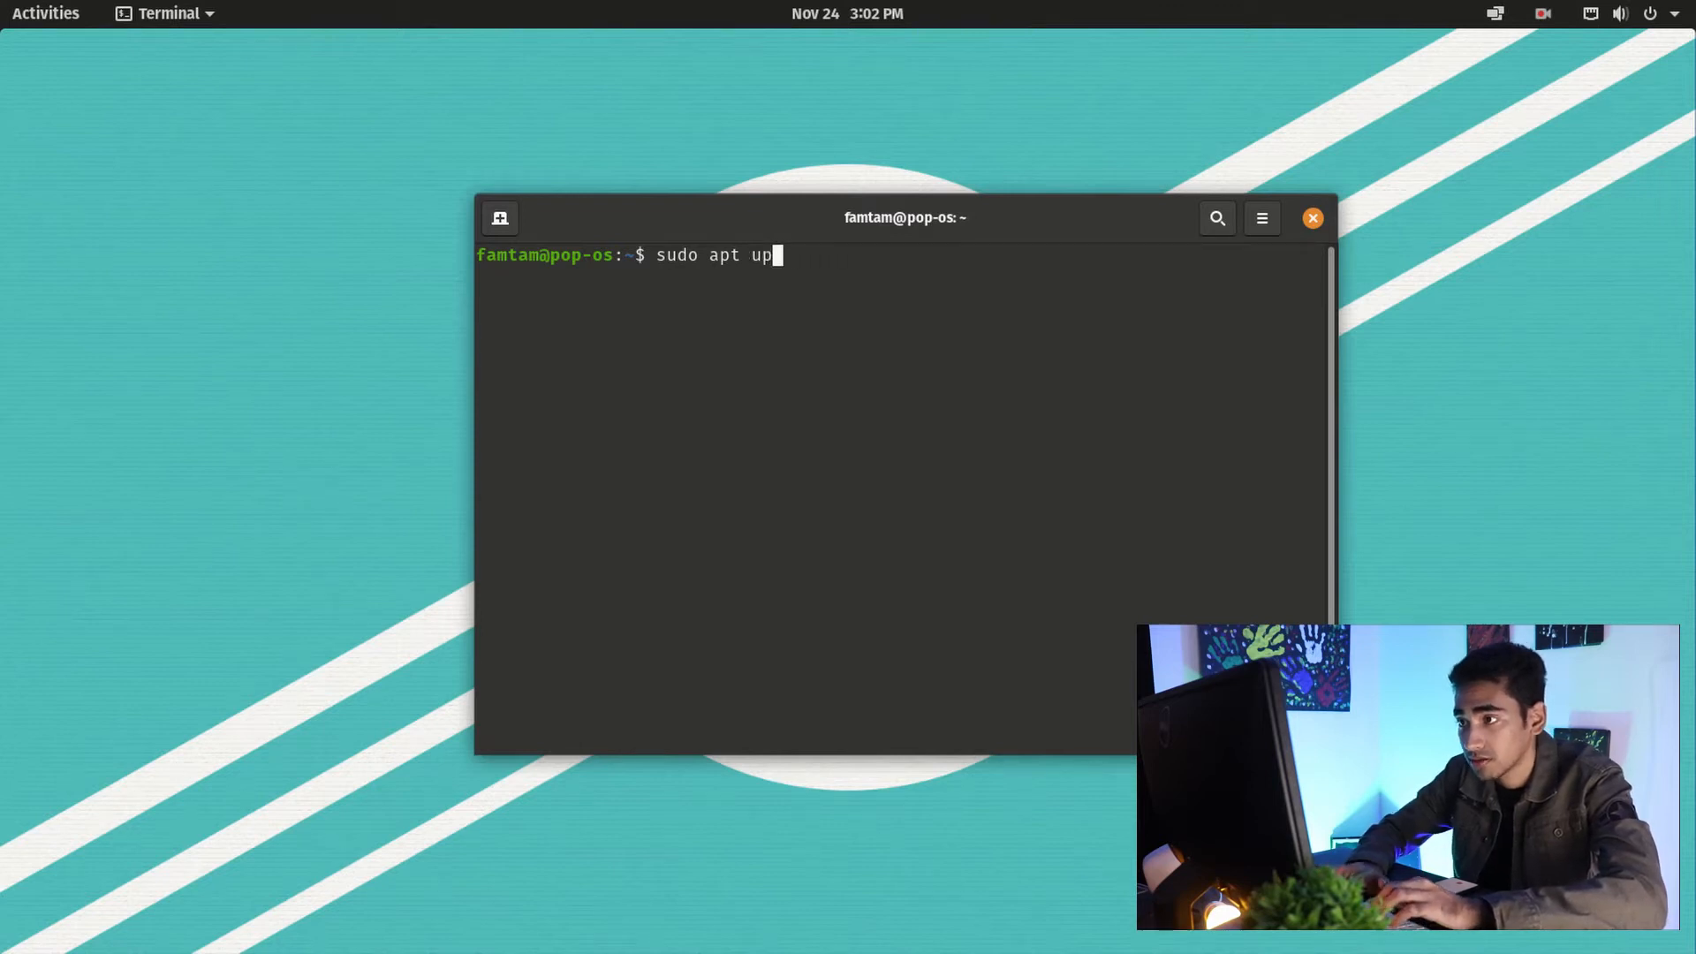
type("grade")
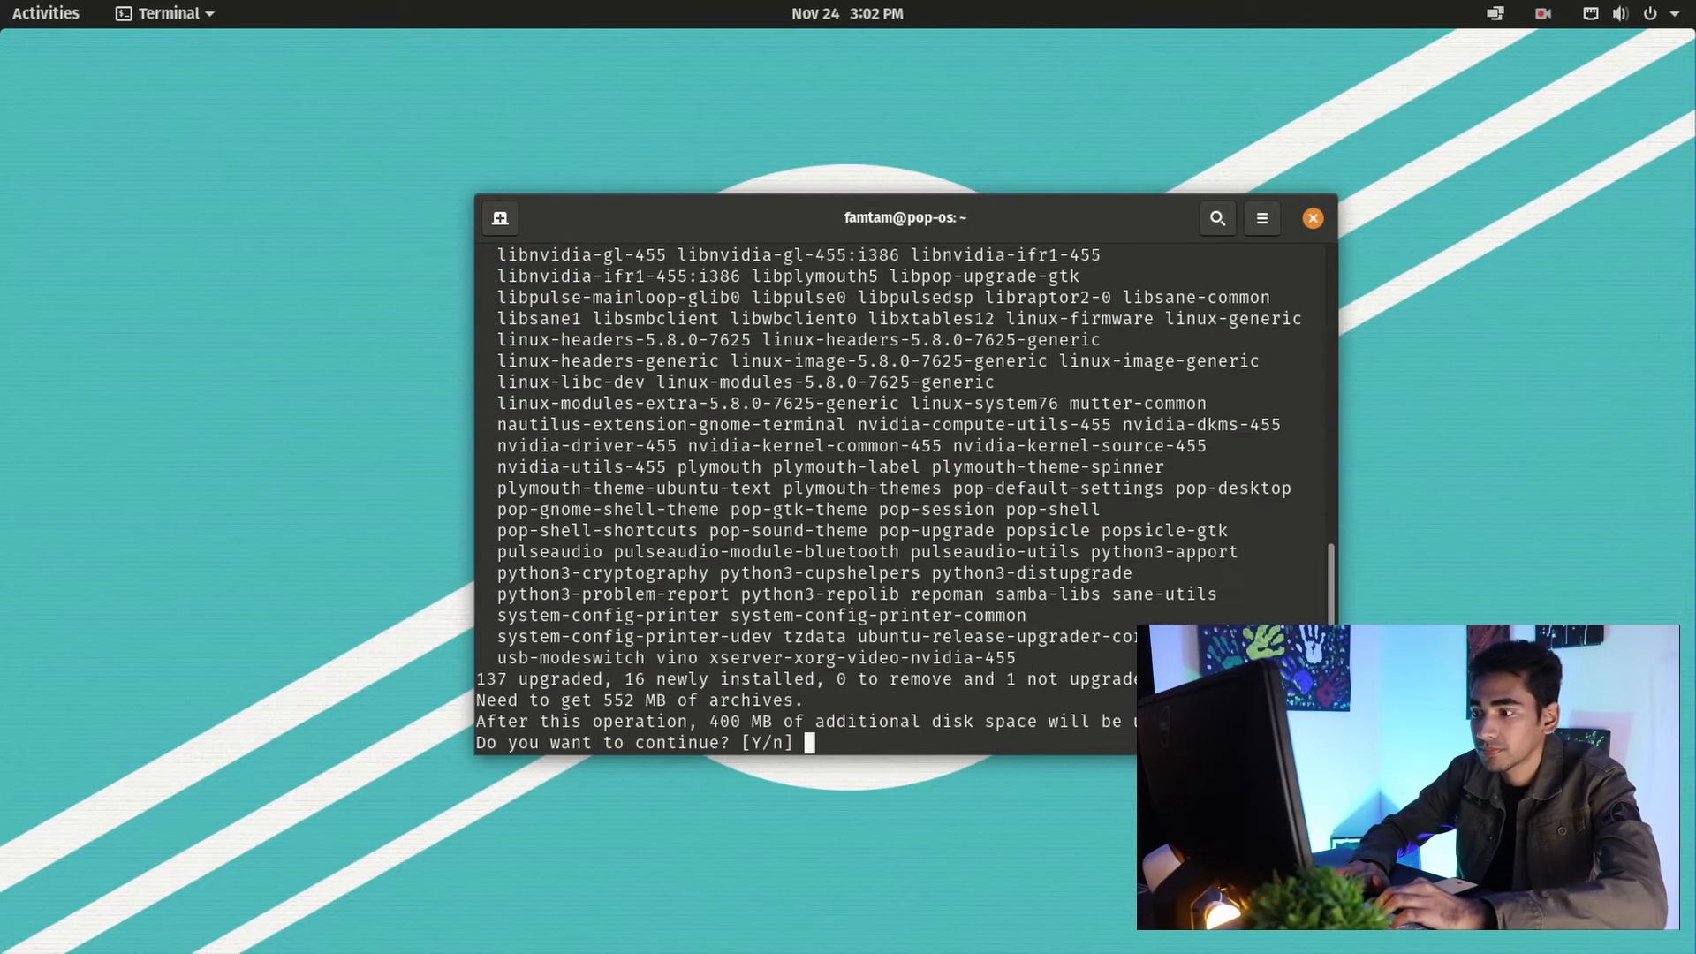
- Answer y to the upgrade prompt and let the system upgrade finish
type("y")
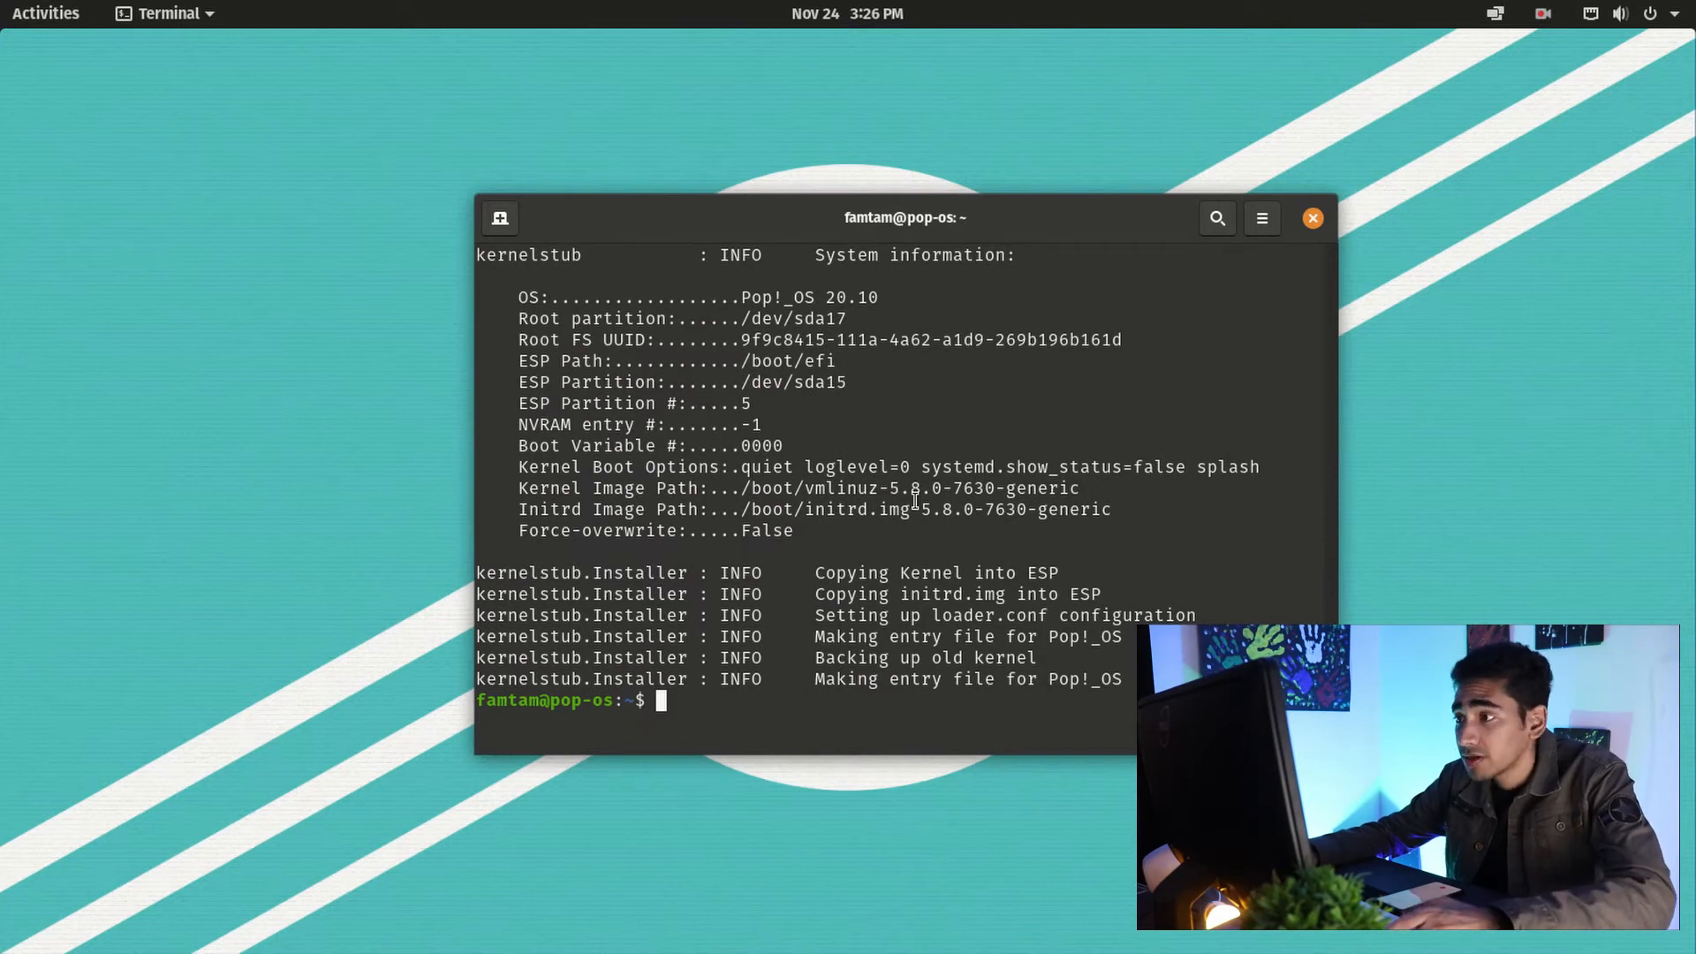
left_click(45, 12)
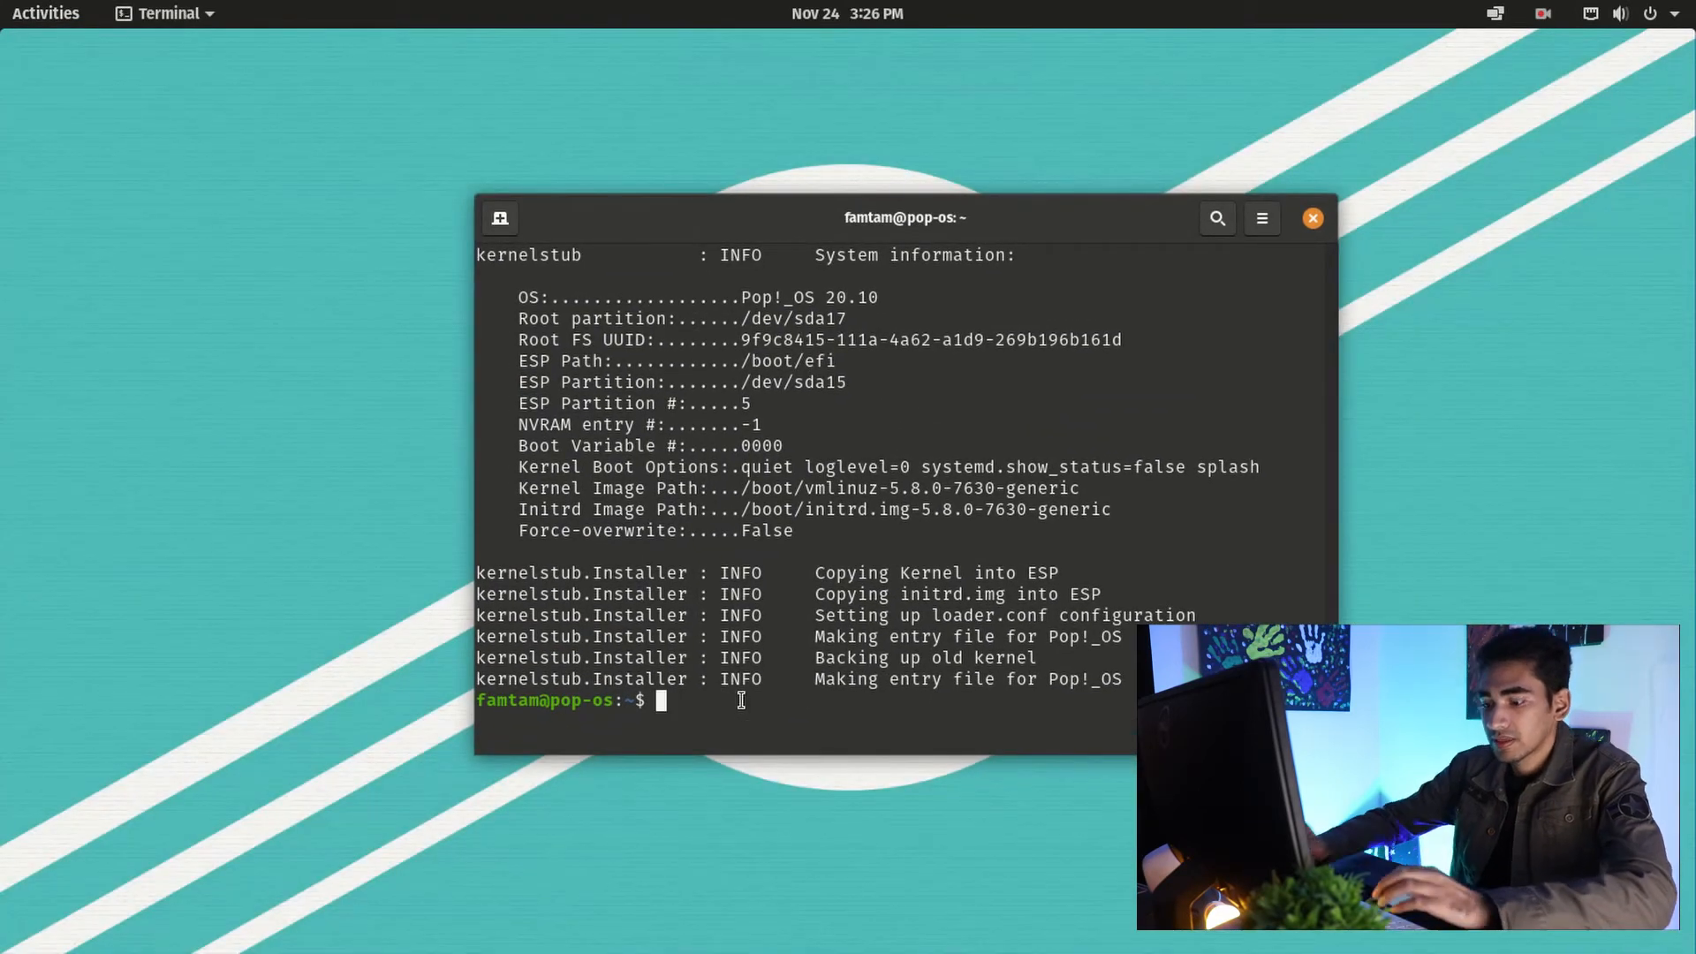
- Clear the terminal, run sudo apt install kde-plasma-desktop and answer y to continue
type("clear")
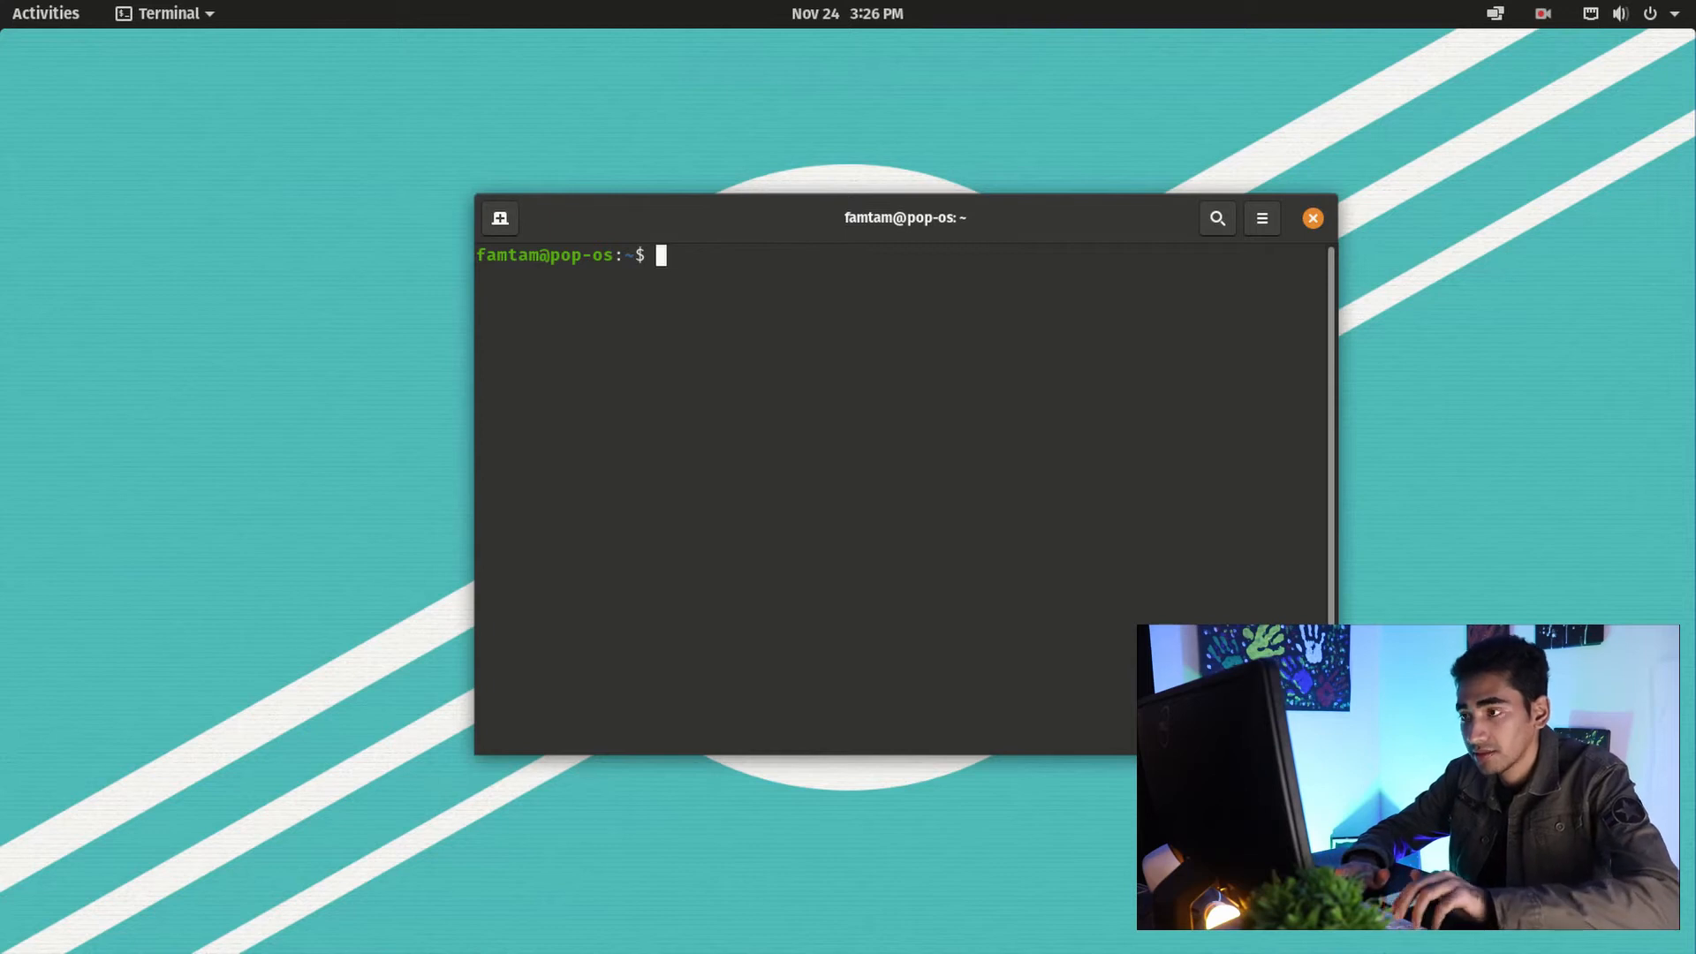
type("sudo apt install kde-plasma-desktop")
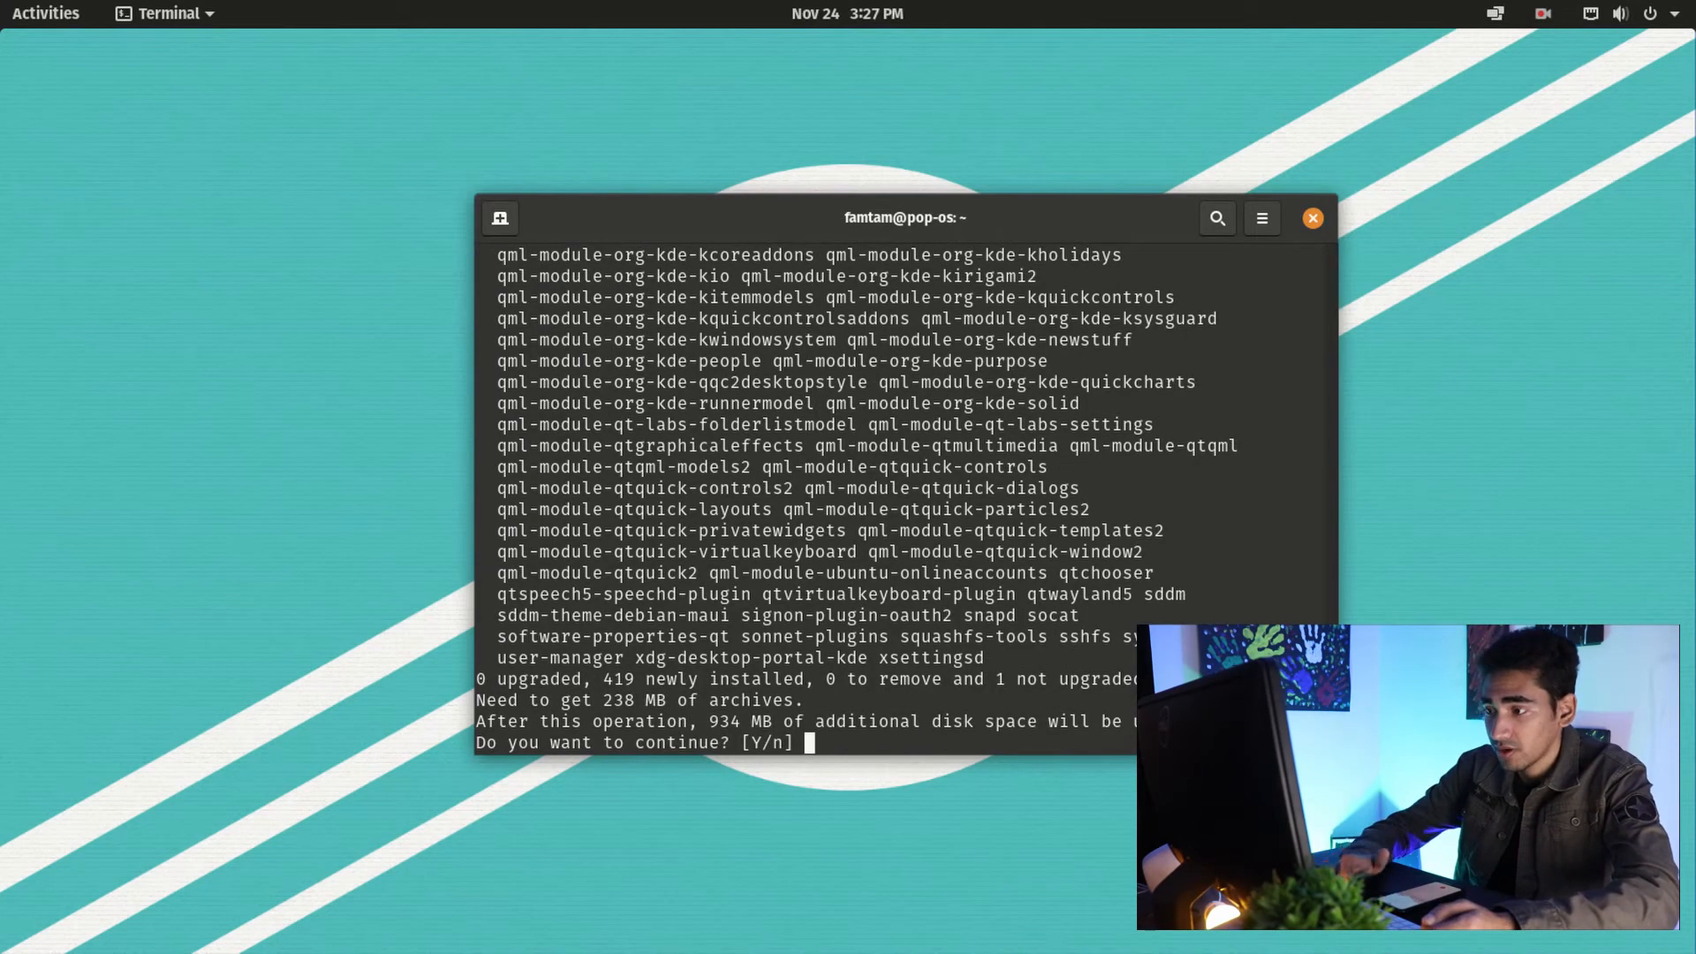
type("y")
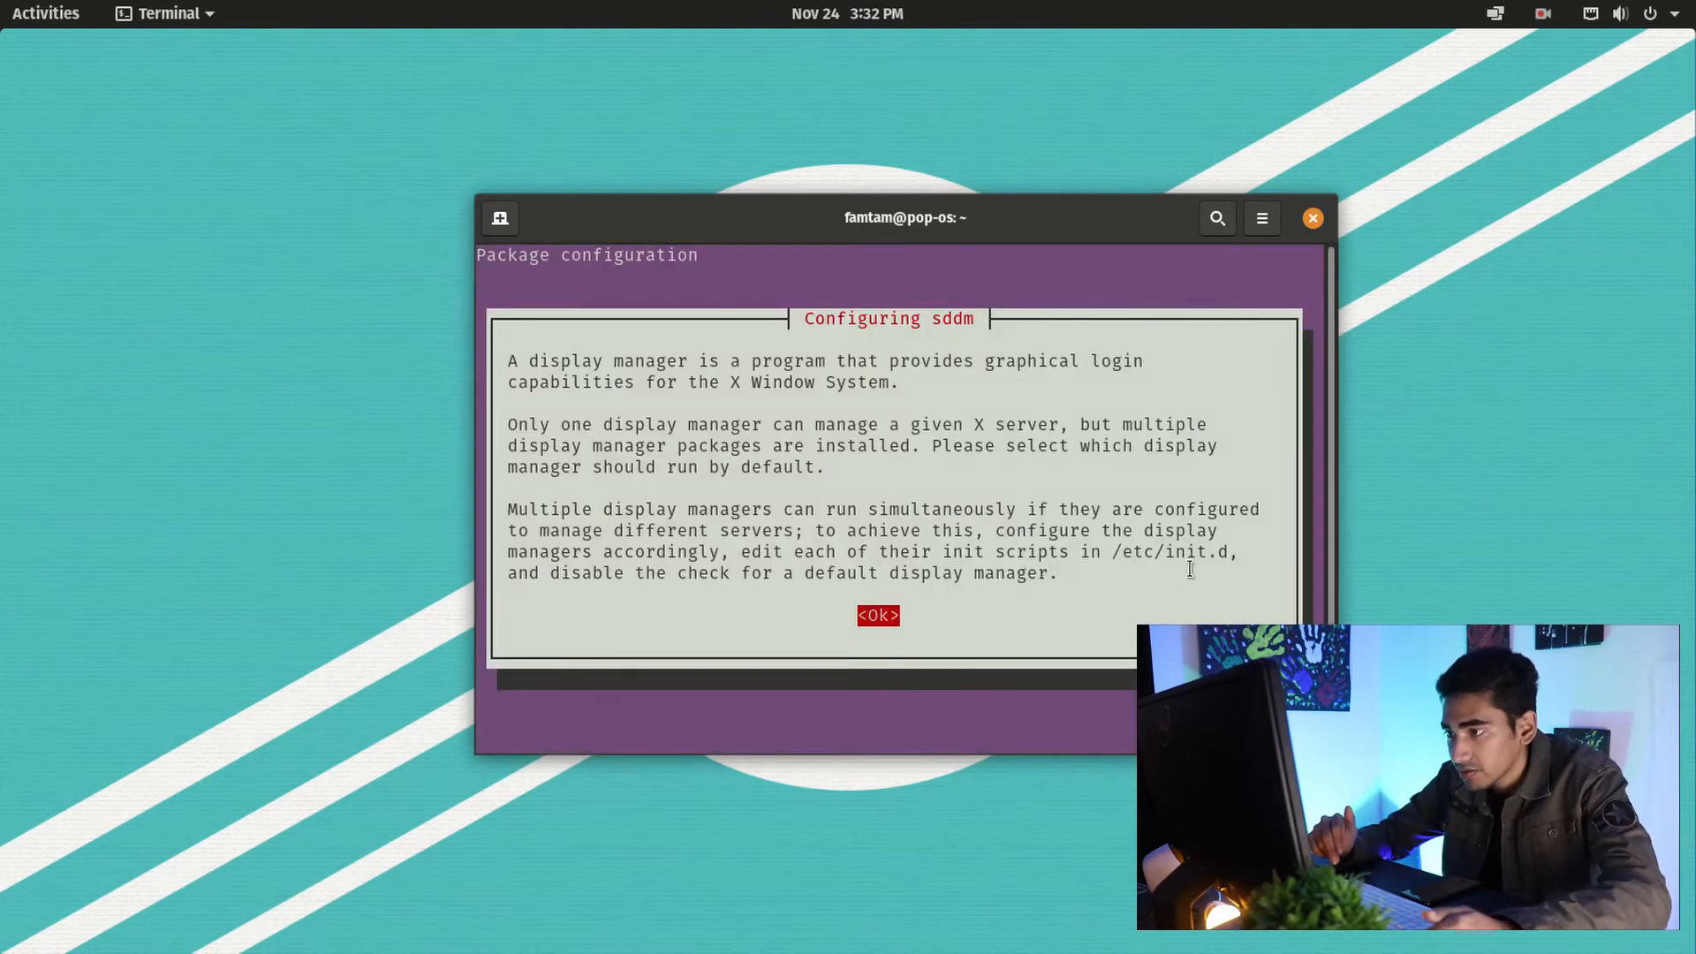
- Confirm OK on the Configuring sddm notice so the KDE install completes
left_click(876, 615)
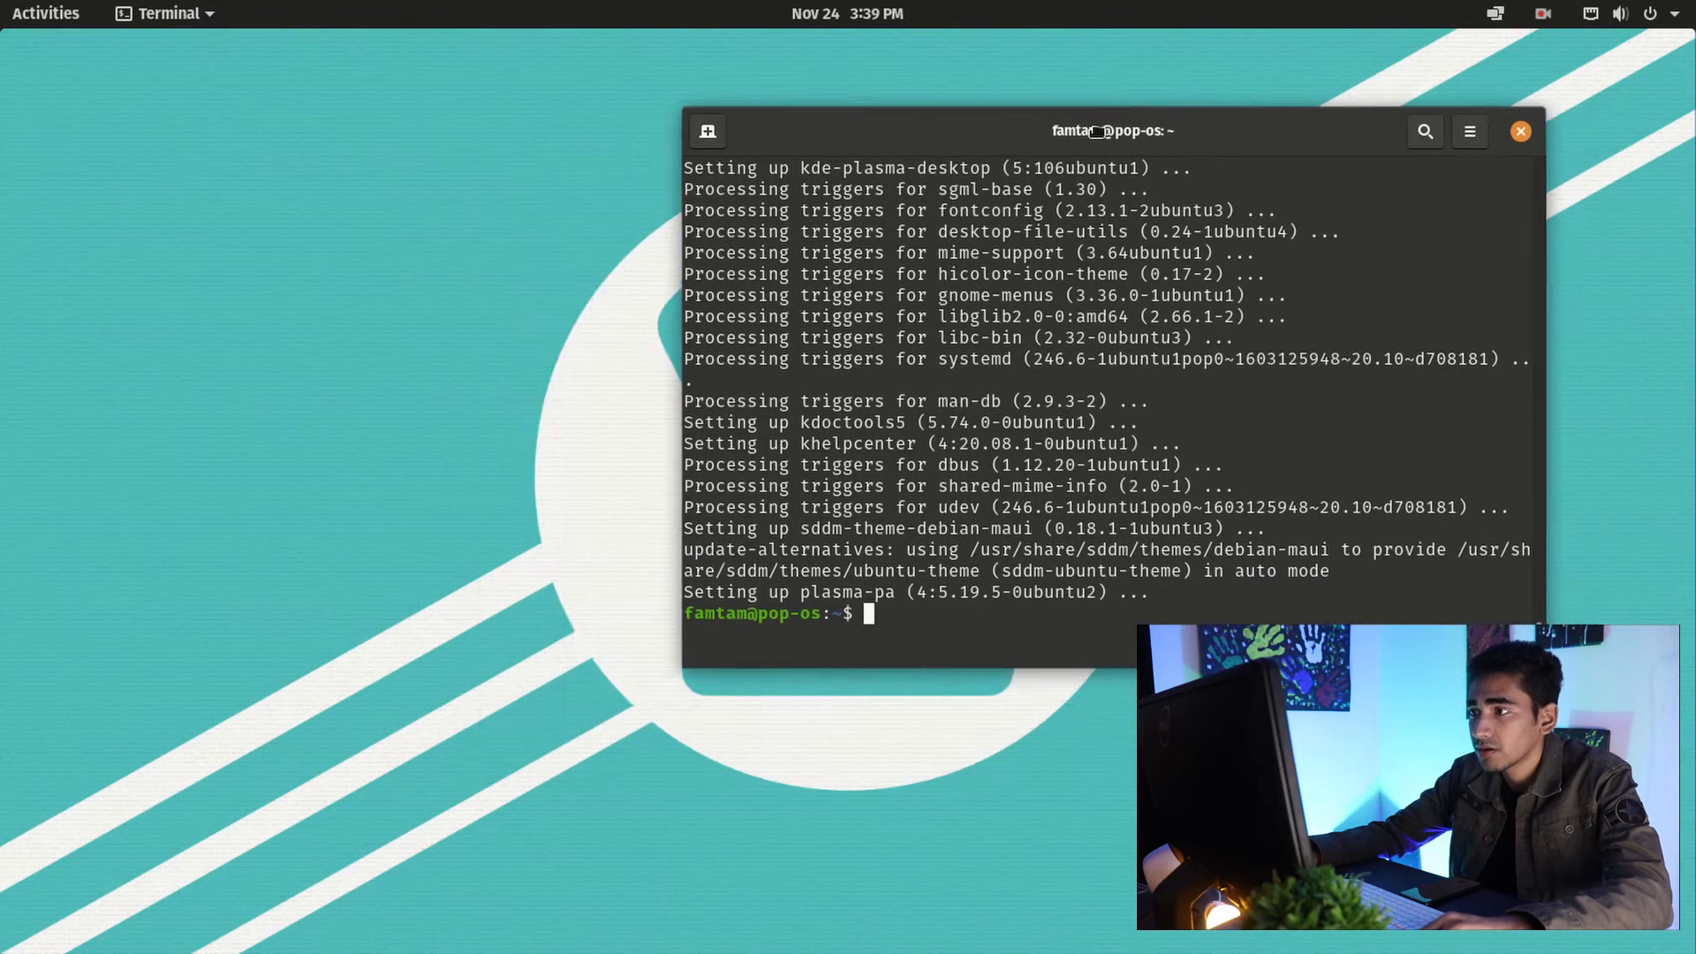
- Log out of the Pop session from the top-right system menu
left_click(1520, 131)
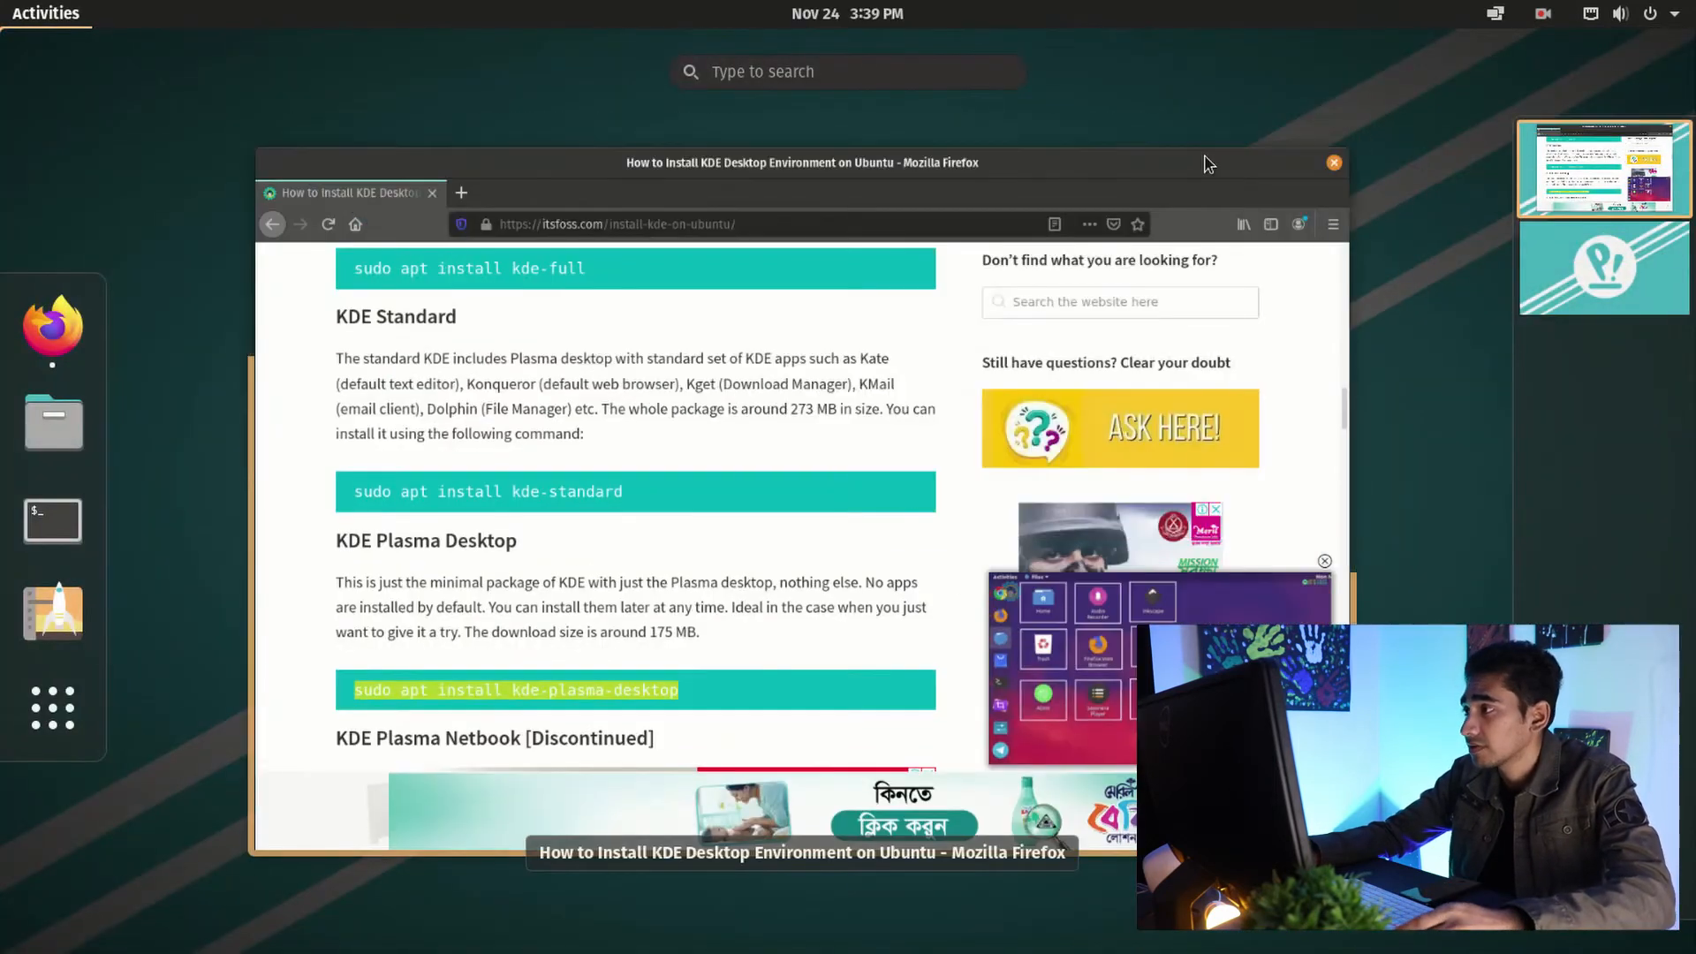
left_click(1332, 162)
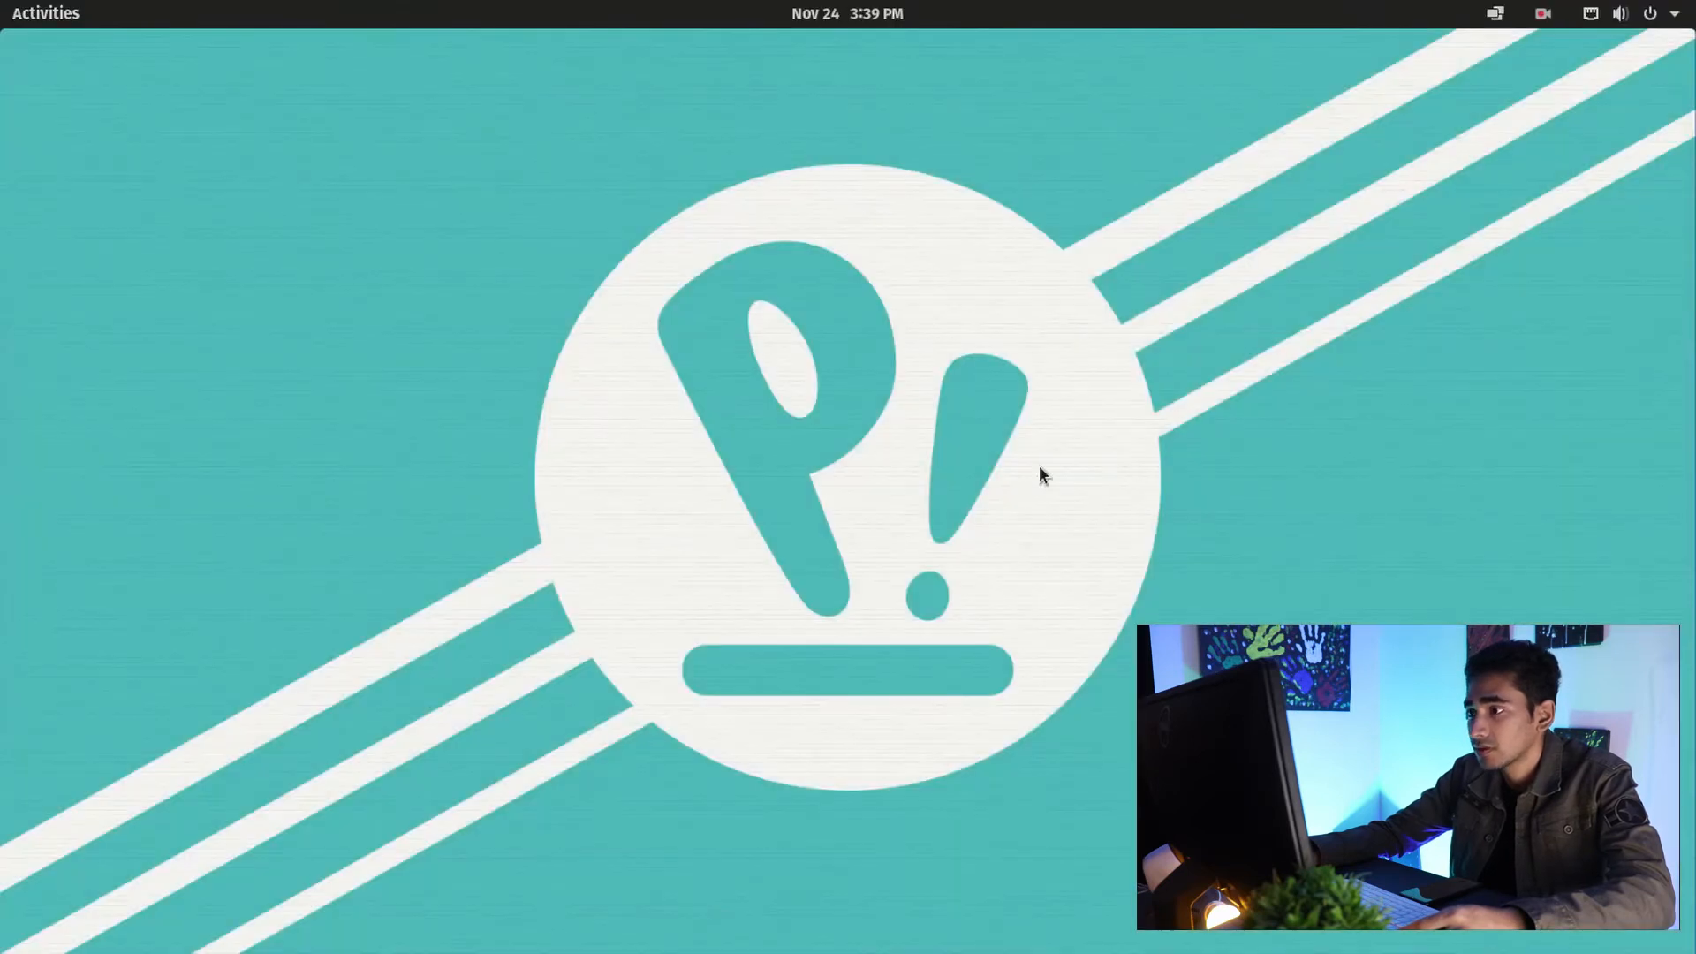
mouse_move(1228, 306)
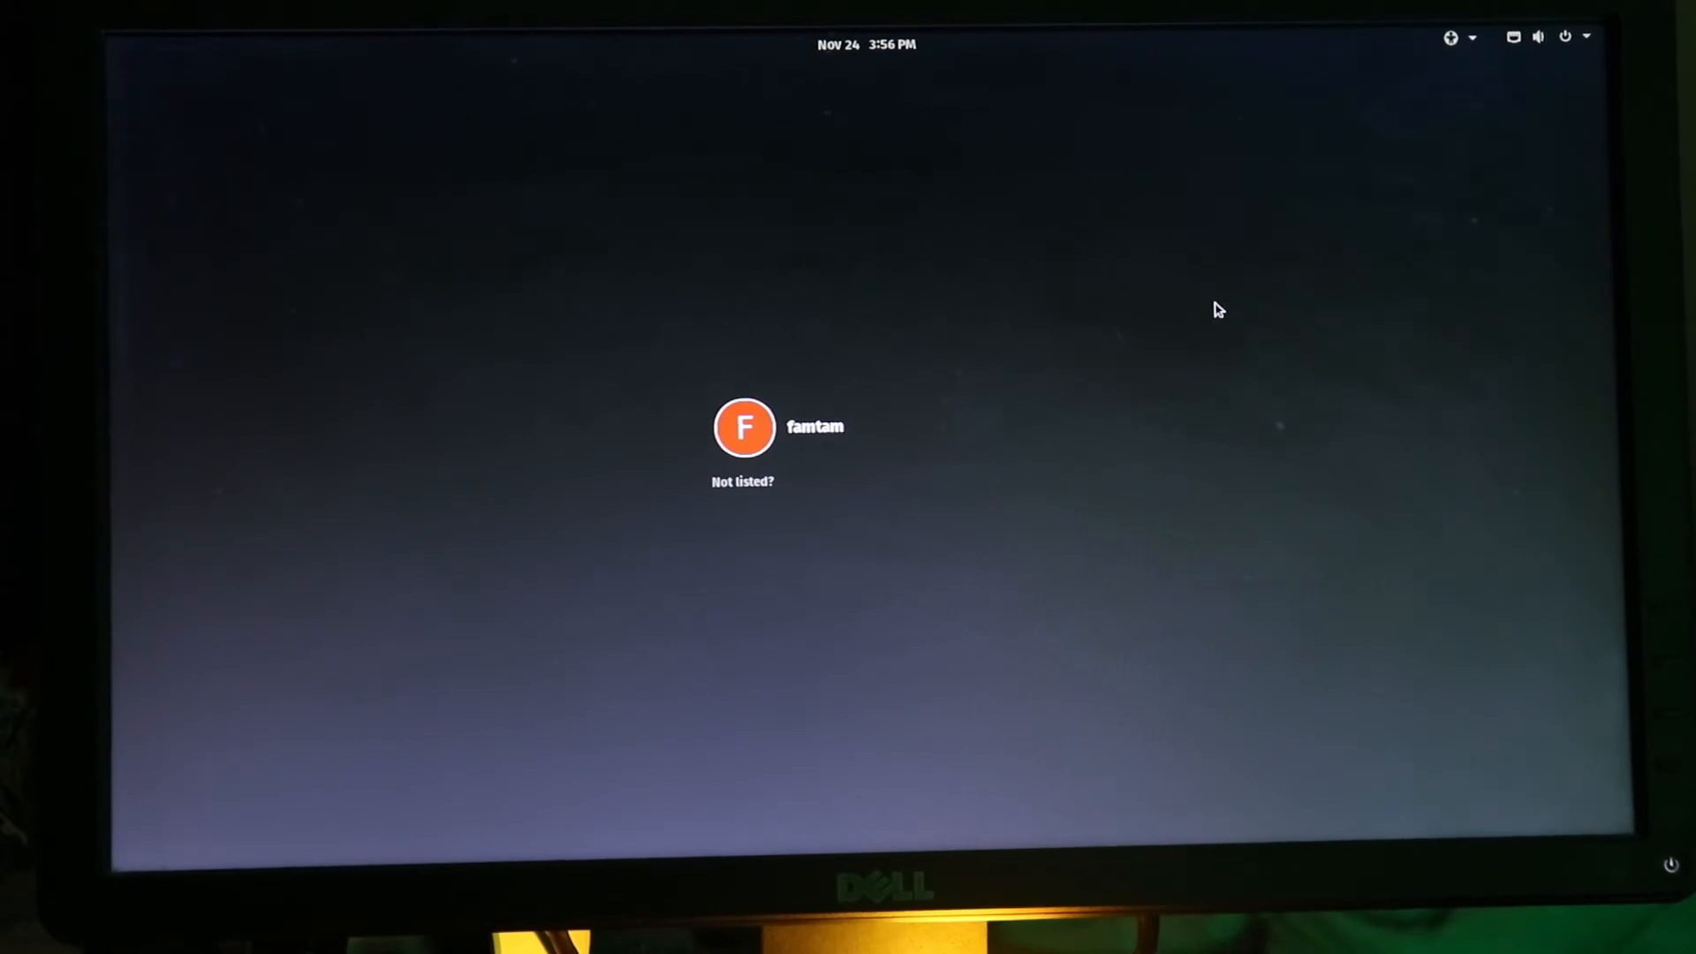
- Select the user, choose the Plasma session from the gear menu and sign in with the password
left_click(744, 425)
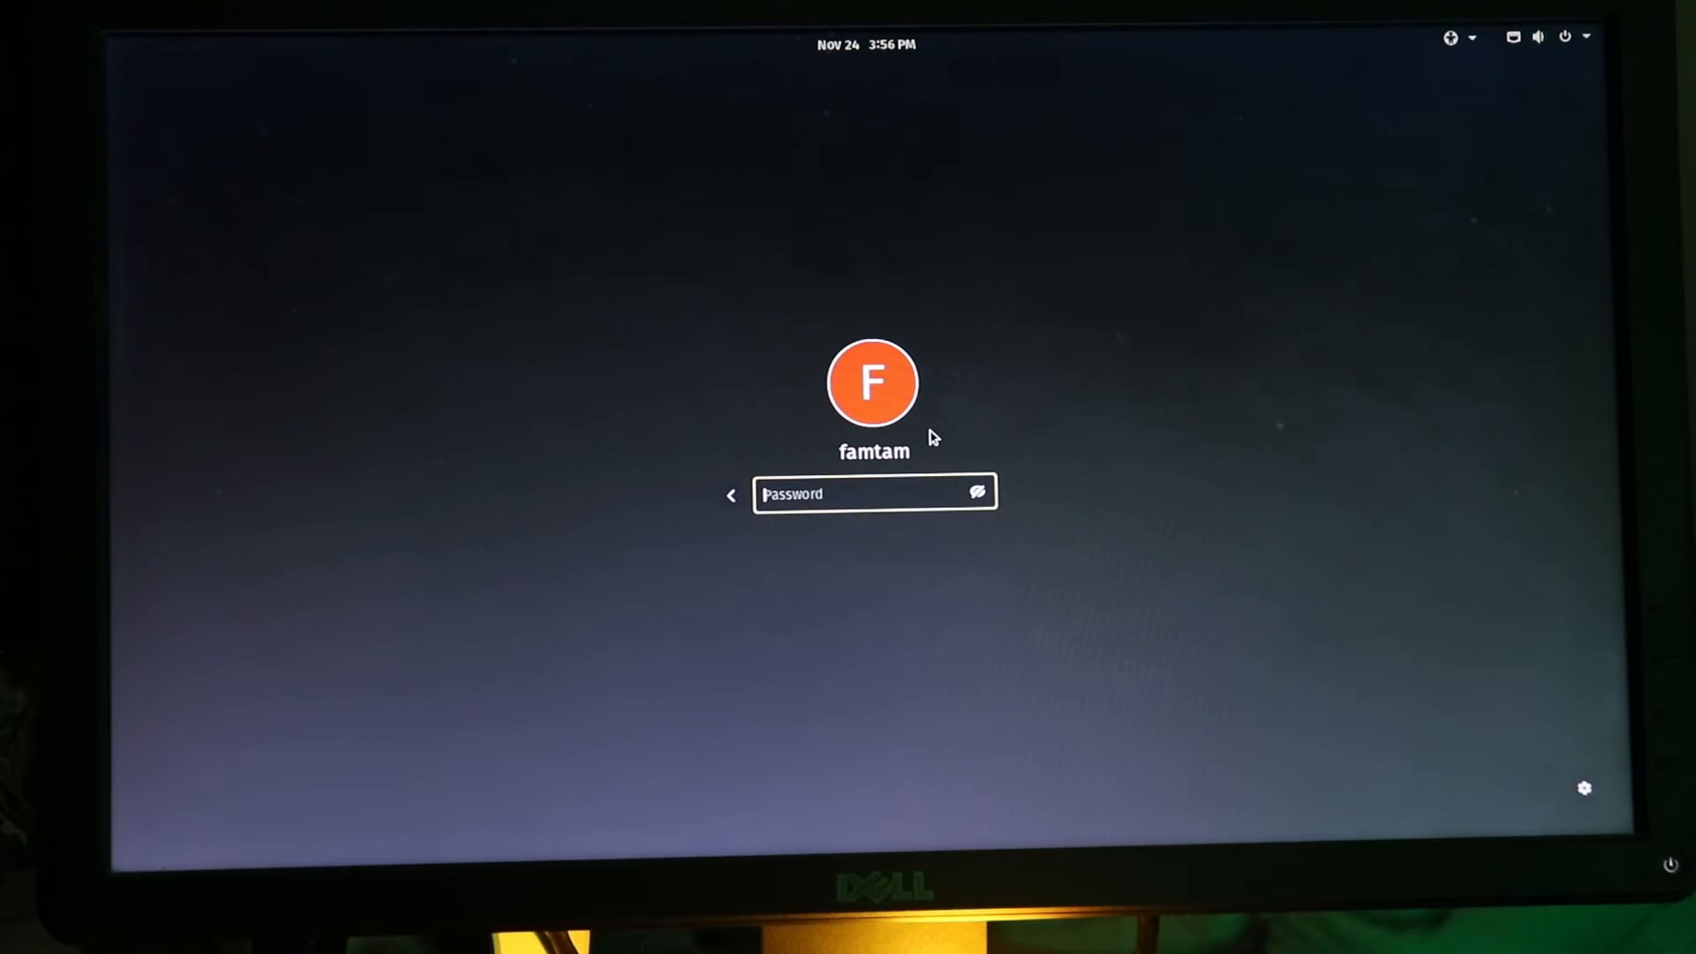
mouse_move(1407, 666)
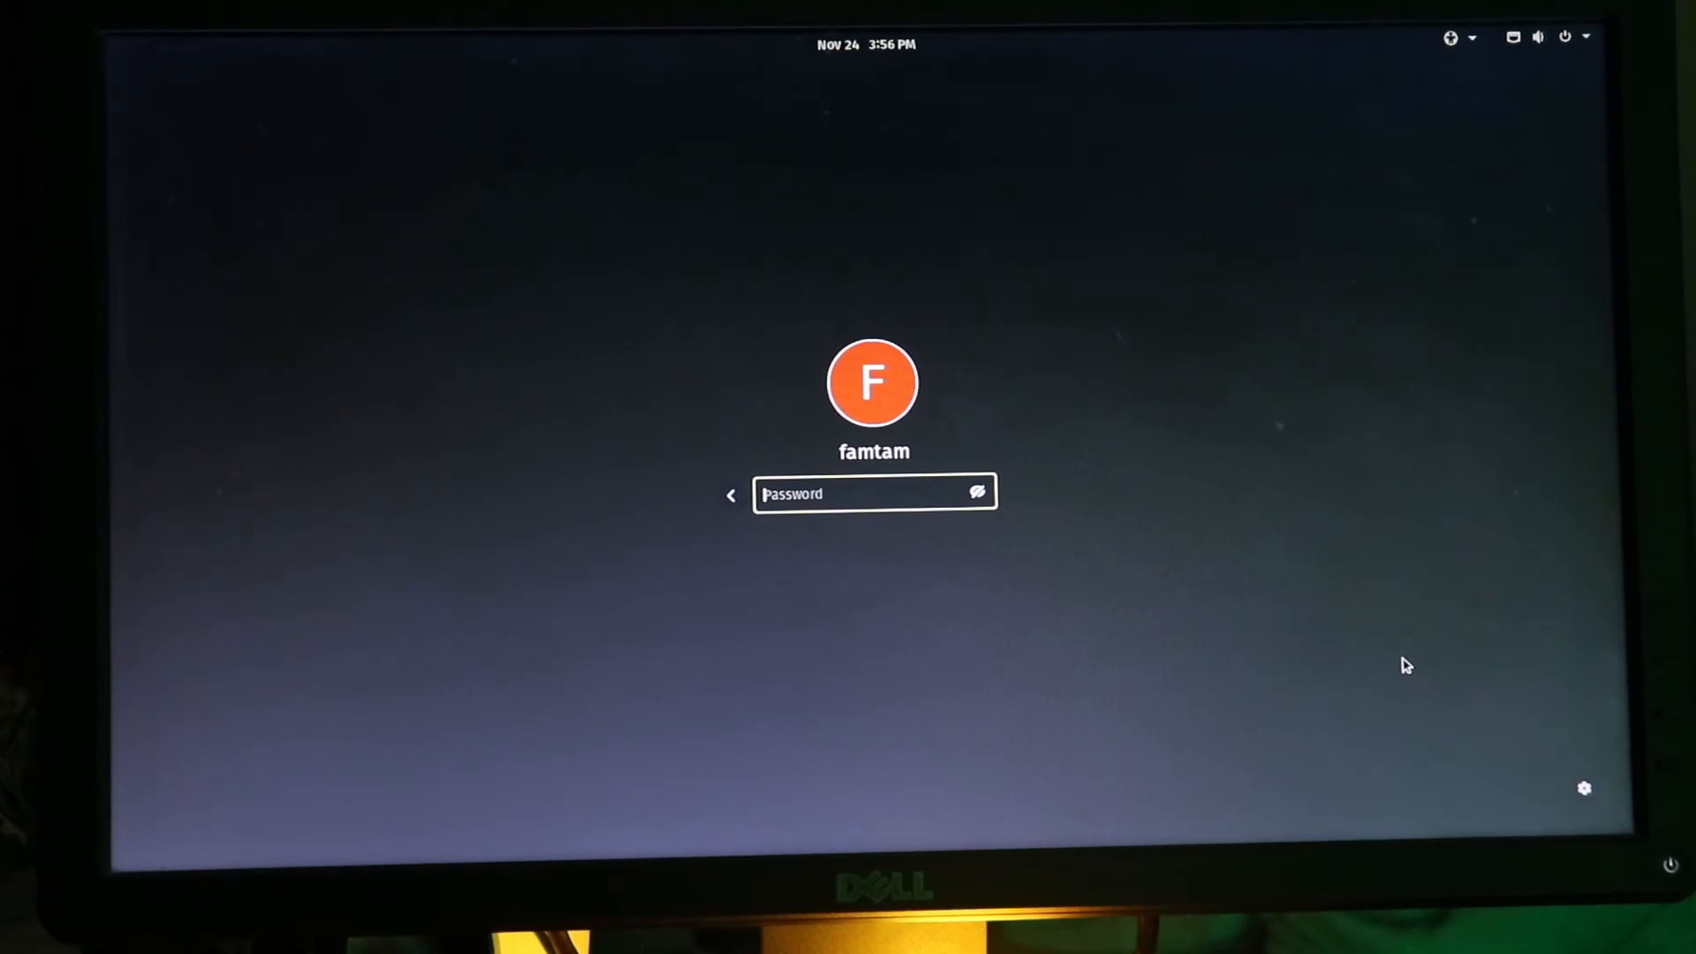
mouse_move(1454, 725)
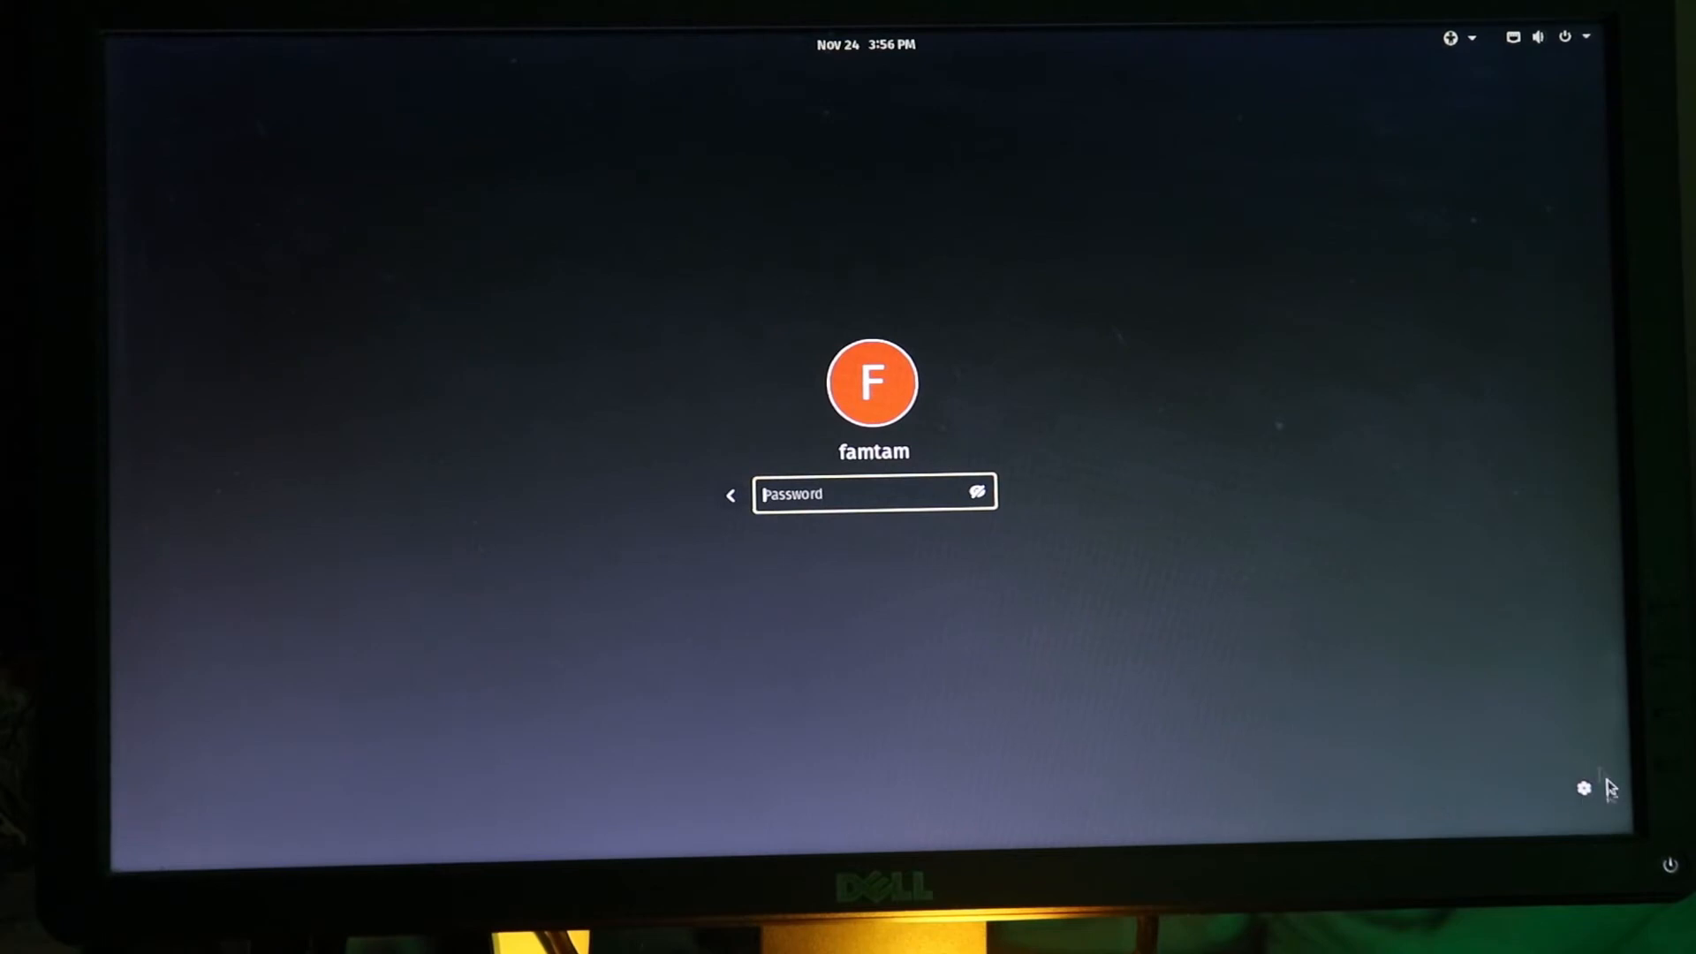
left_click(1583, 788)
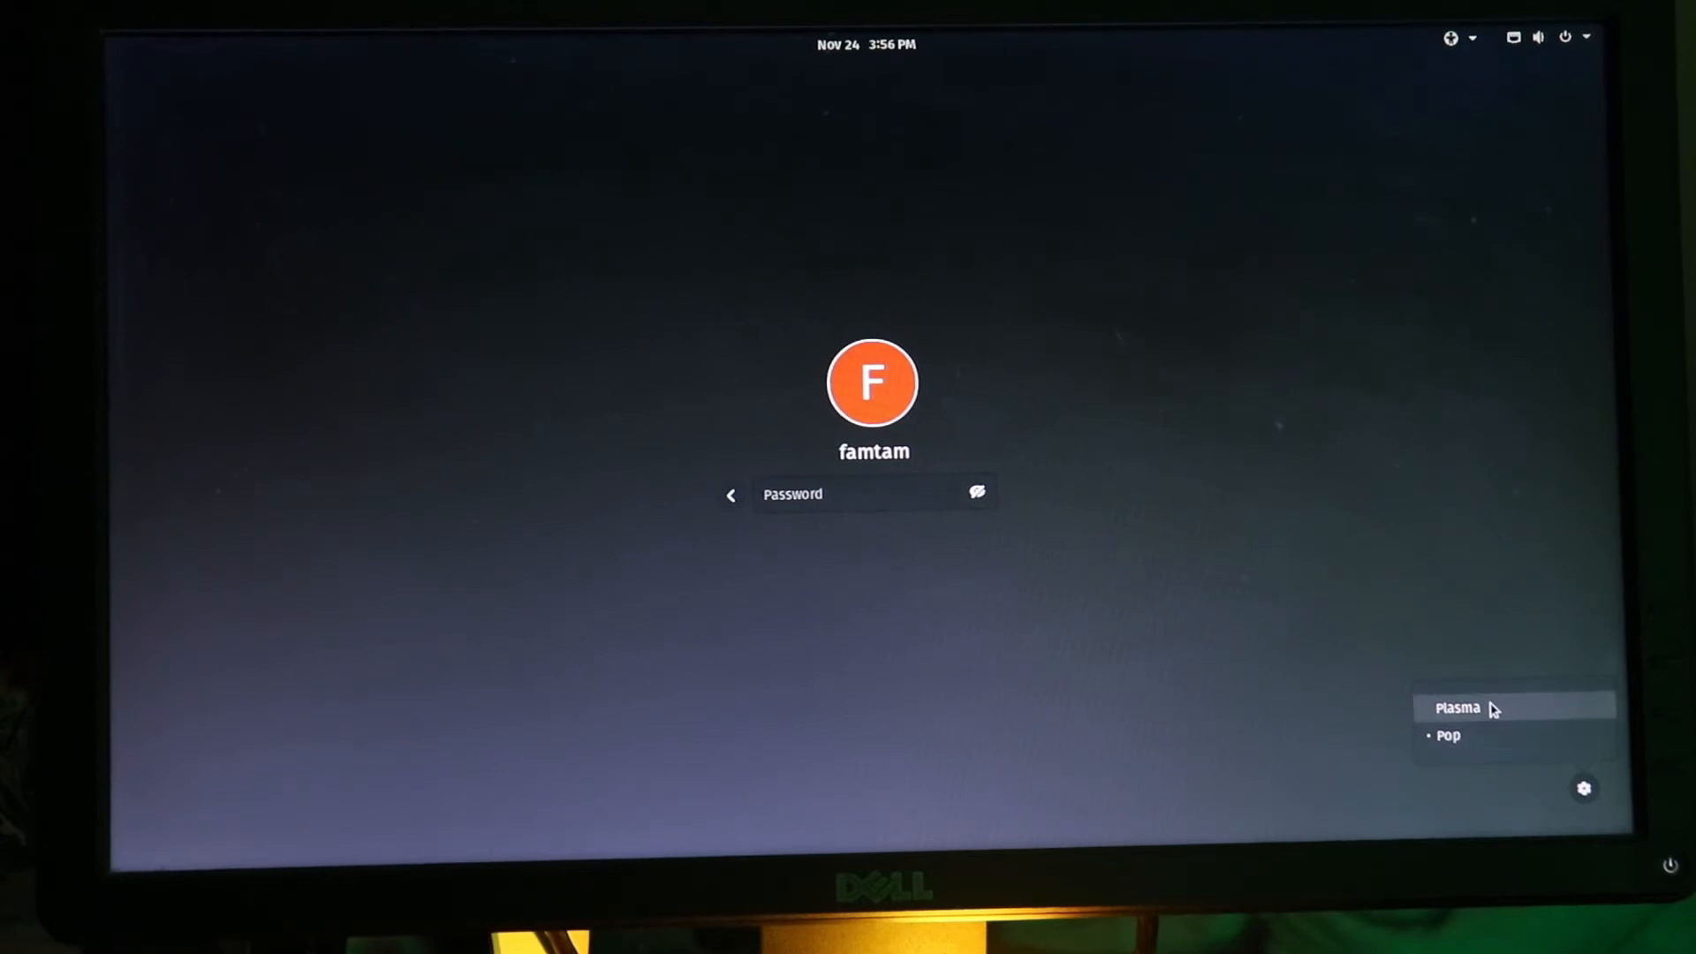
mouse_move(1491, 685)
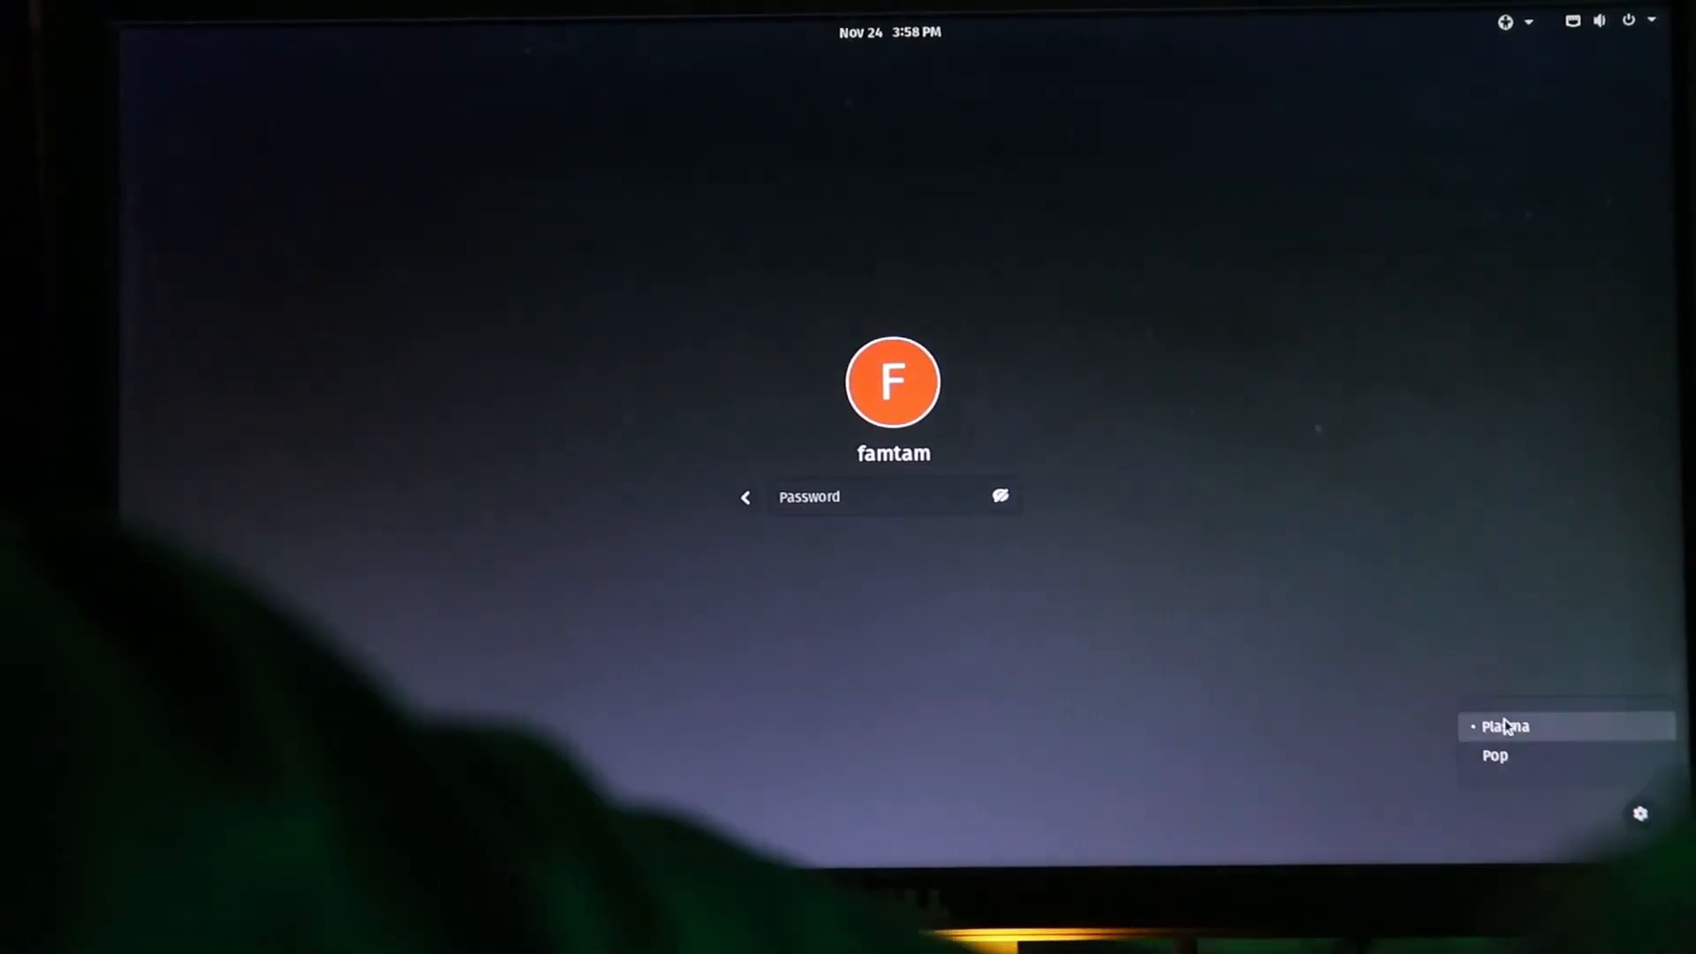
left_click(894, 497)
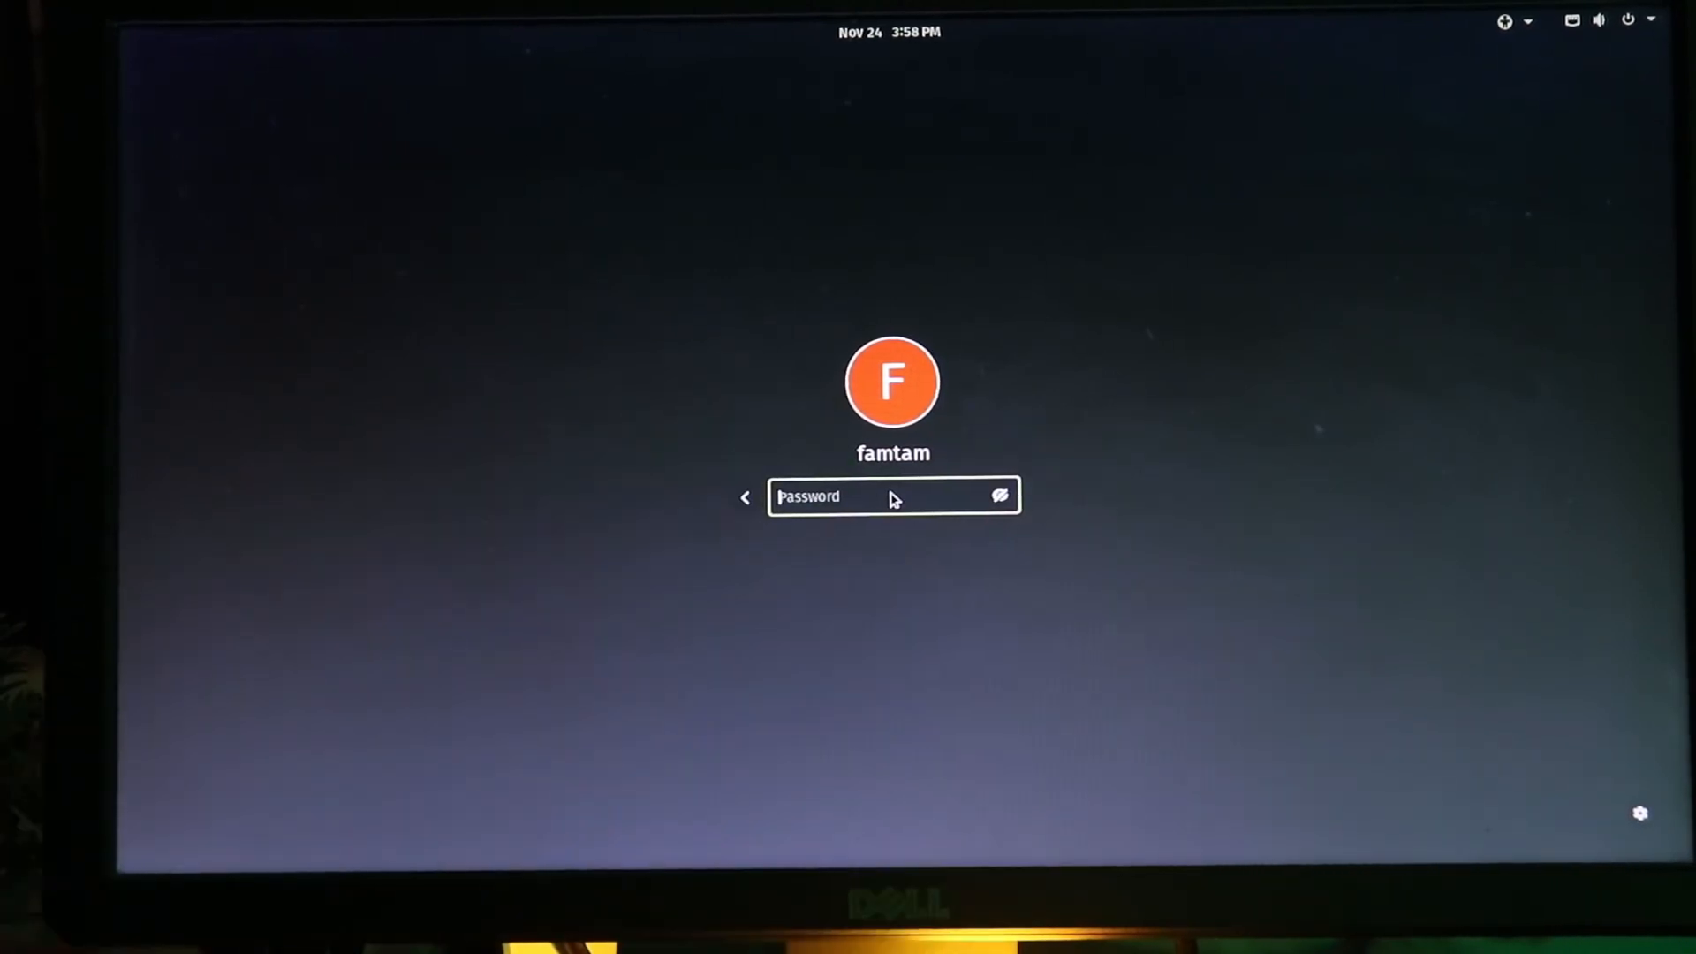
type("password")
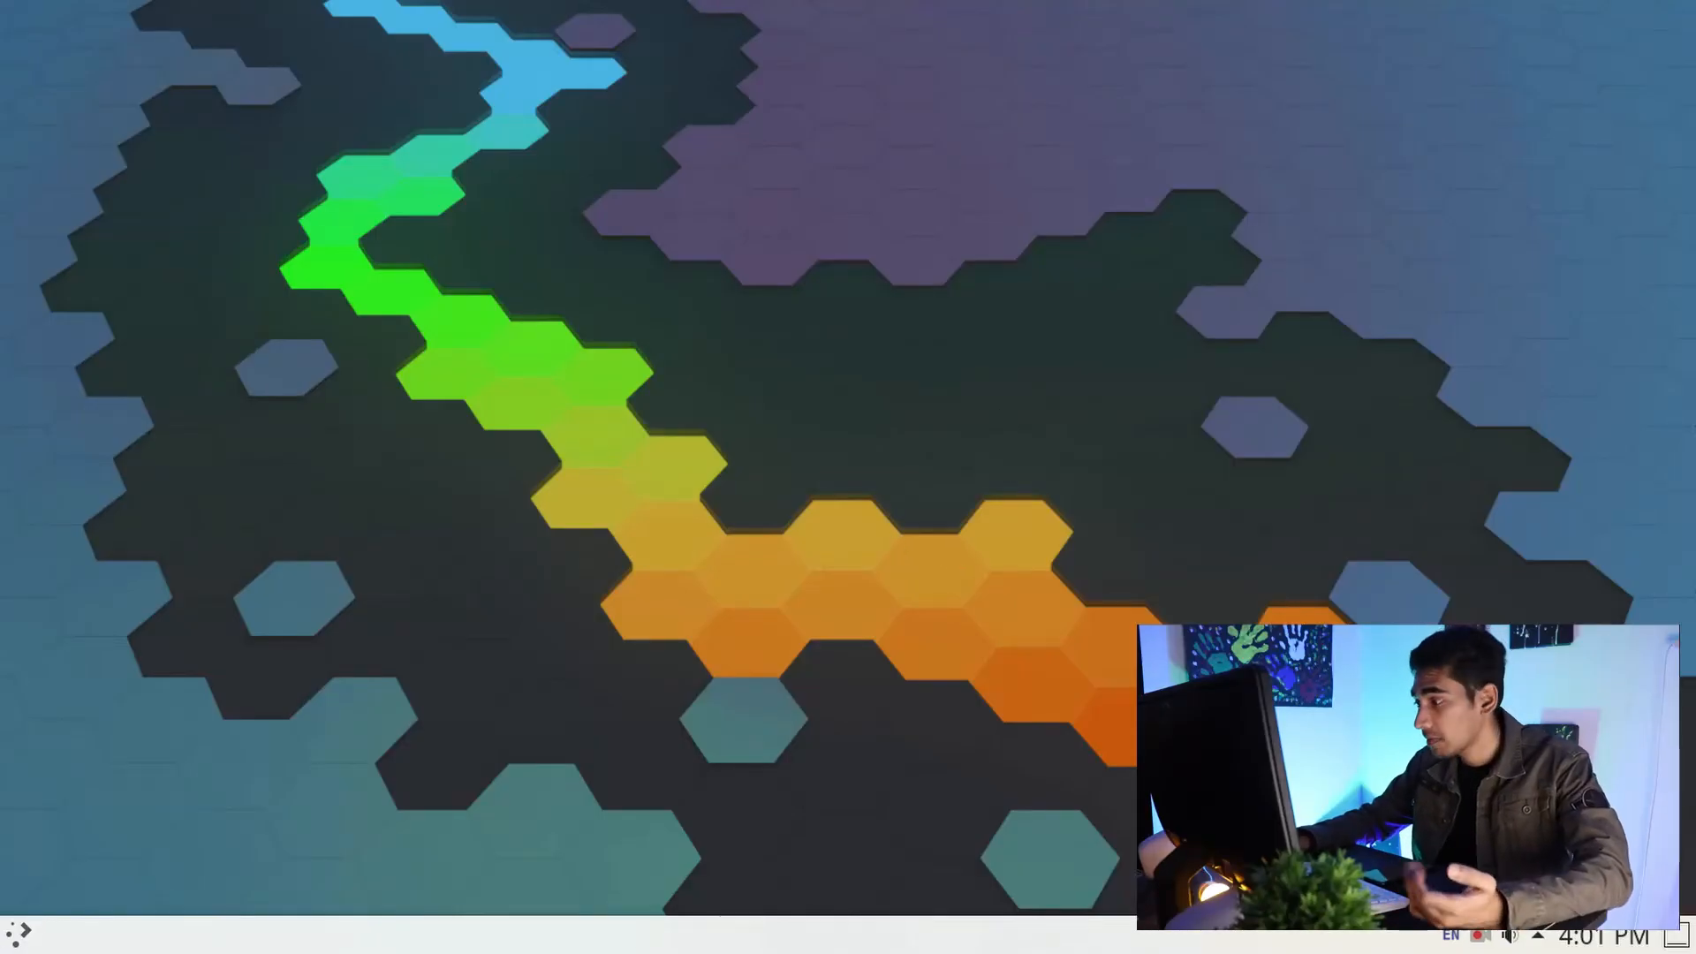
- Launch System Settings from the application launcher's Applications list
left_click(17, 931)
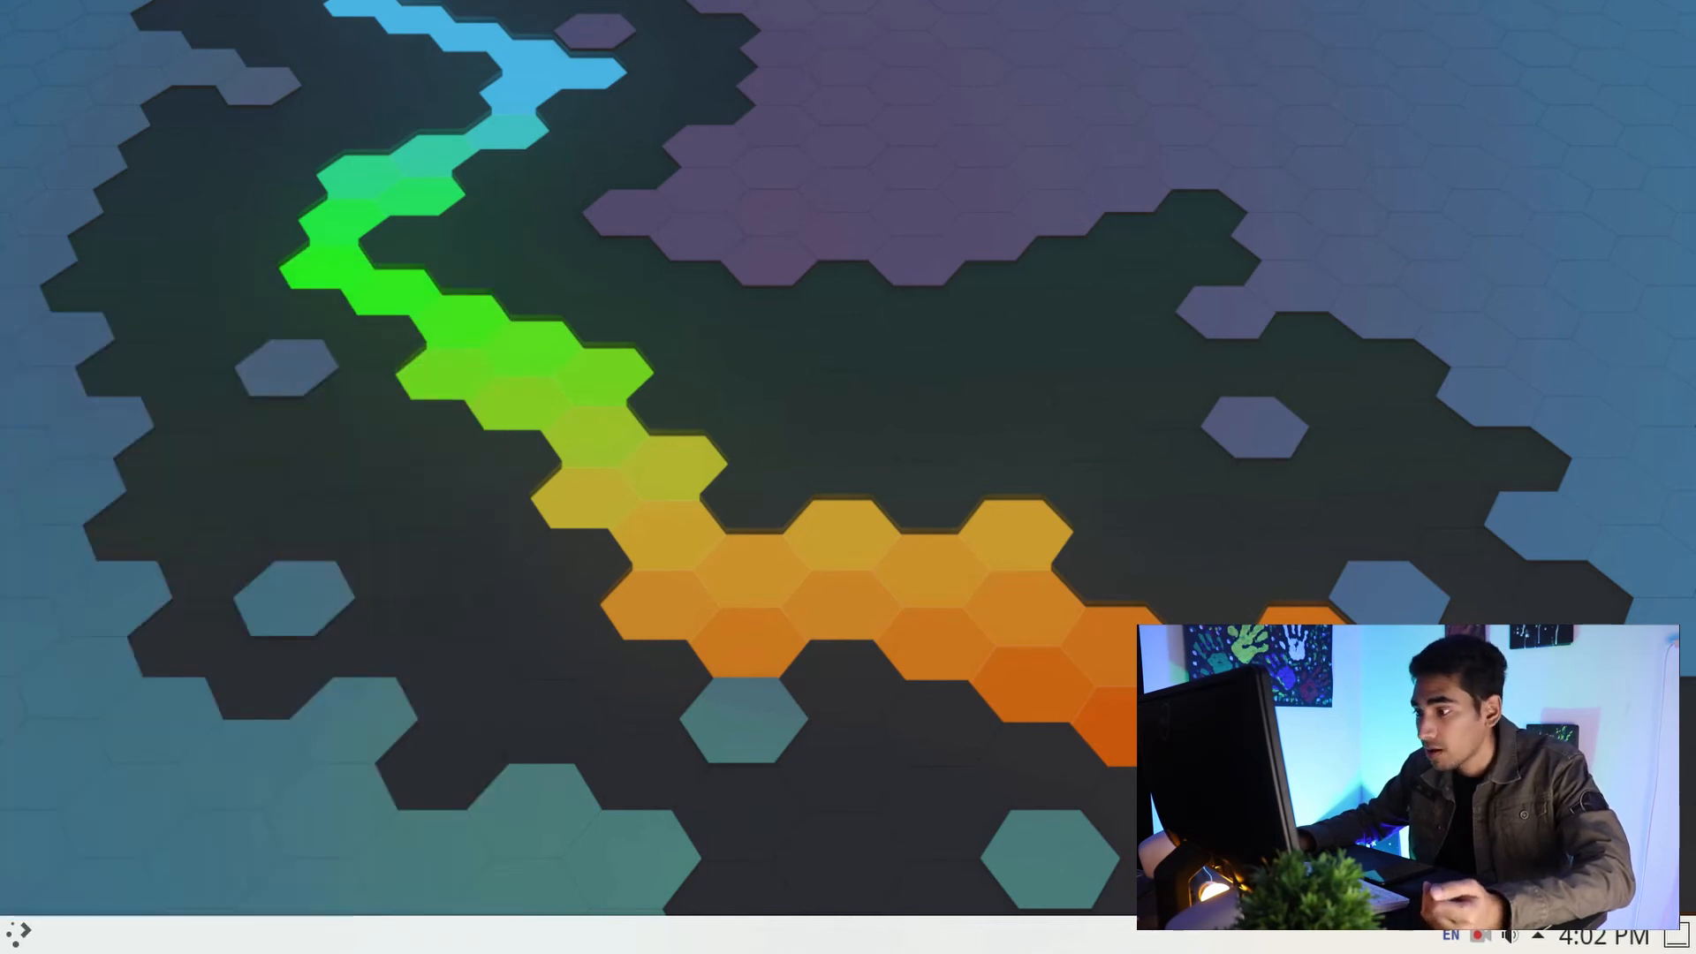
left_click(17, 931)
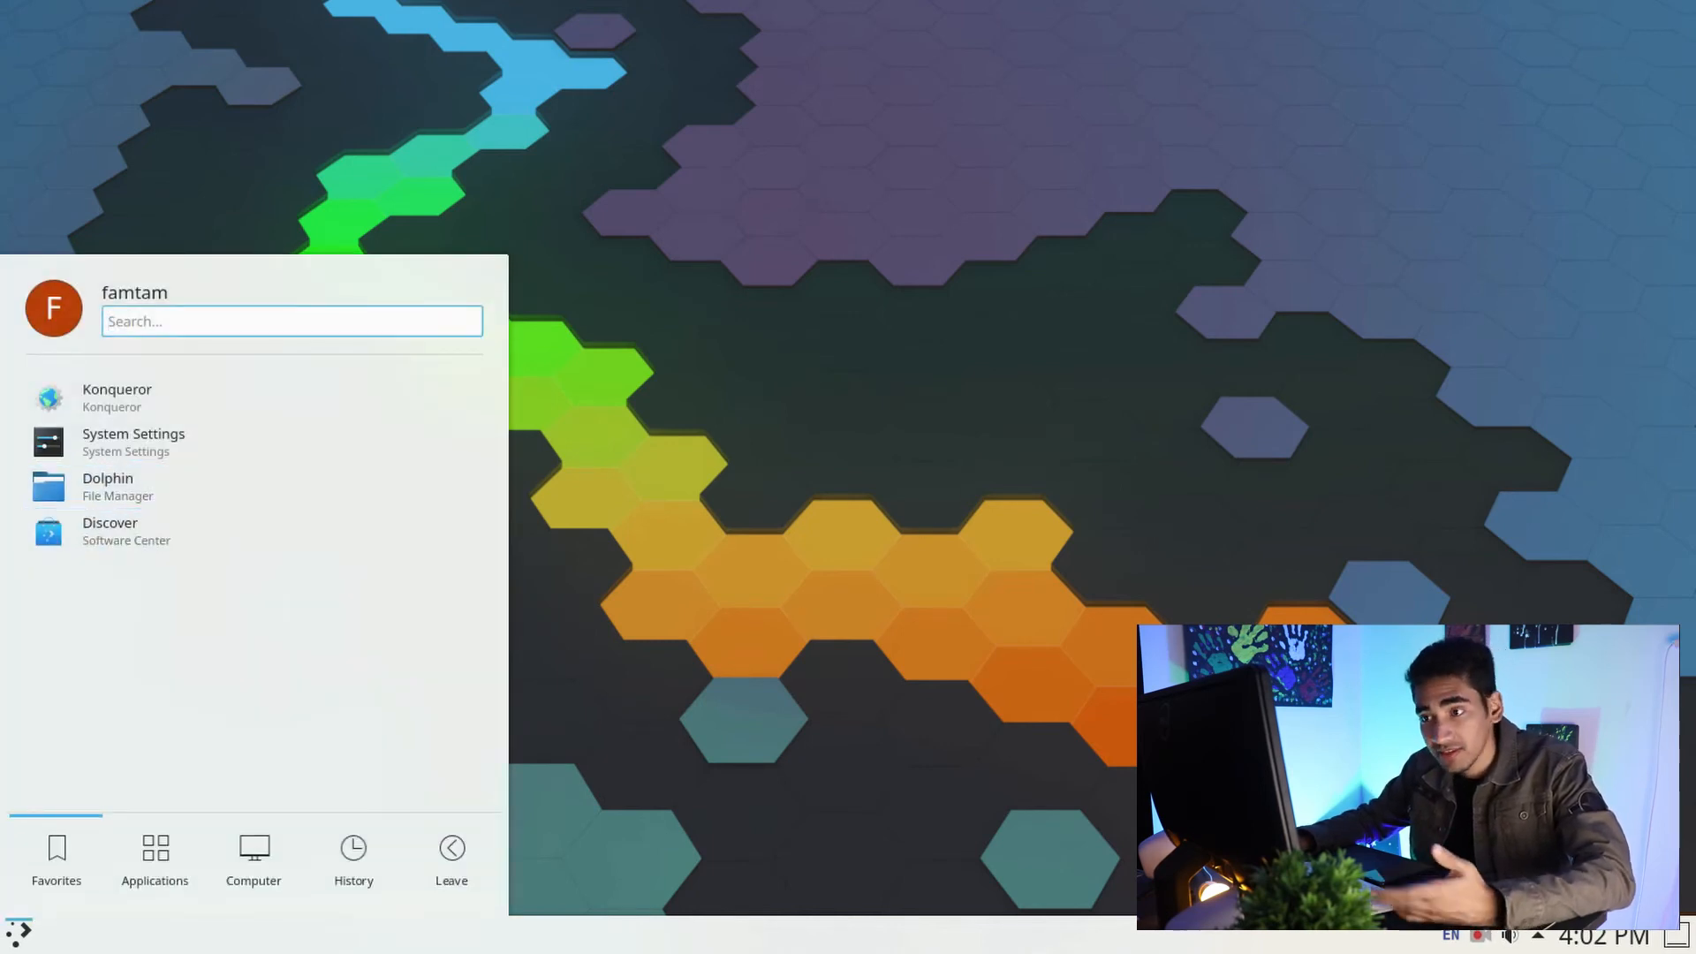
left_click(154, 858)
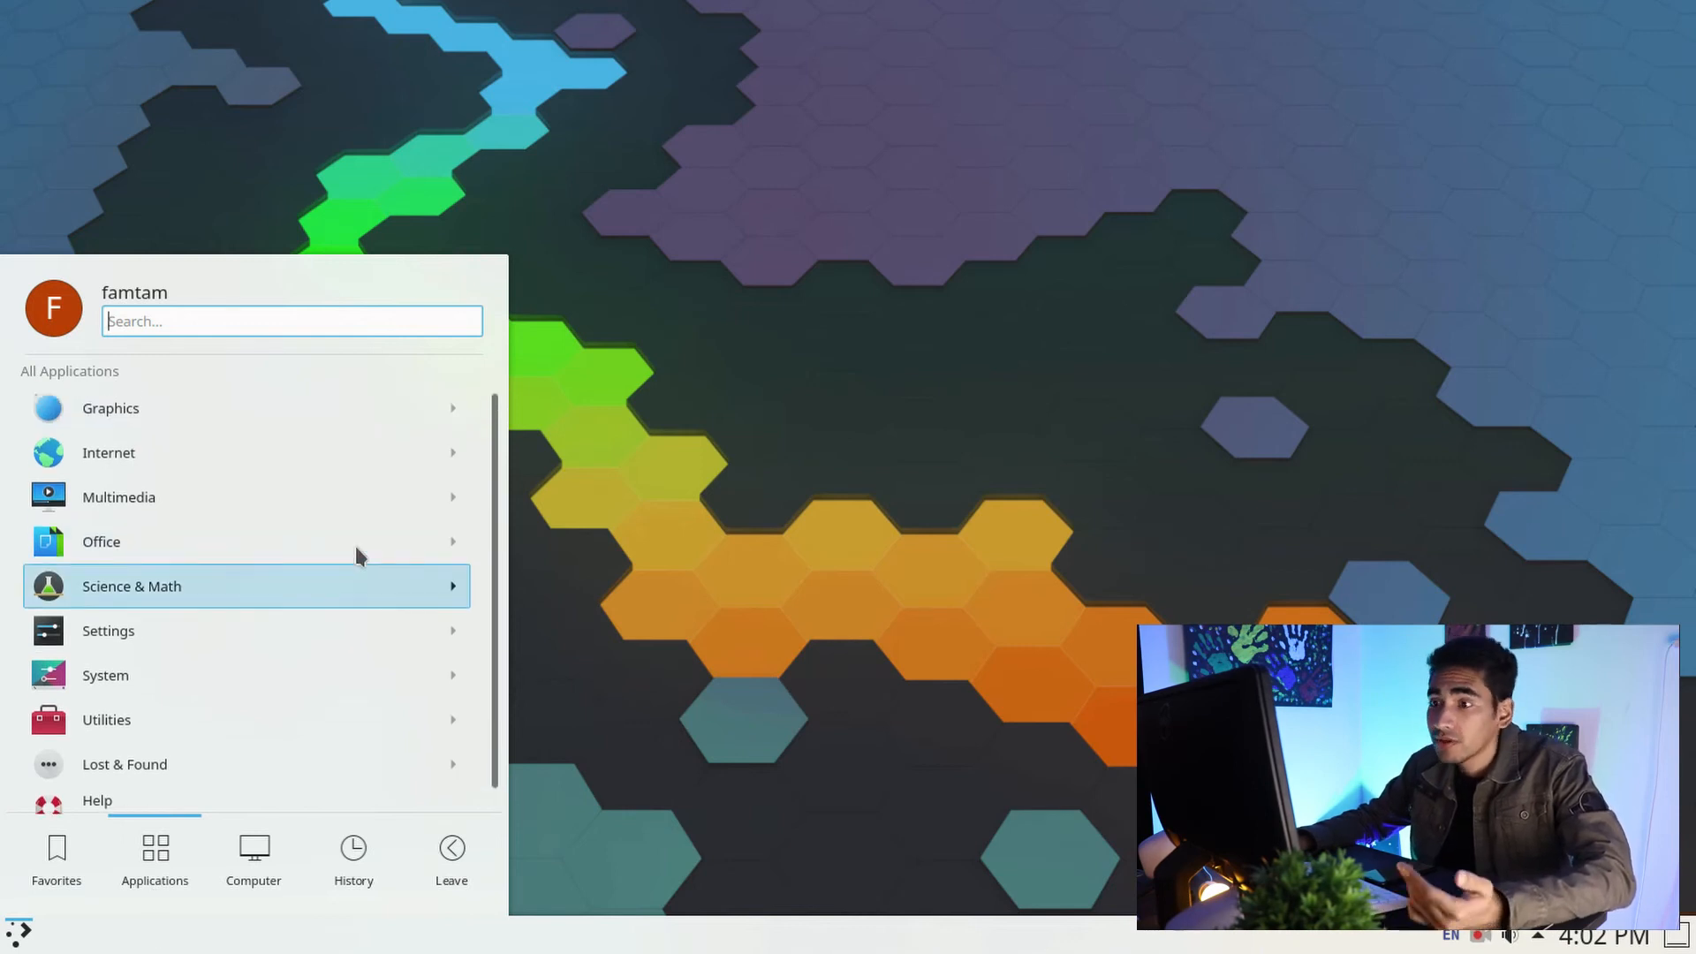
mouse_move(168, 708)
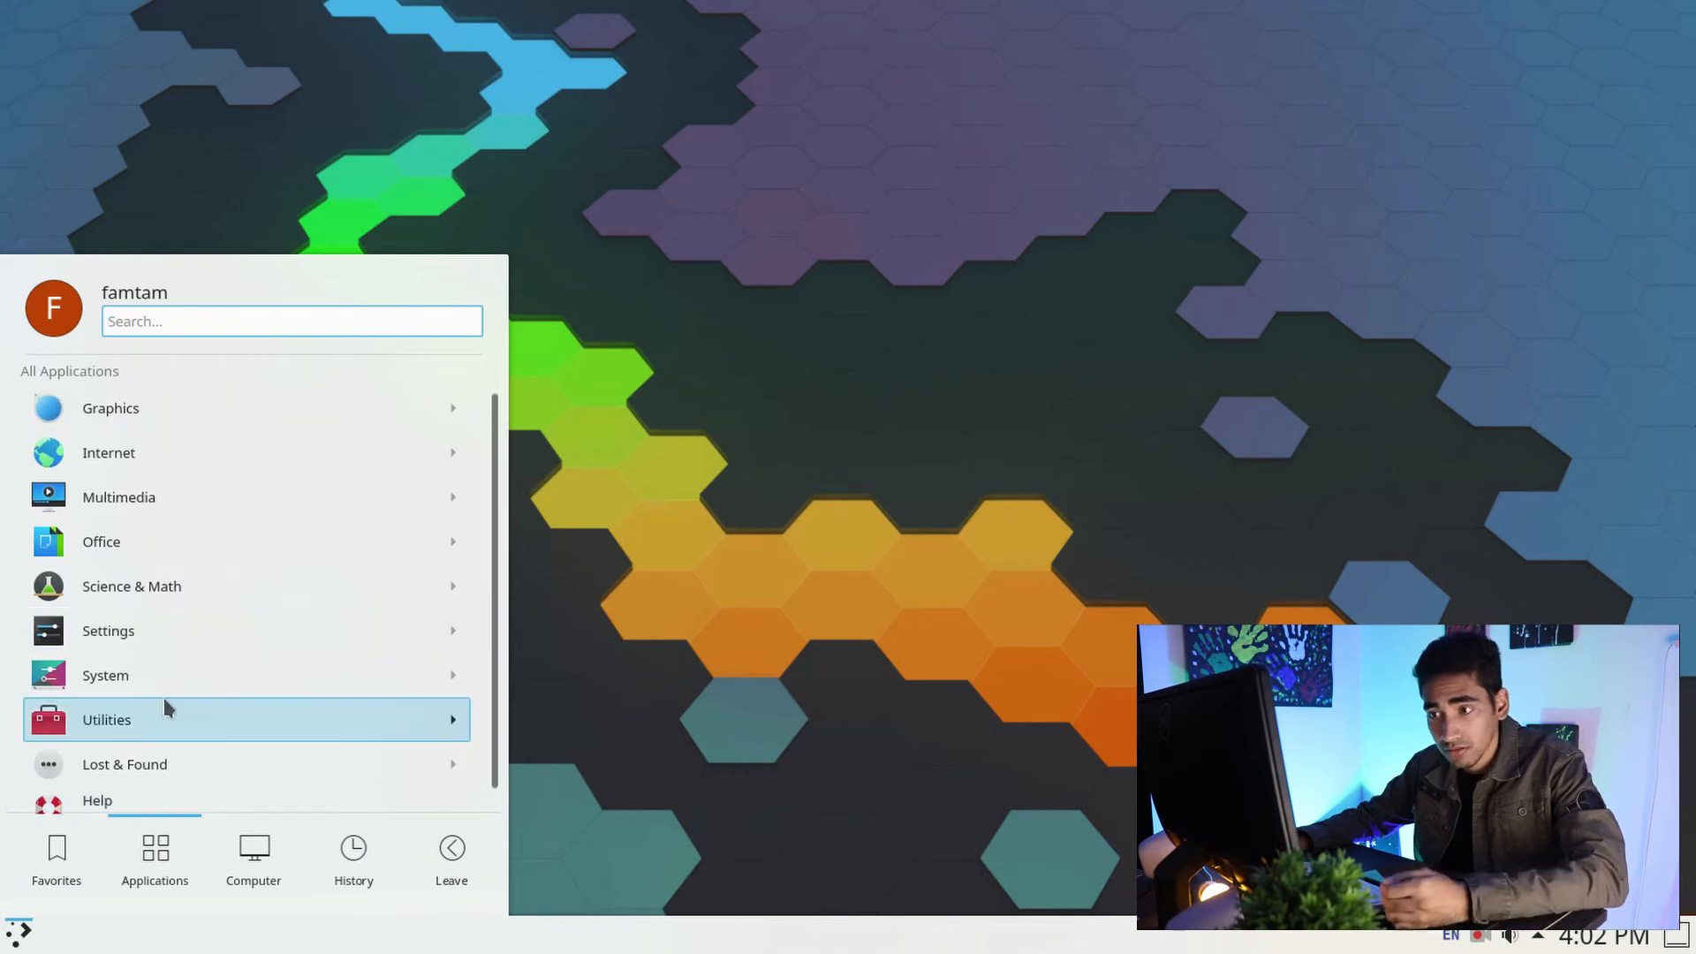
left_click(104, 675)
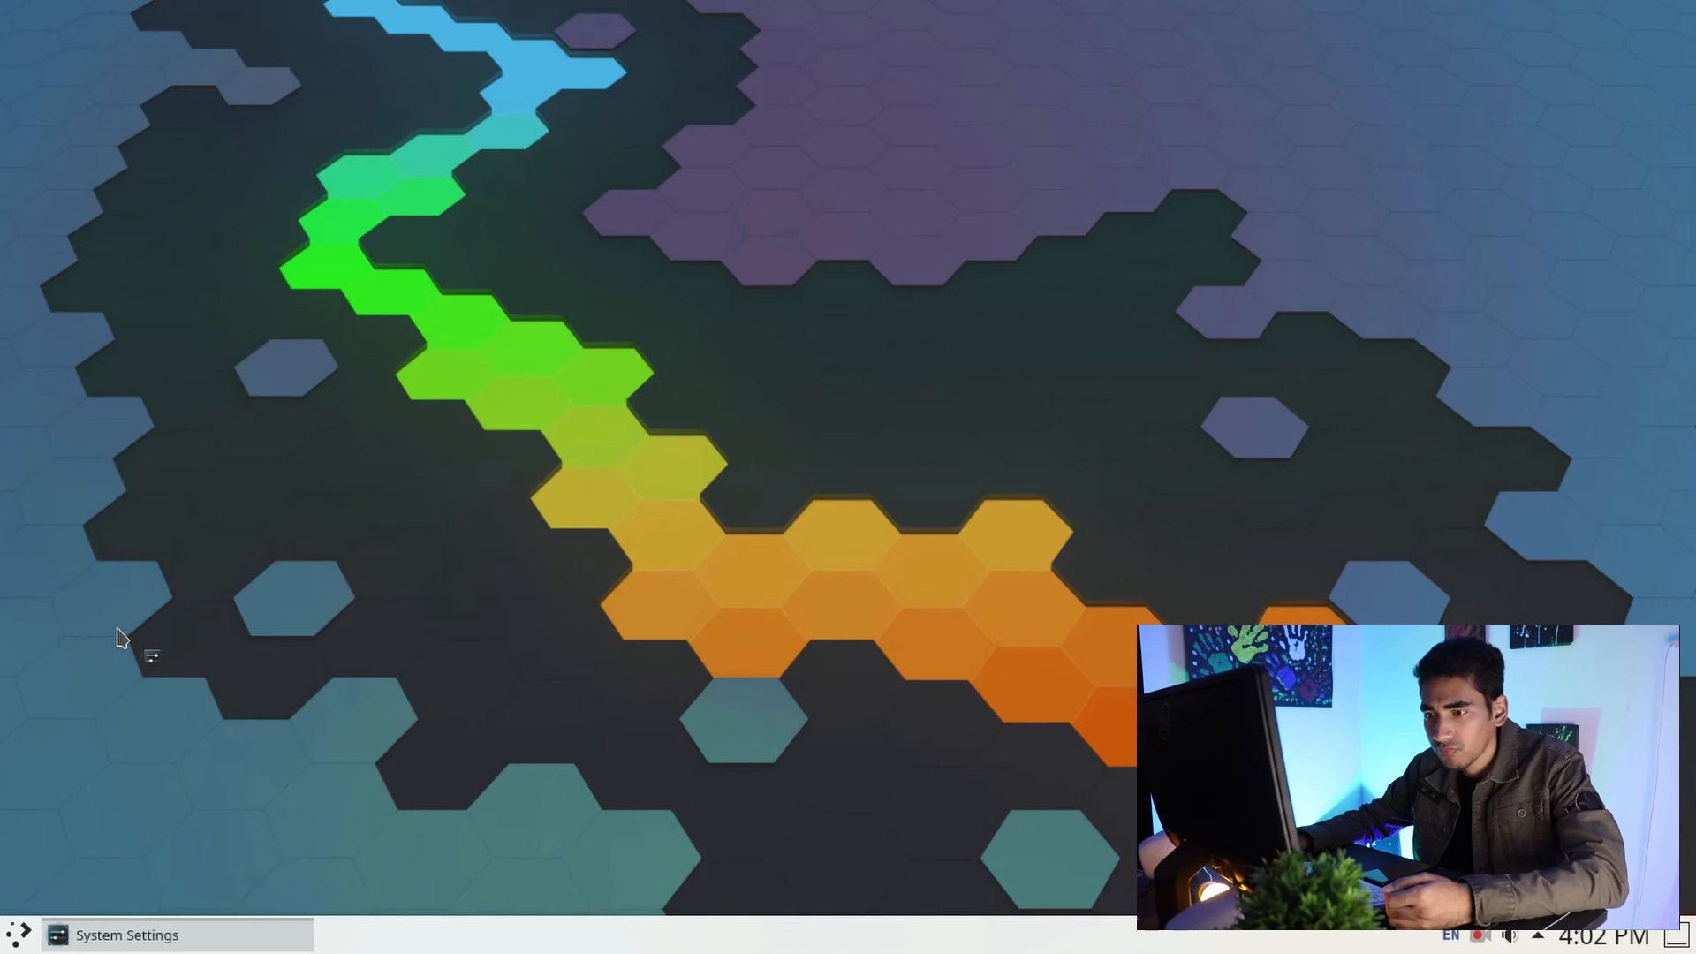
left_click(127, 935)
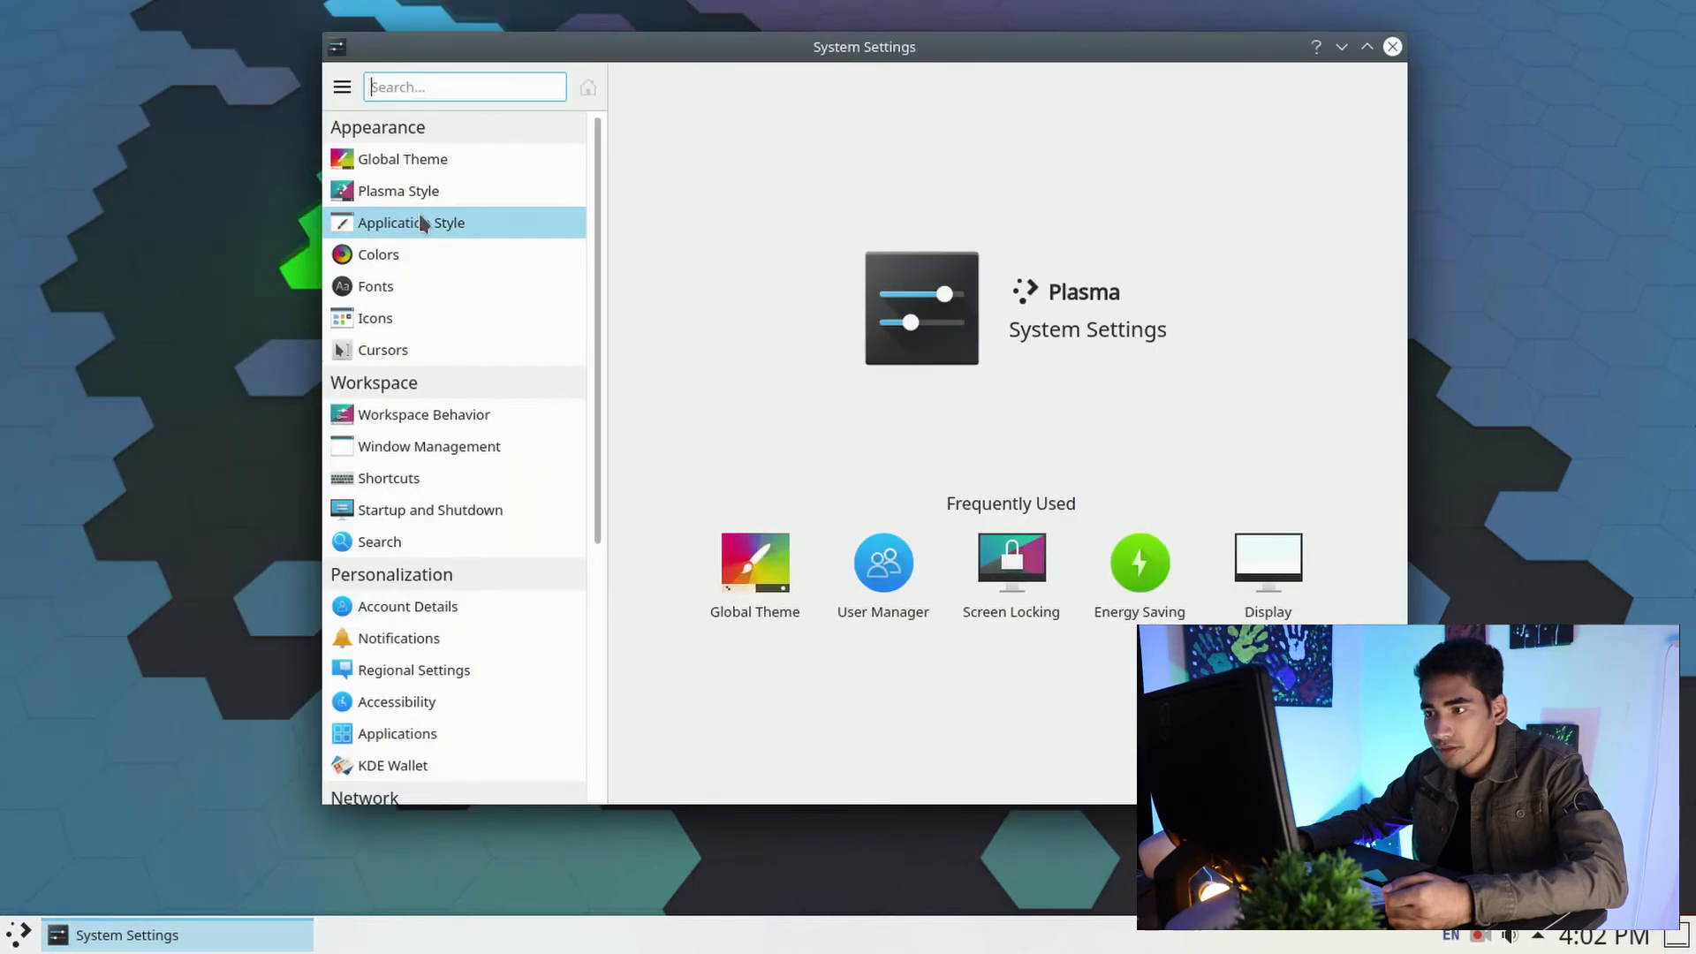
- In Global Theme, apply Breeze Dark and bring up Get New Global Themes
left_click(411, 222)
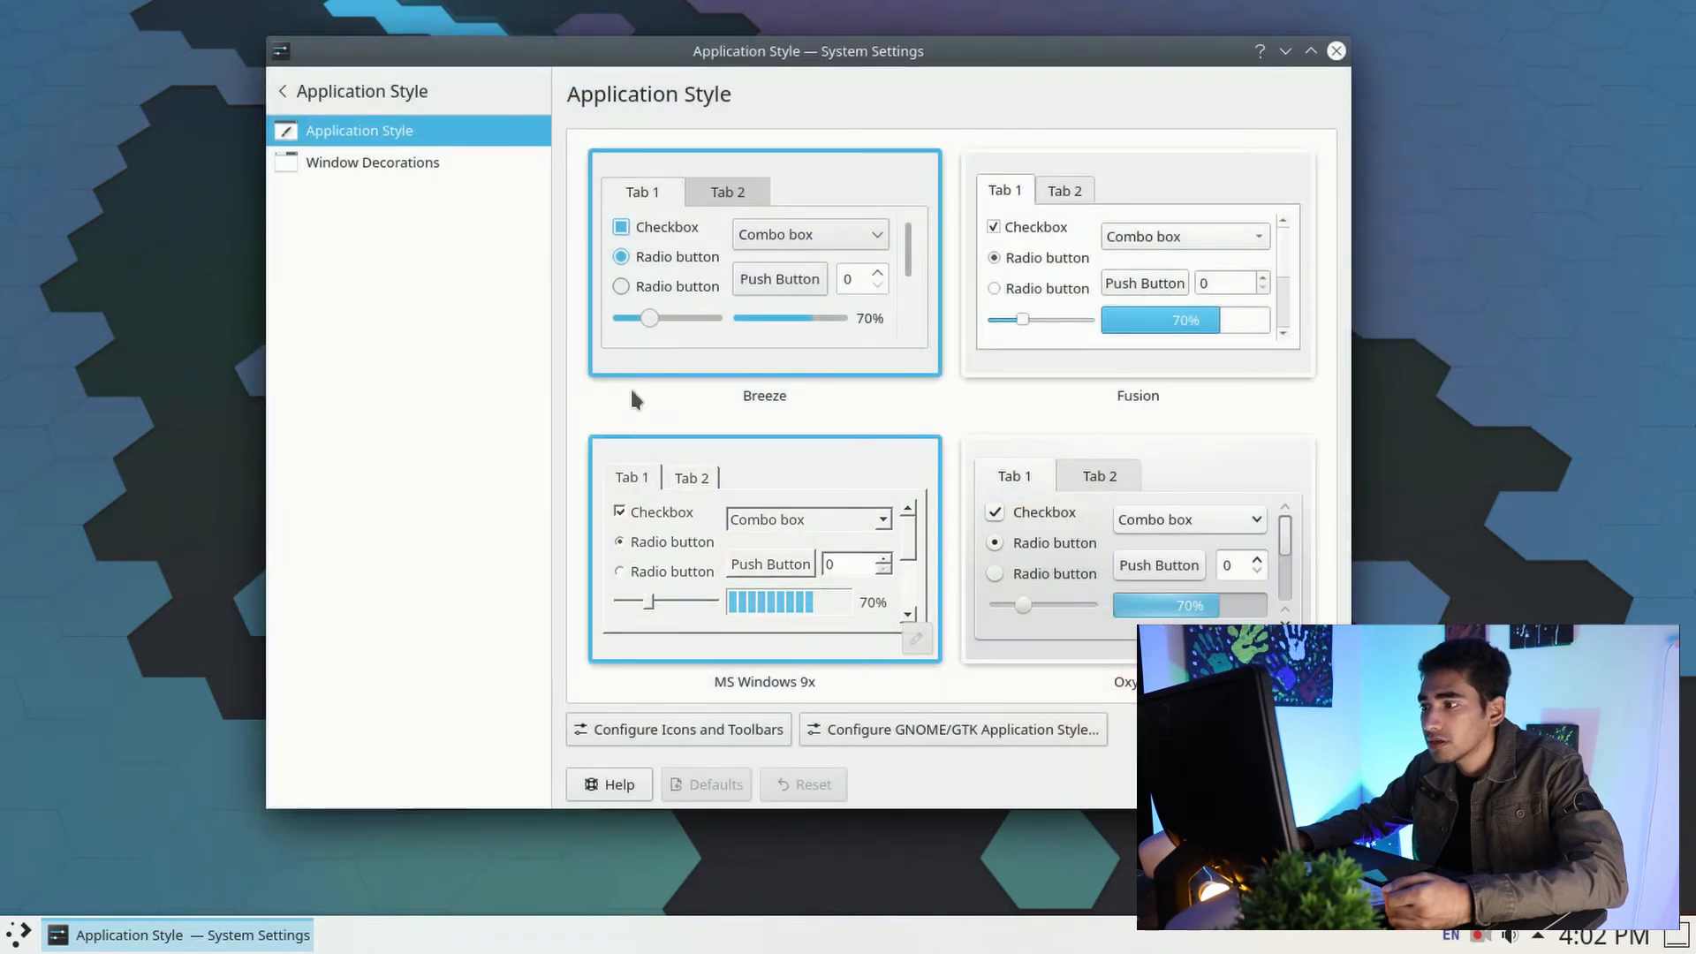
left_click(373, 161)
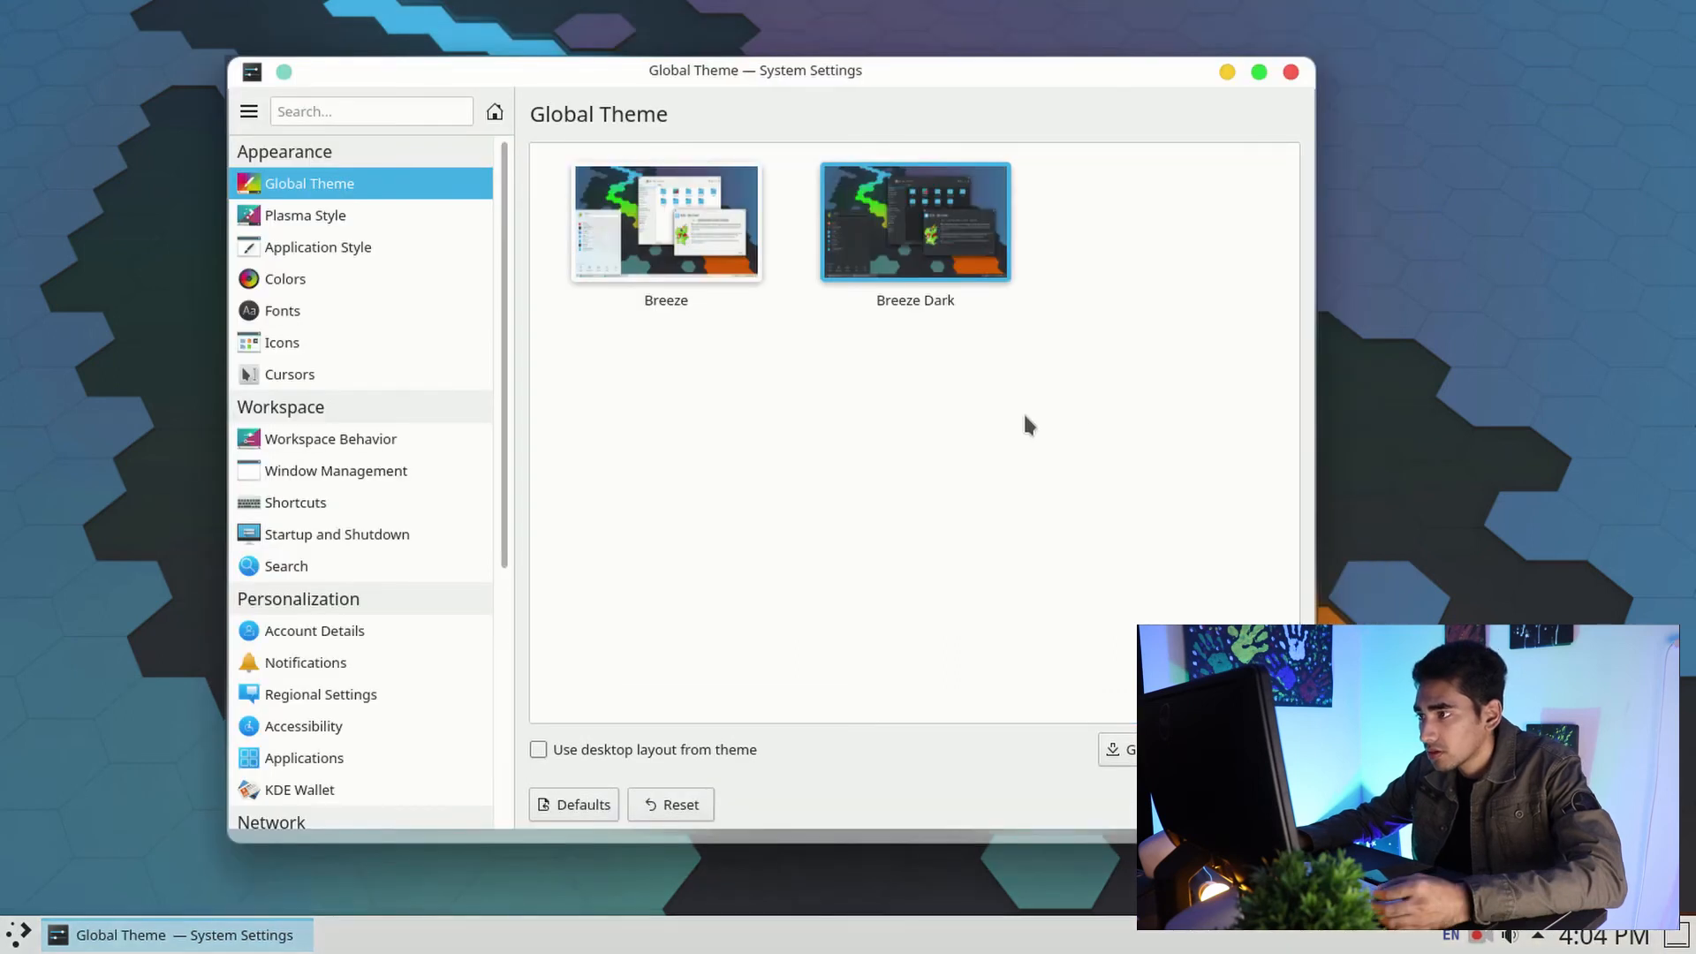
left_click(913, 220)
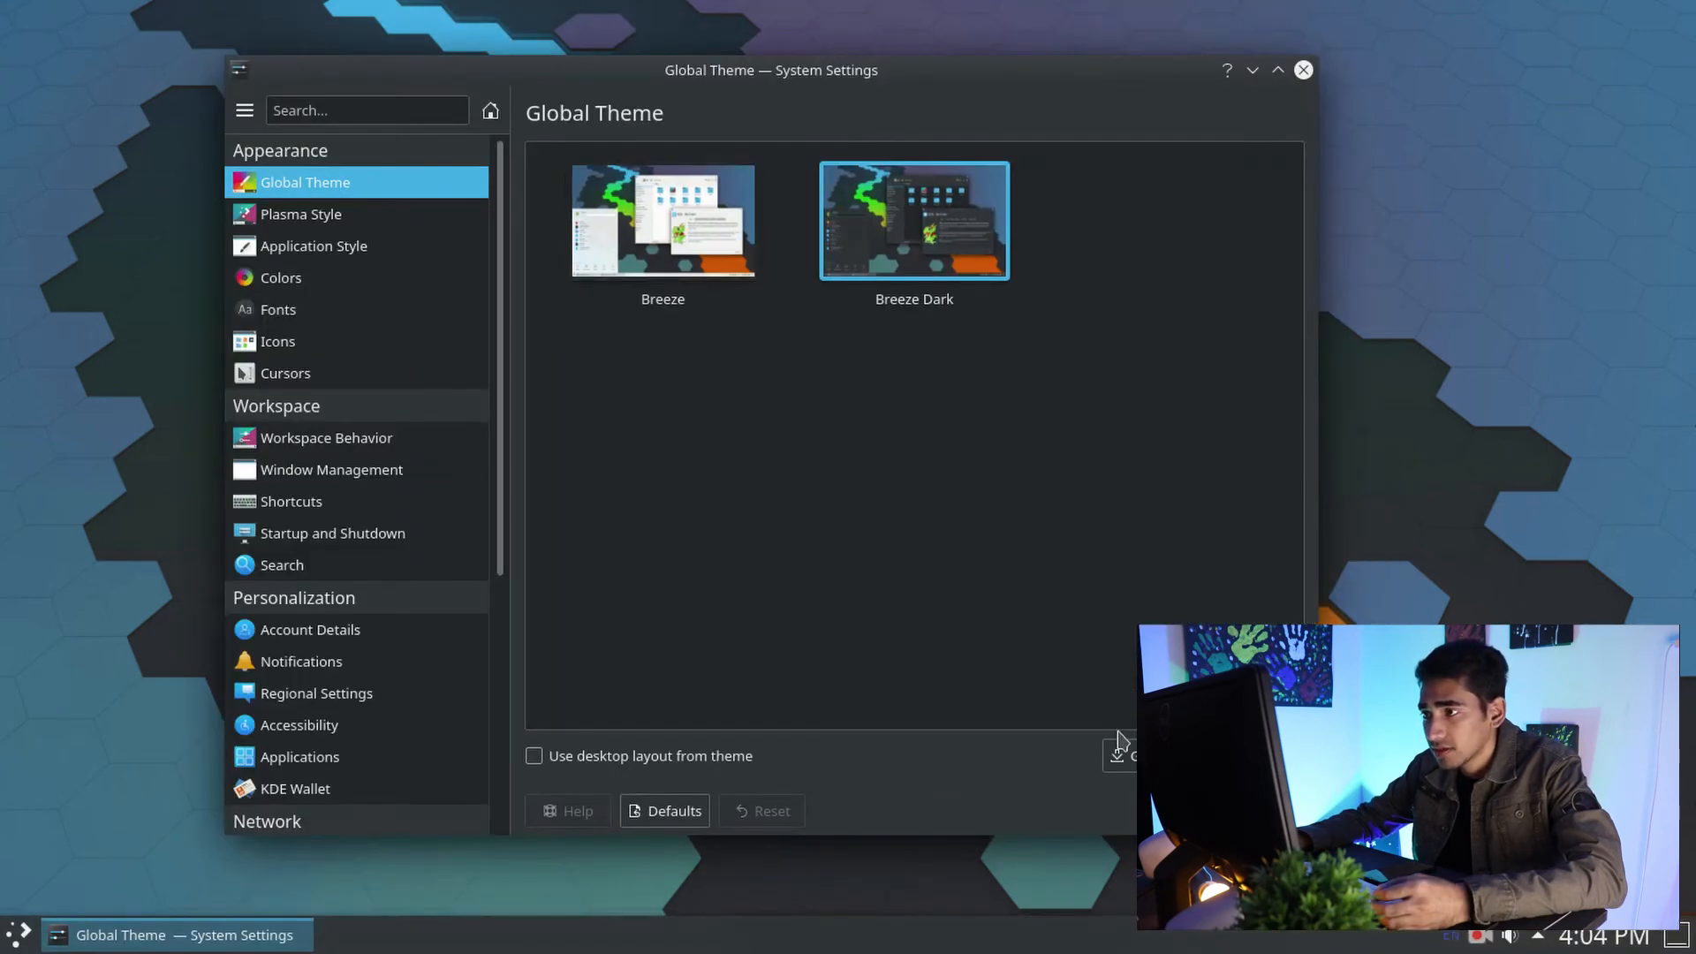
left_click(1125, 754)
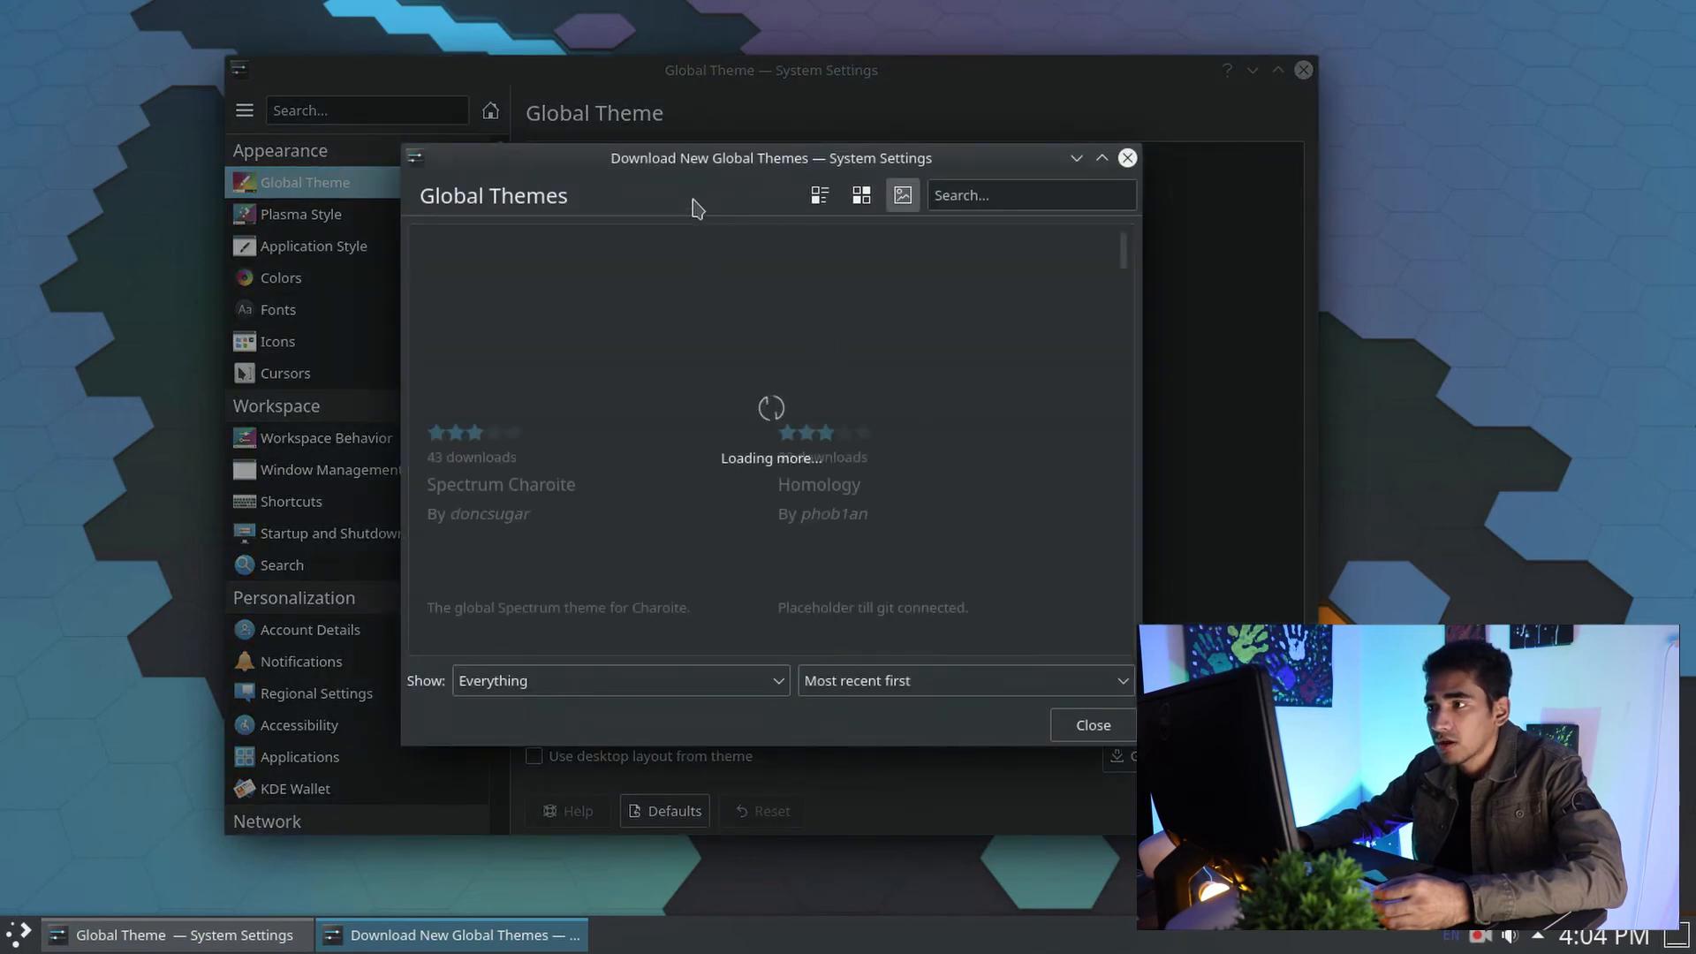
- Install the Mild-Gradient-Global theme by Vesna from the download dialog
scroll("down", 3)
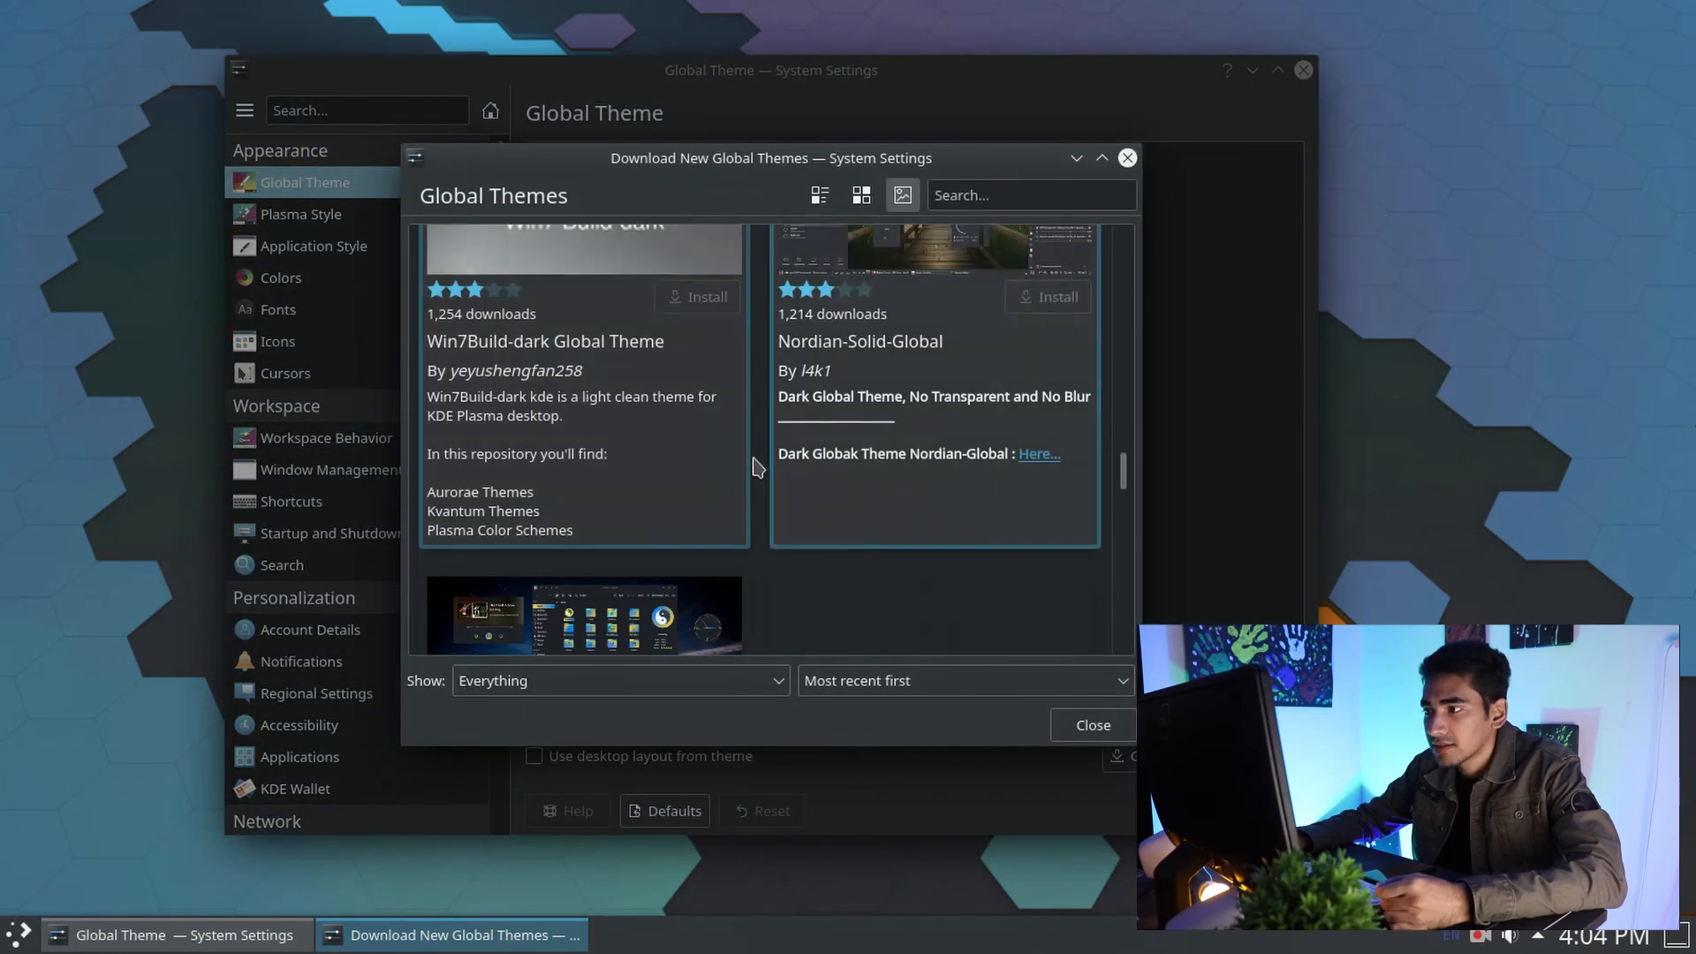
scroll("down", 3)
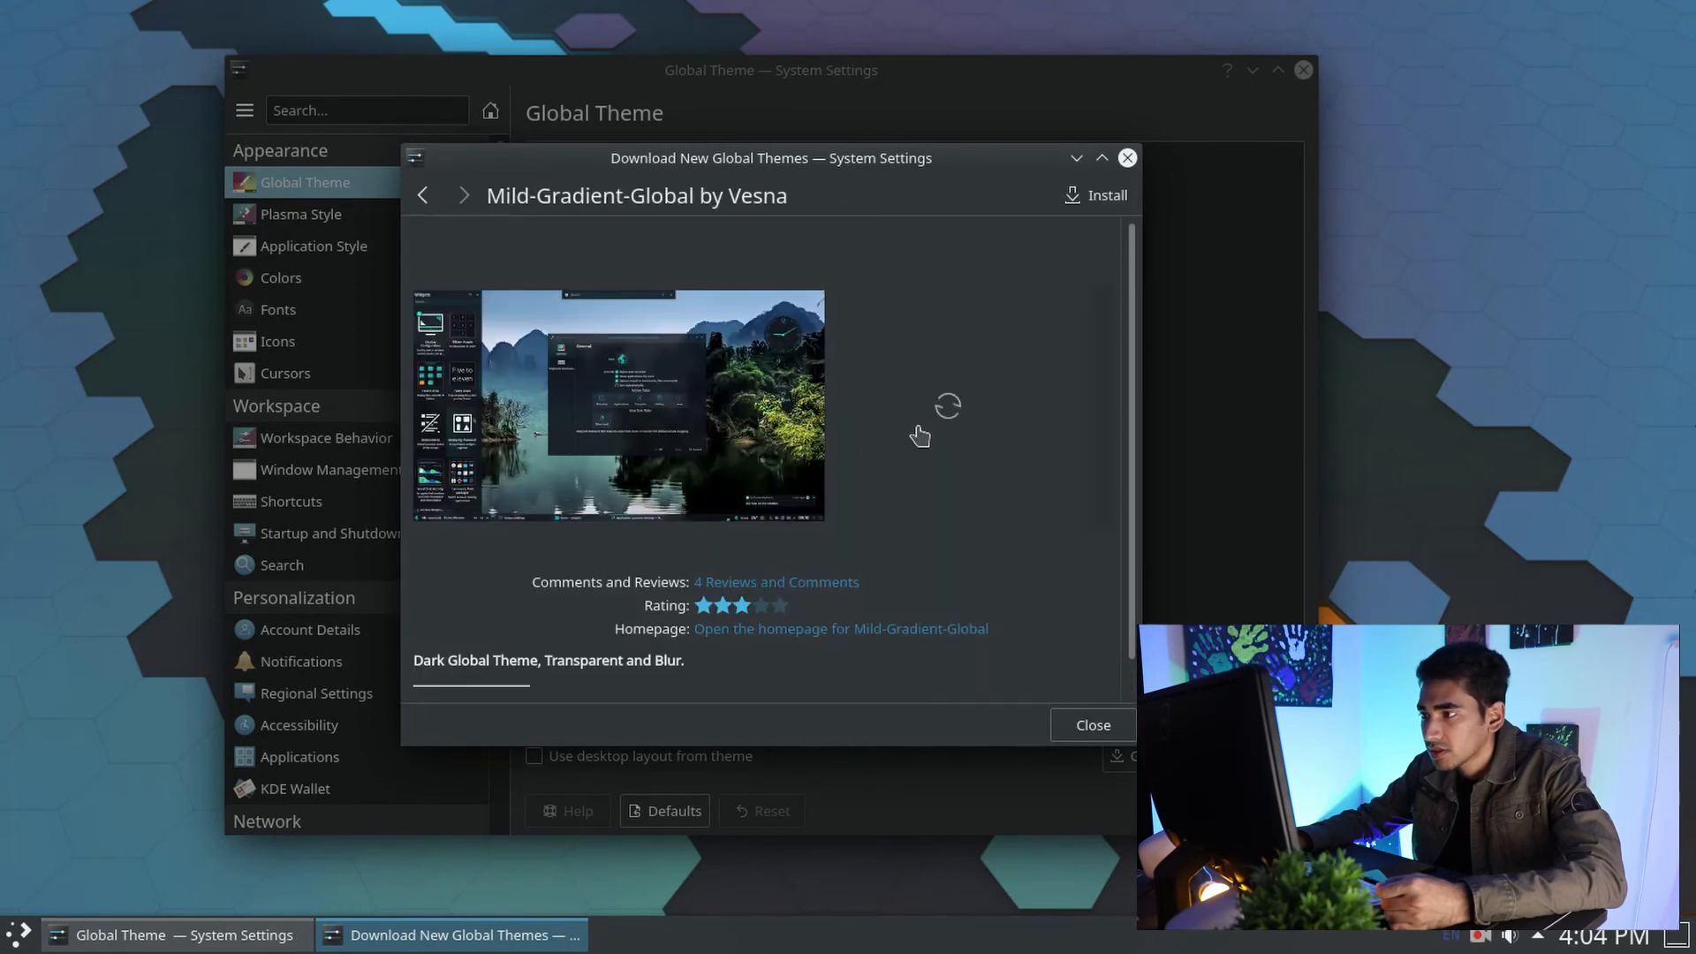
left_click(1106, 195)
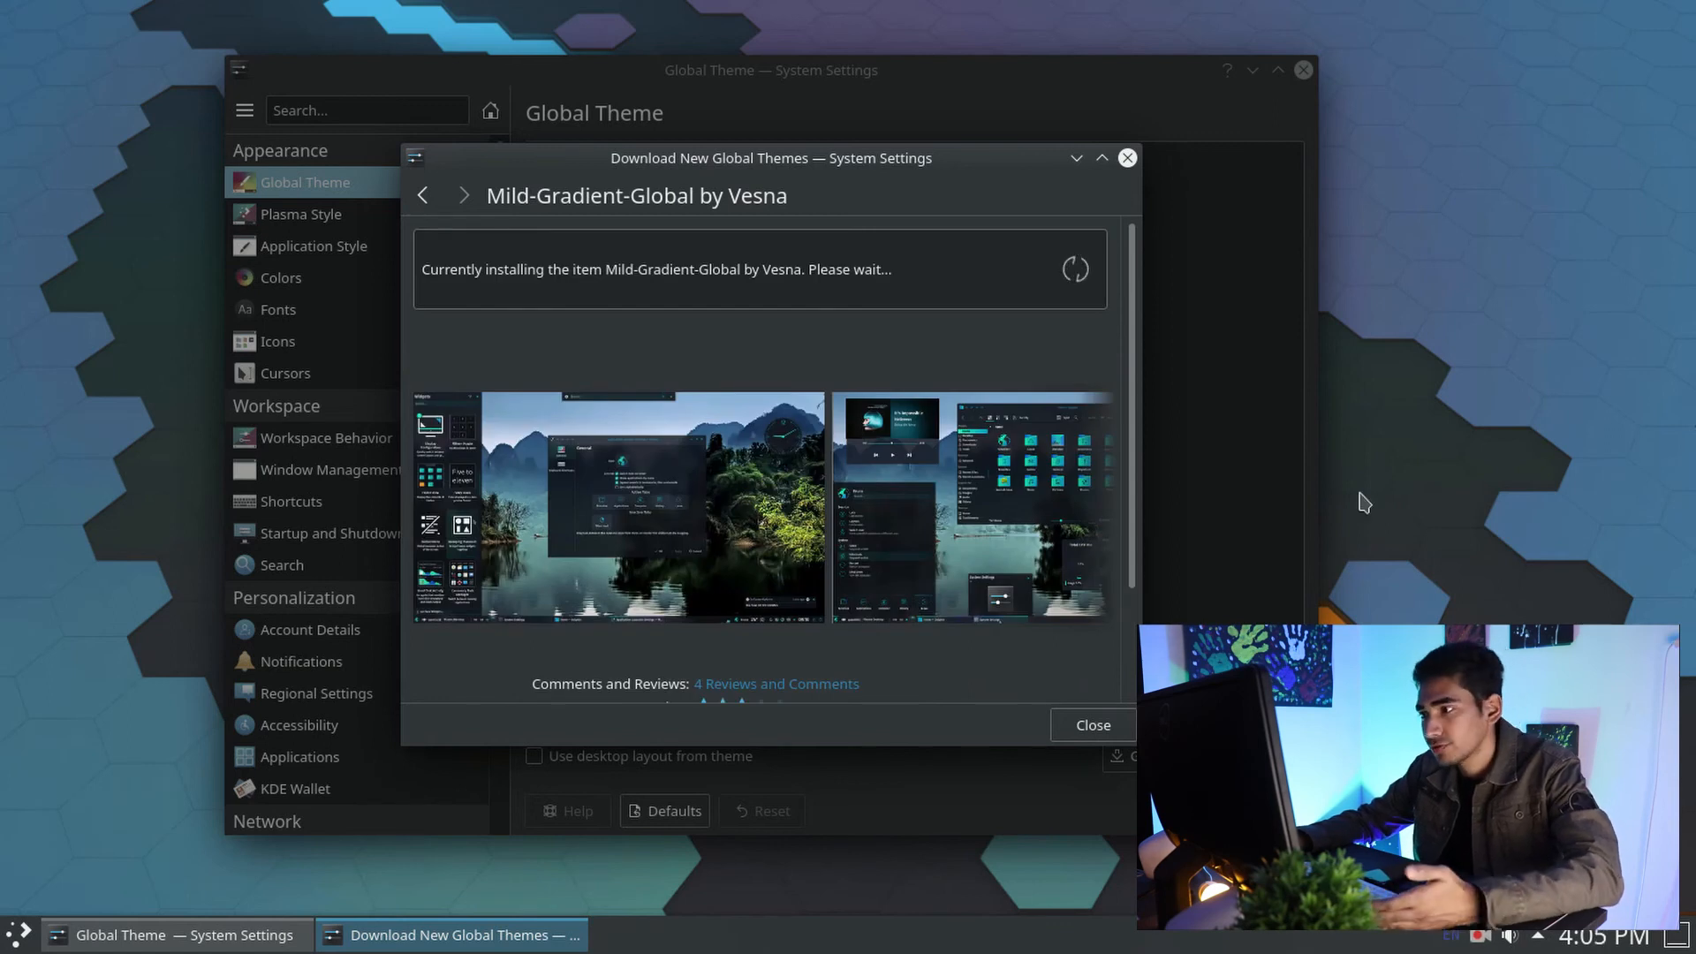
mouse_move(1346, 508)
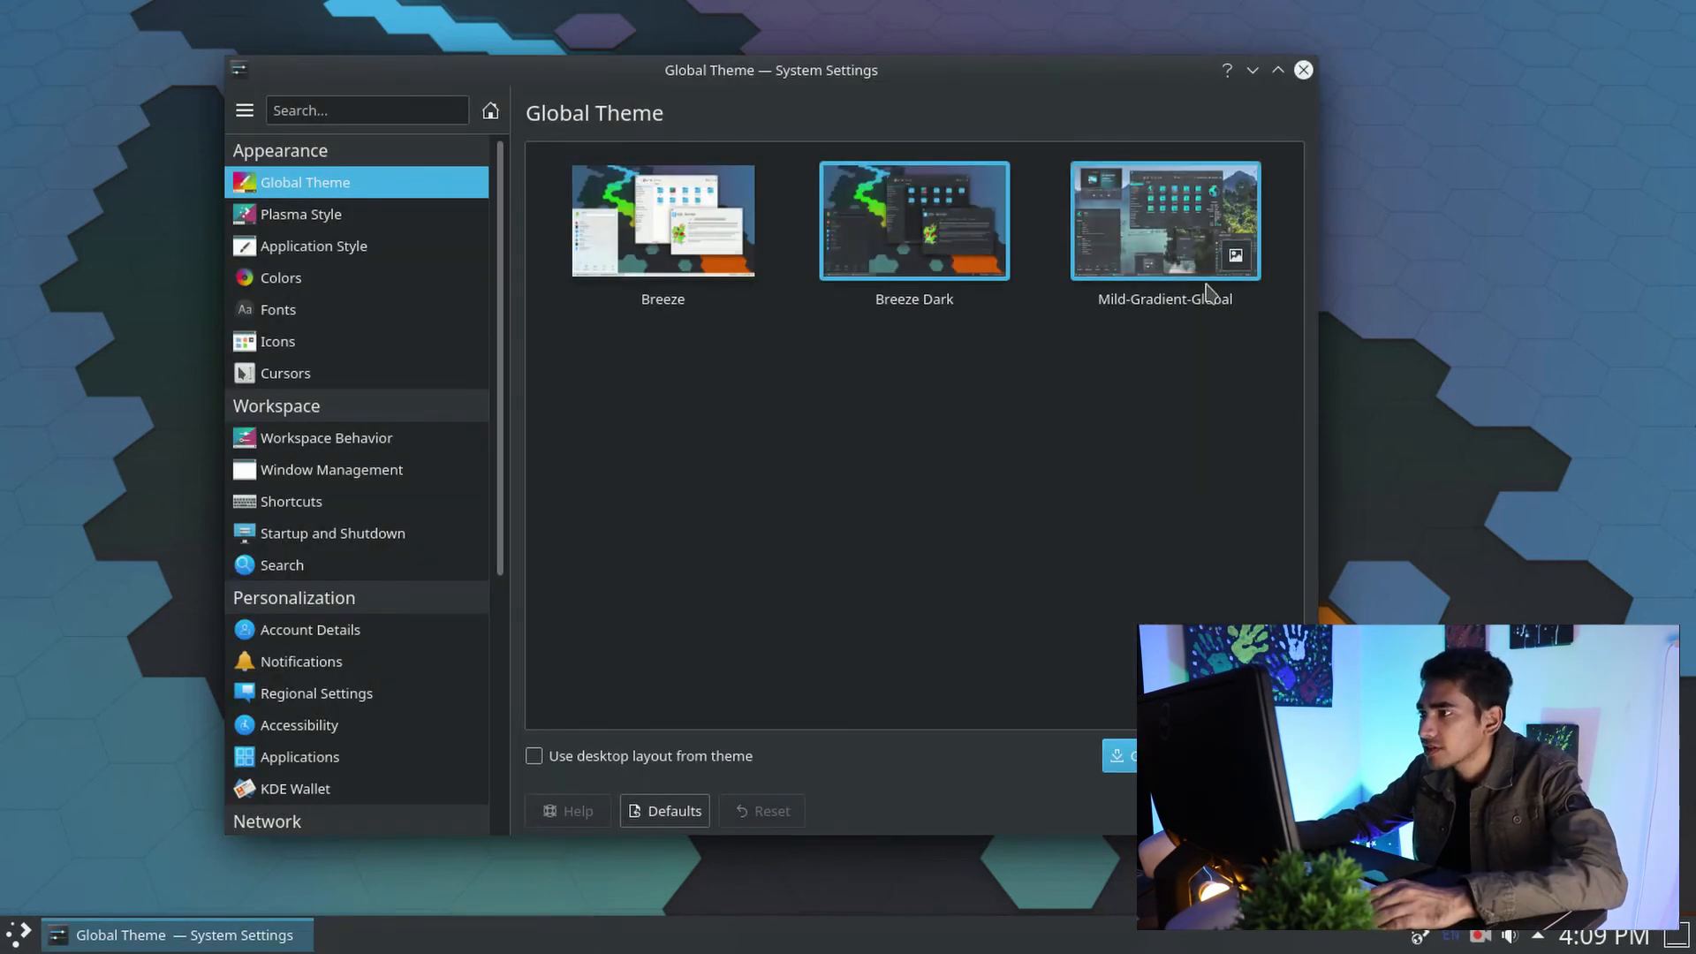
- Apply Mild-Gradient-Global, then Infinity-Global, checking the look via the application launcher
left_click(1165, 221)
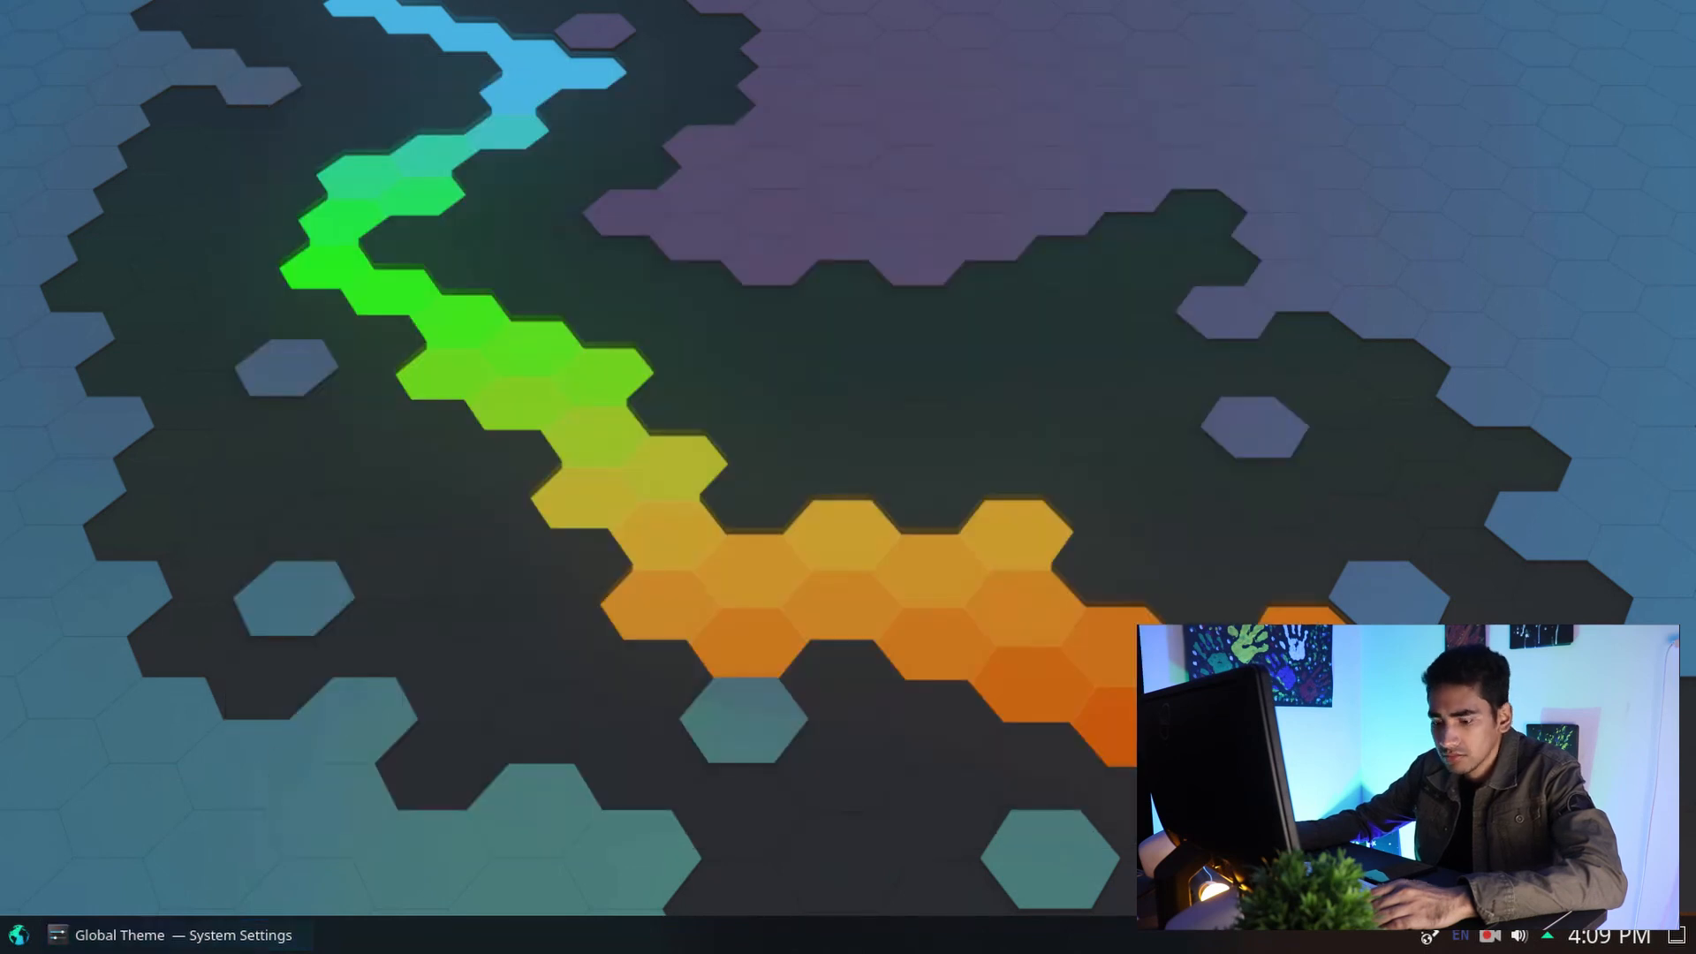
left_click(18, 935)
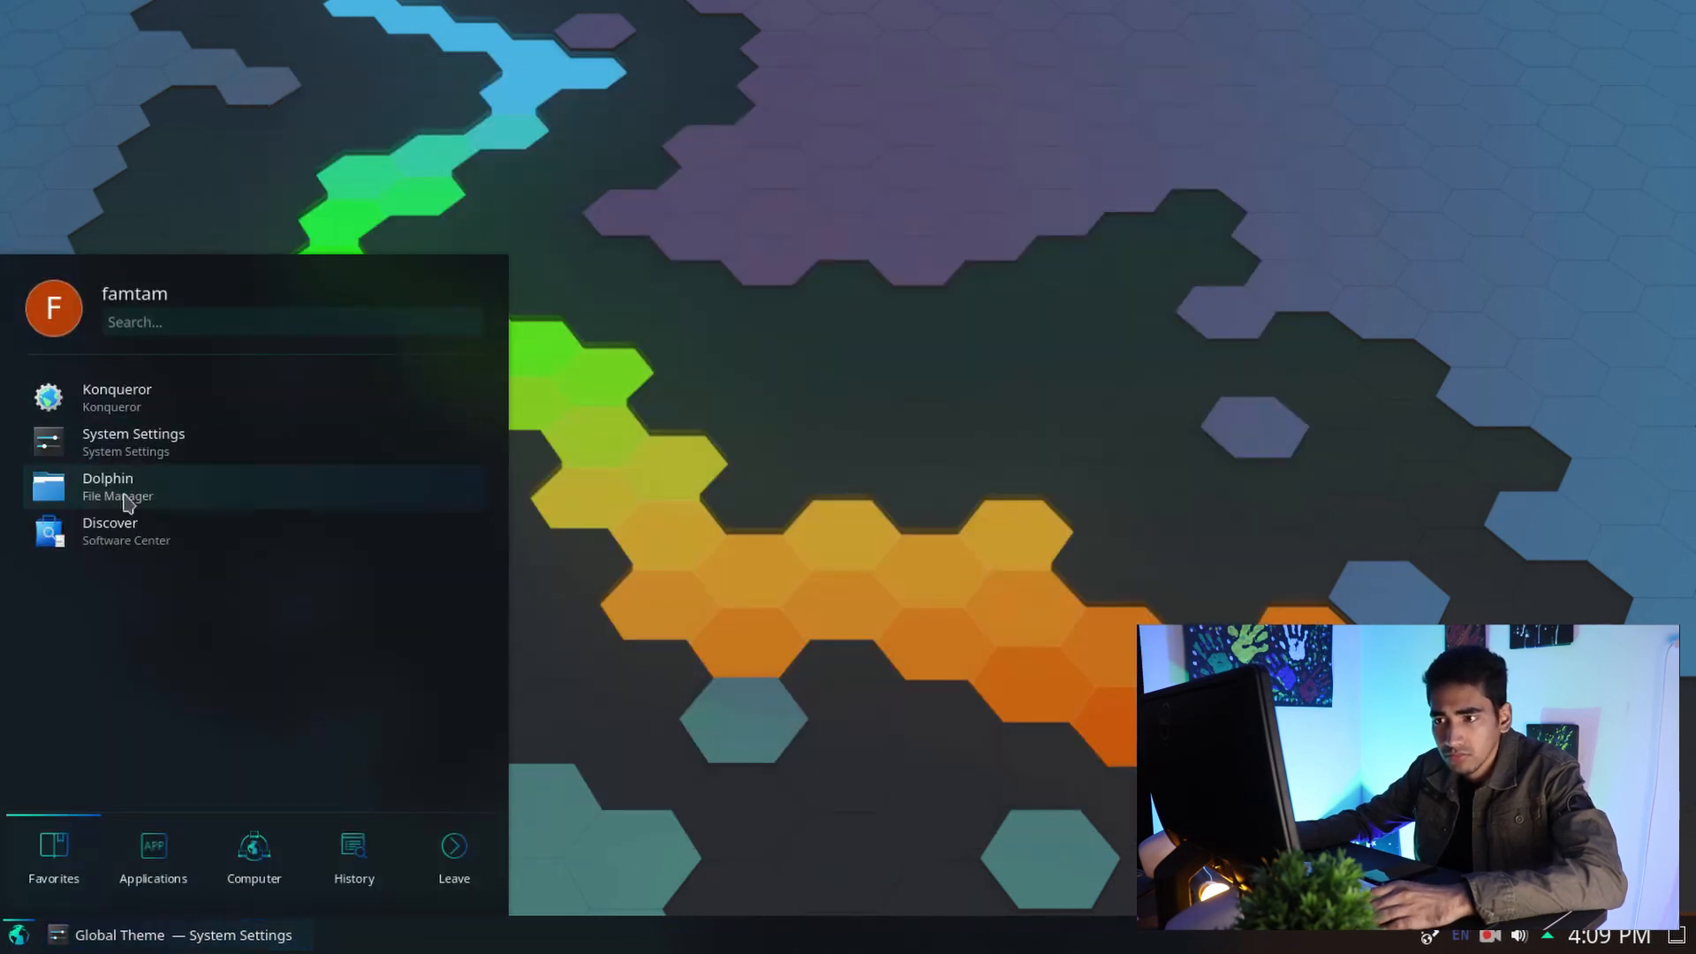
left_click(108, 486)
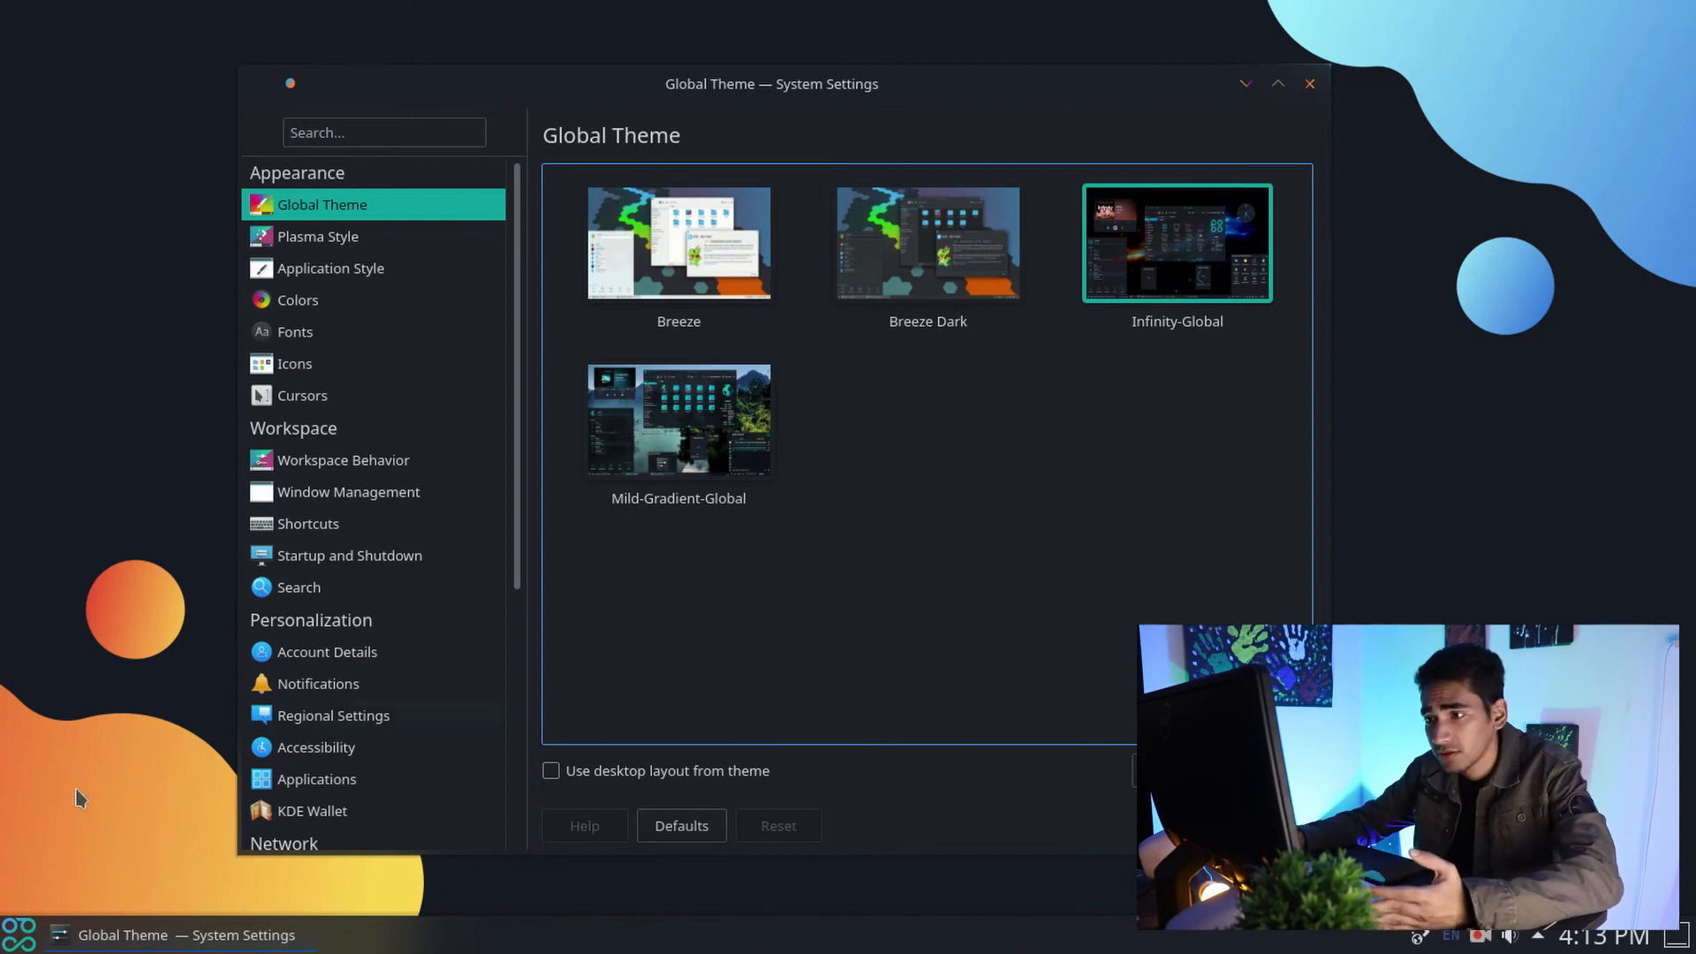
left_click(18, 933)
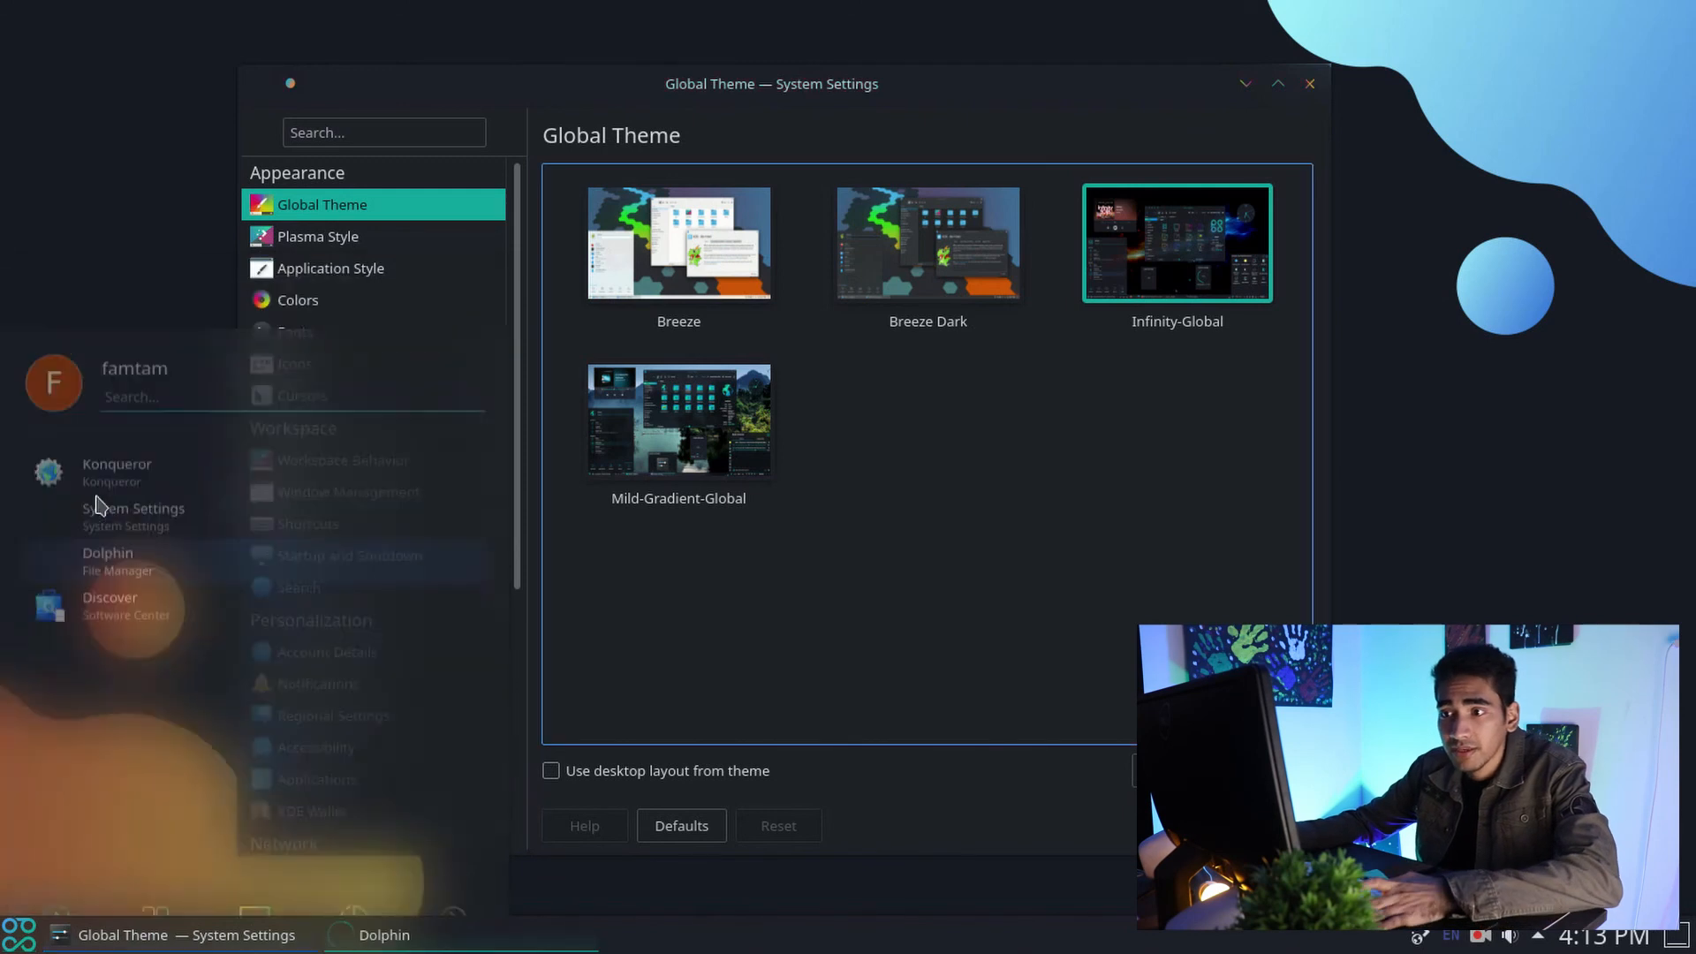